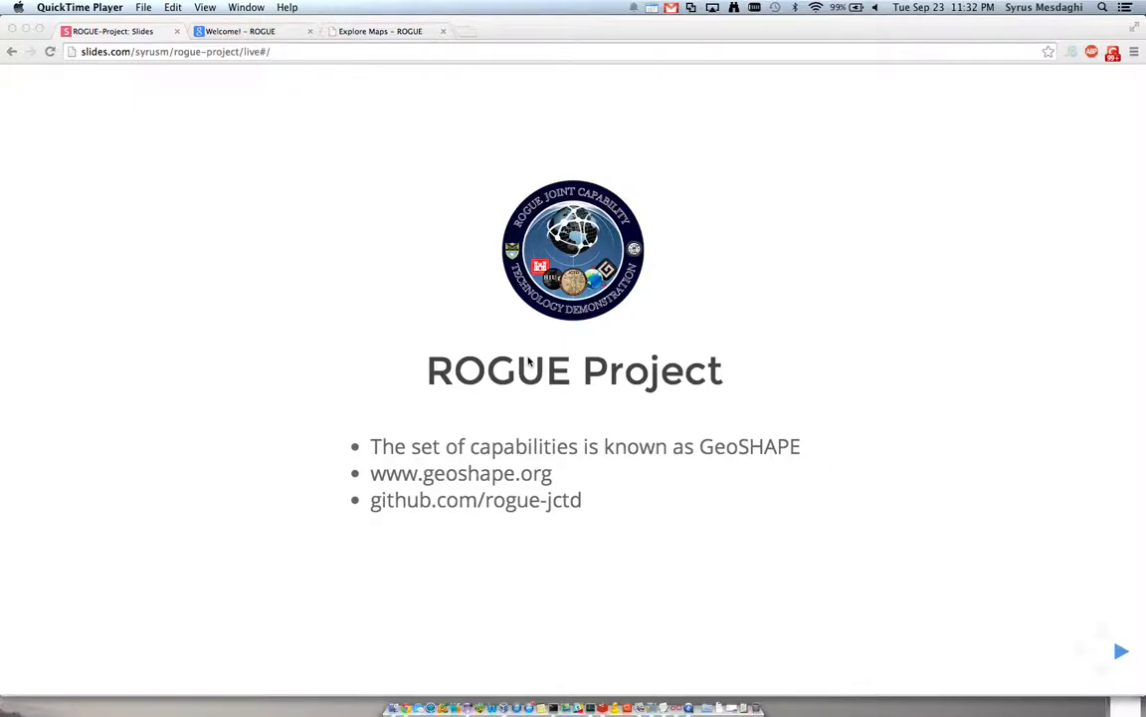
mouse_move(1057, 668)
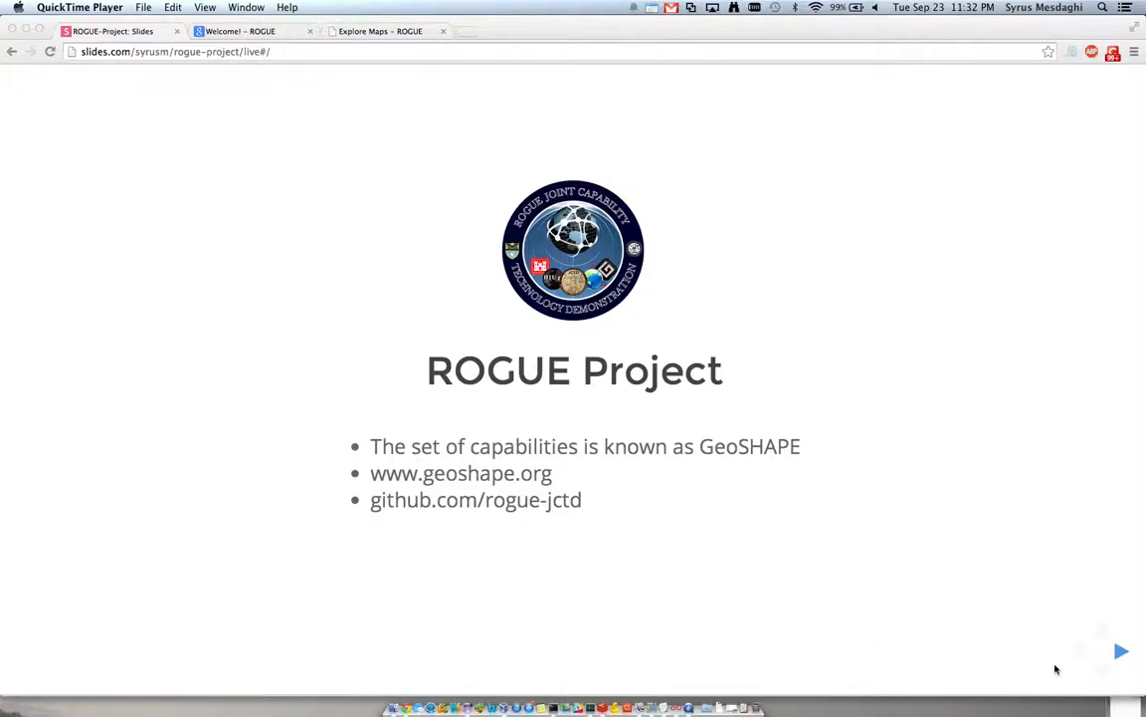
mouse_move(1065, 653)
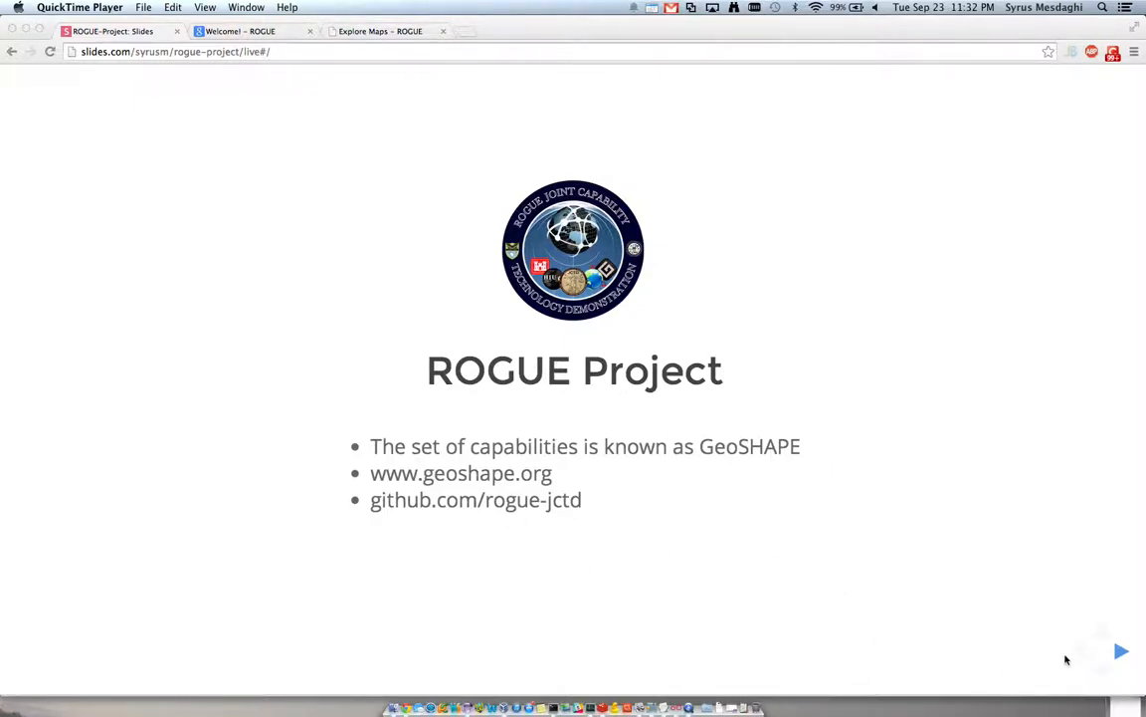
Step: Advance the ROGUE Project deck from its title slide to the GeoSHAPE goals slide
left_click(1121, 651)
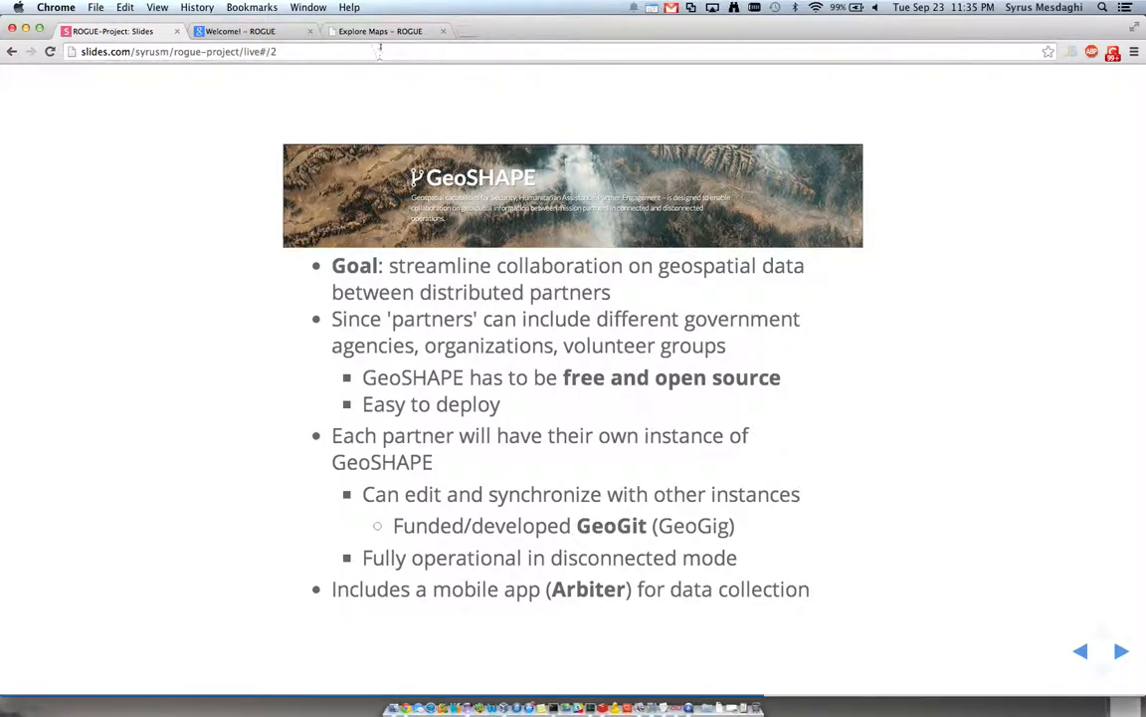
Step: Switch to the 'Welcome! – ROGUE' GeoNode page and open Maps, listing 17 maps
left_click(238, 31)
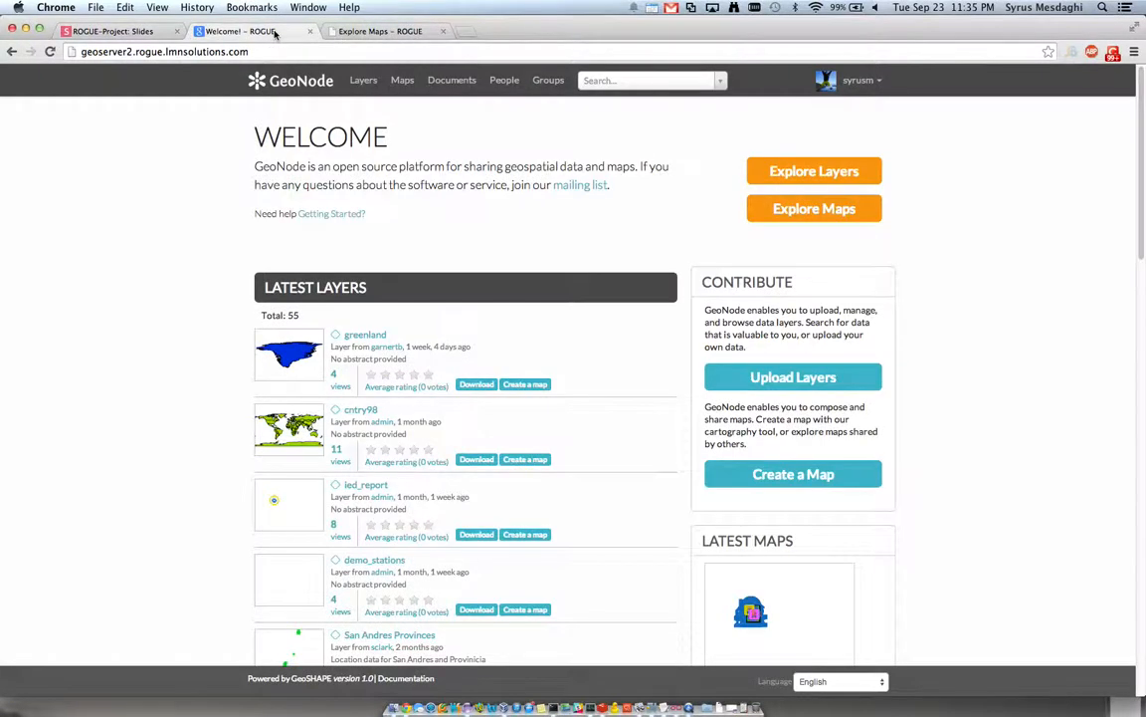
mouse_move(179, 191)
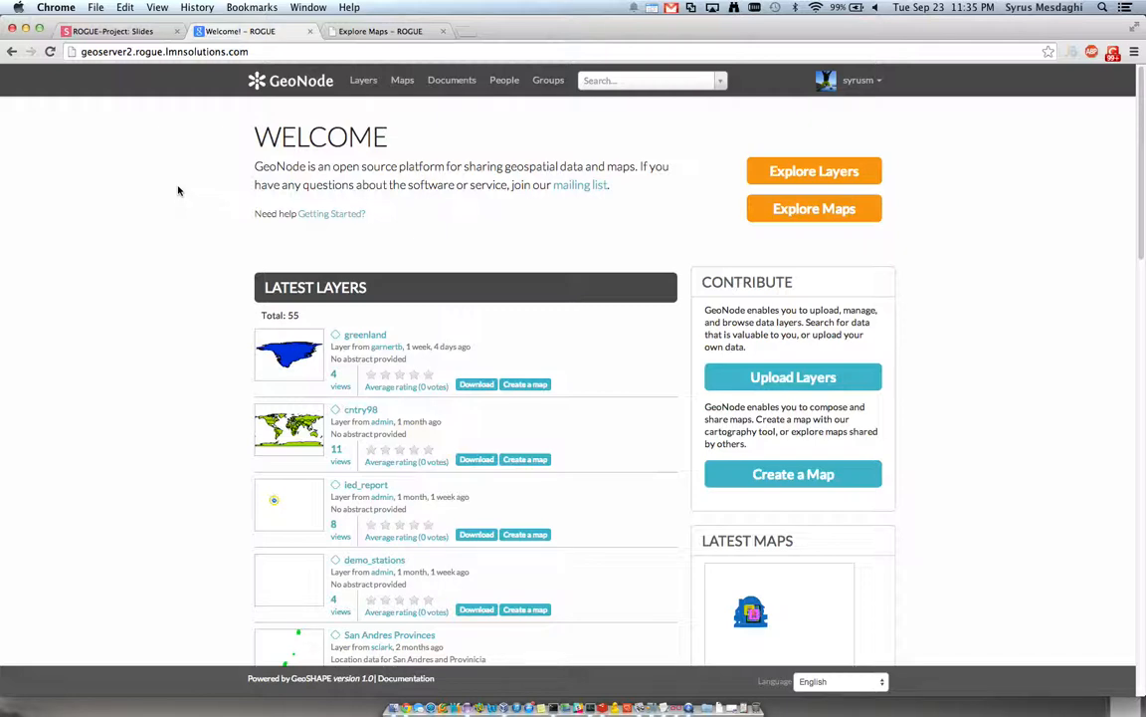
mouse_move(184, 191)
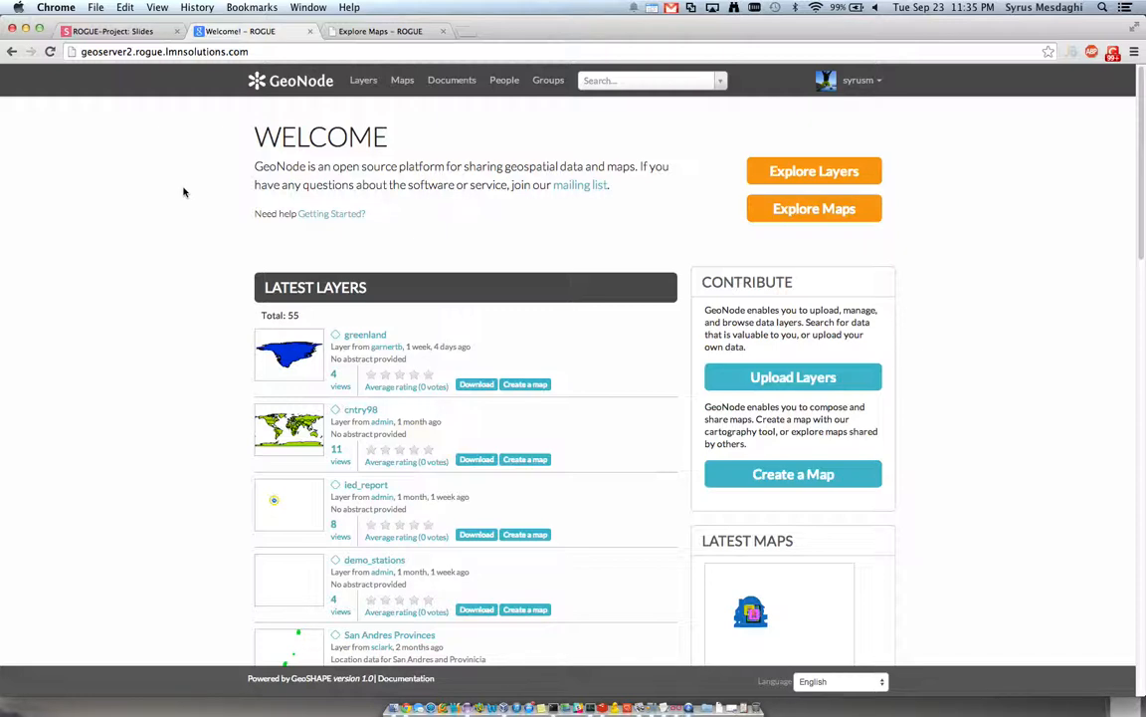
mouse_move(378, 89)
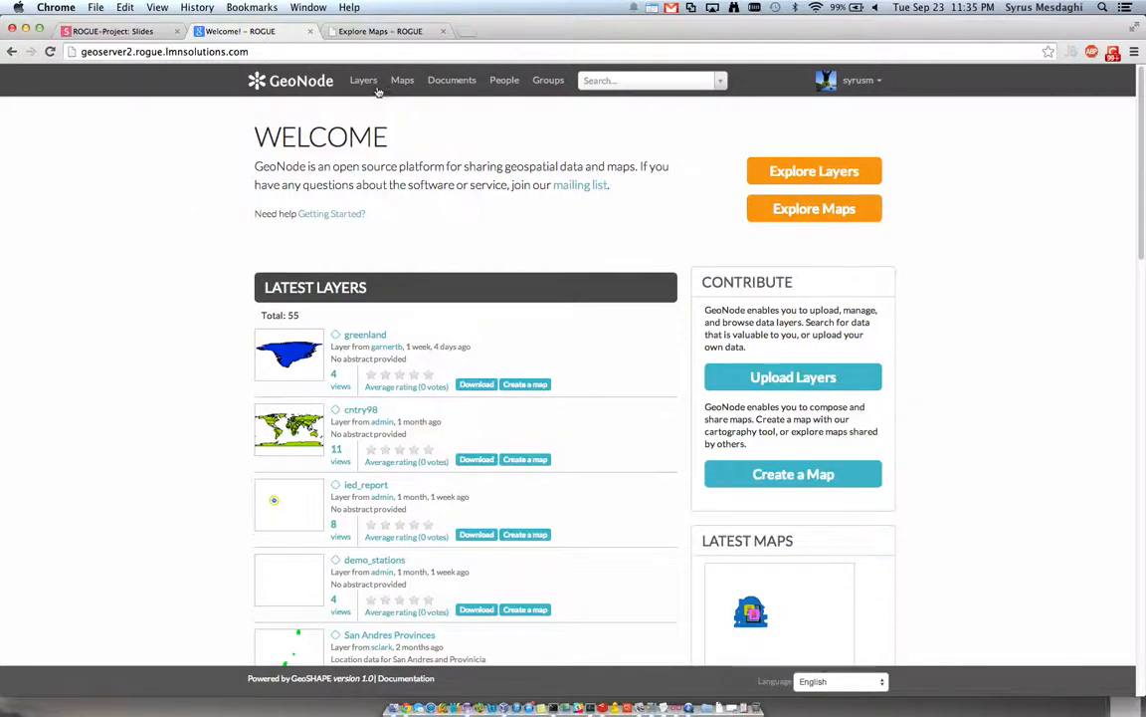
scroll("down", 3)
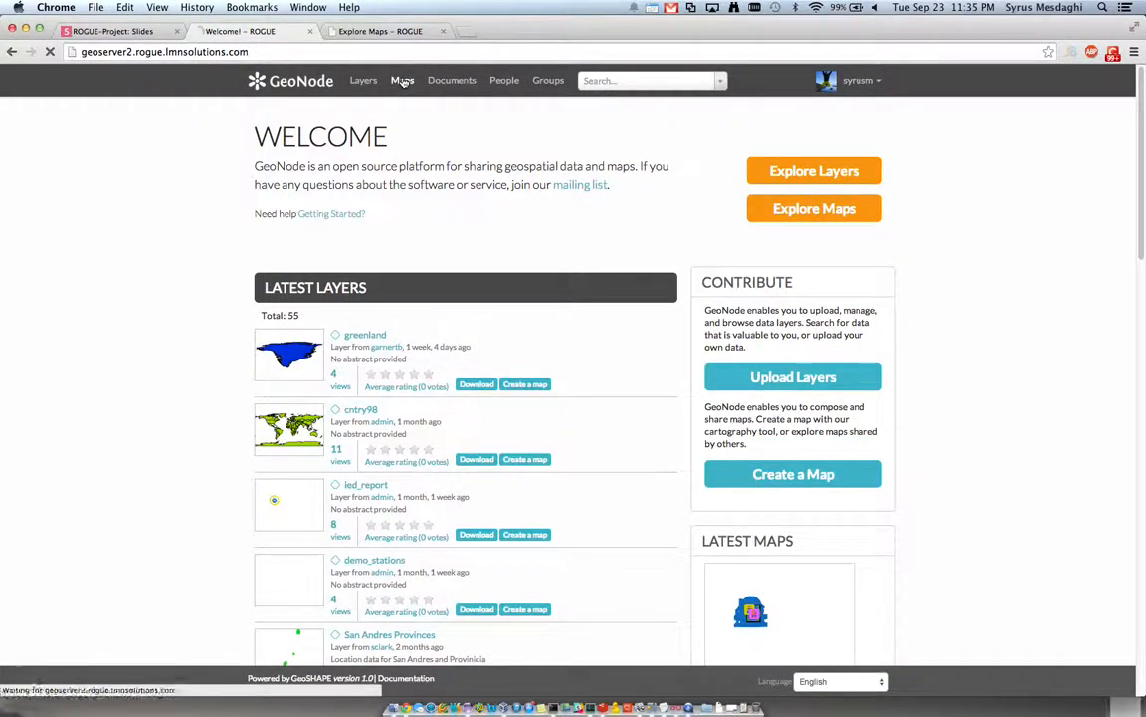
left_click(403, 79)
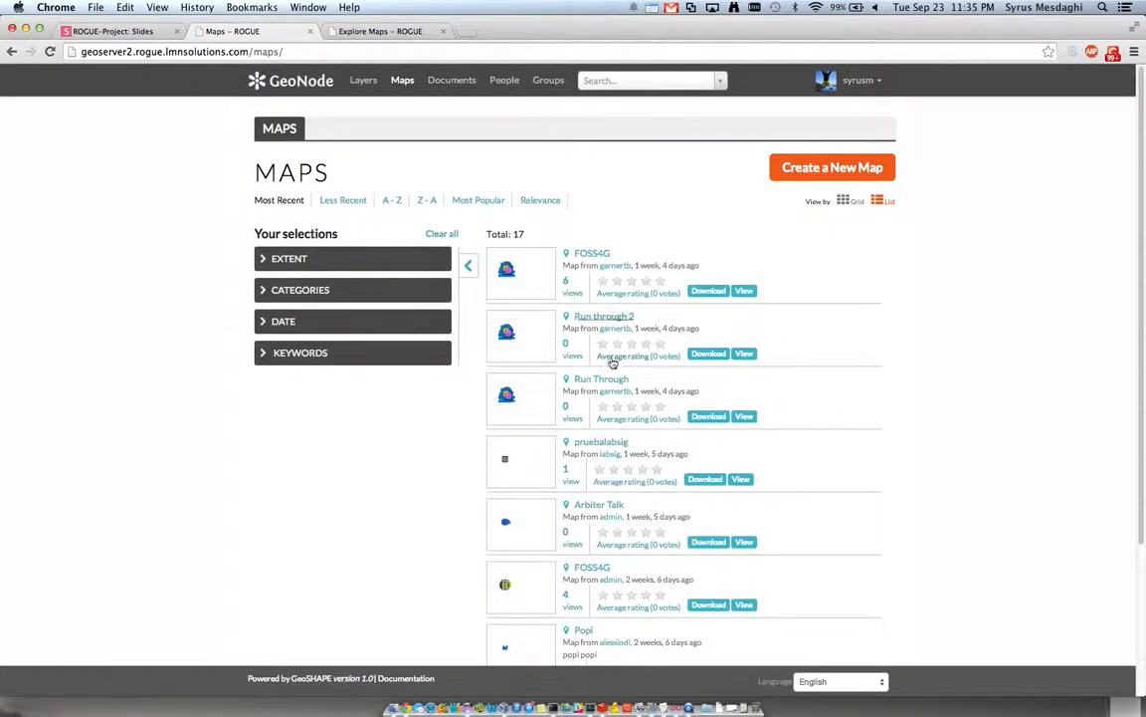
scroll("down", 3)
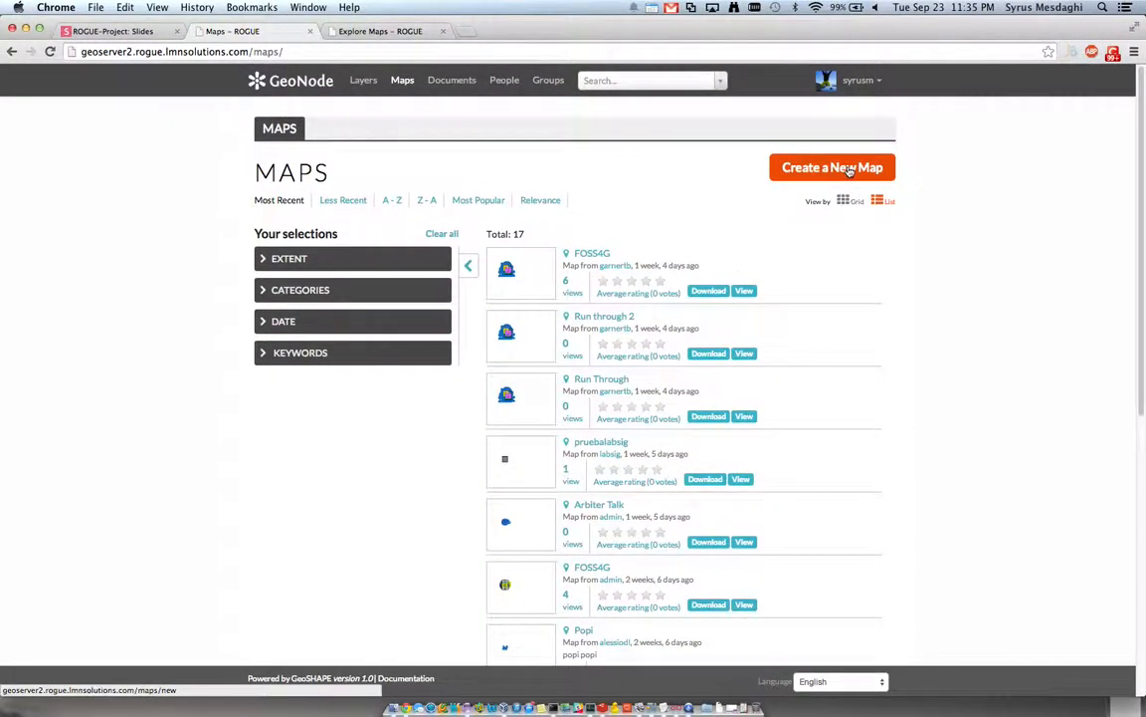
Step: Create a new MapLoom map and add all six od3 layers from the local GeoServer
left_click(832, 167)
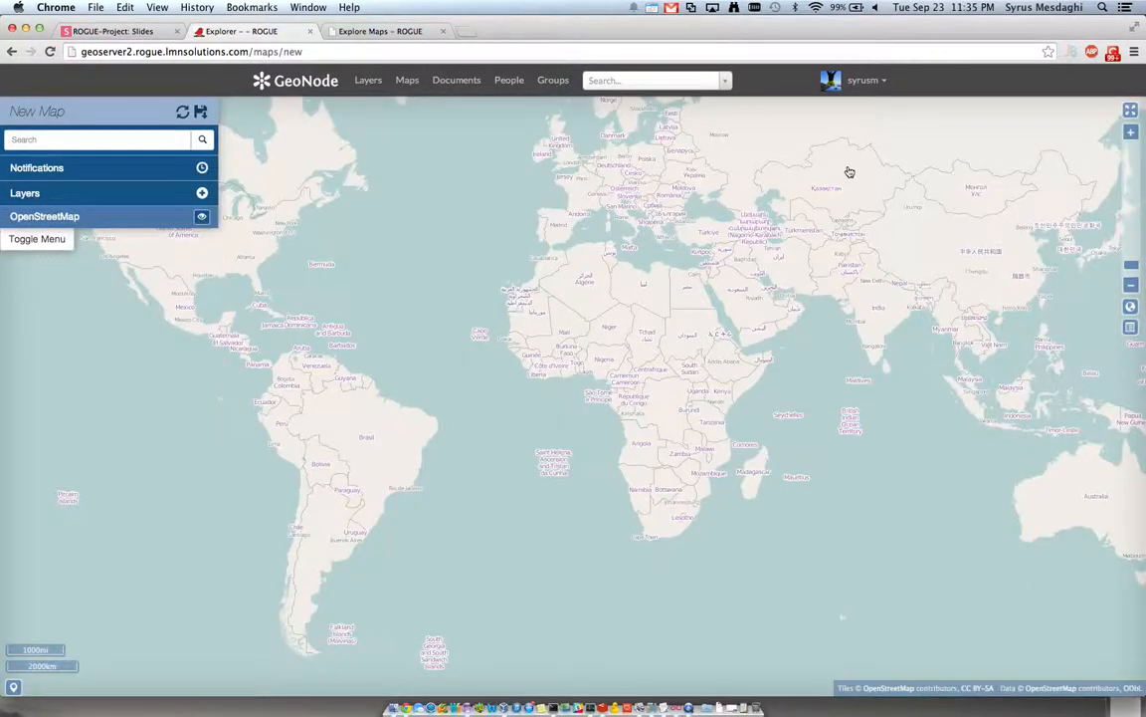
mouse_move(403, 192)
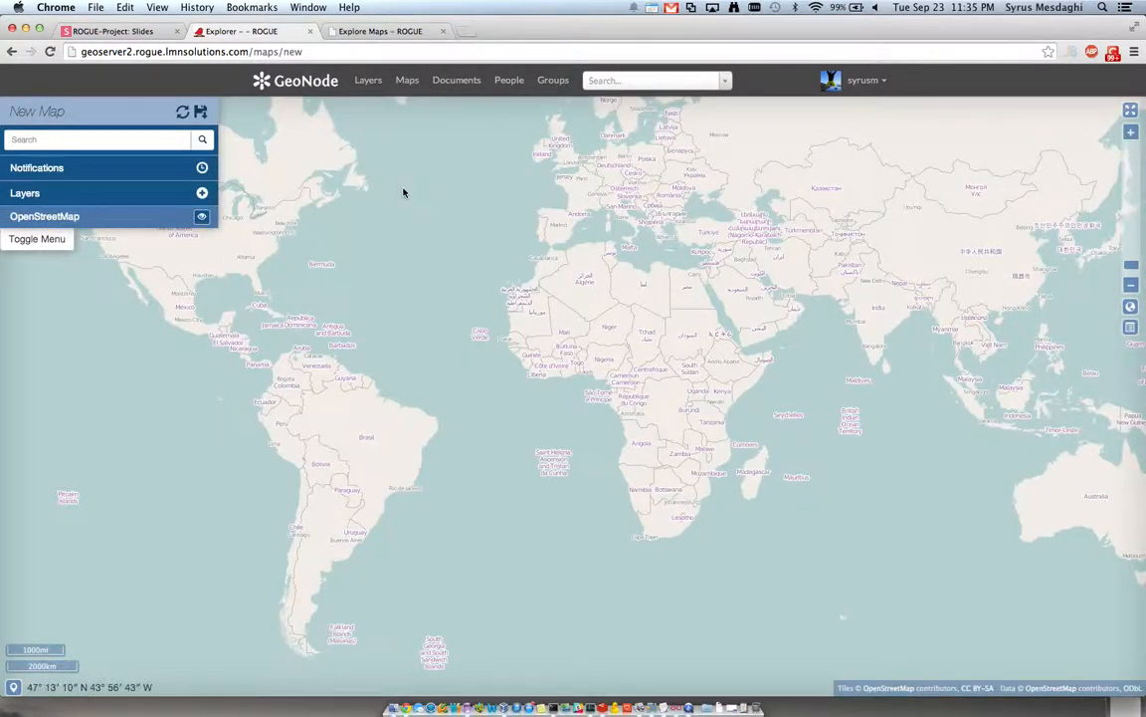
mouse_move(379, 199)
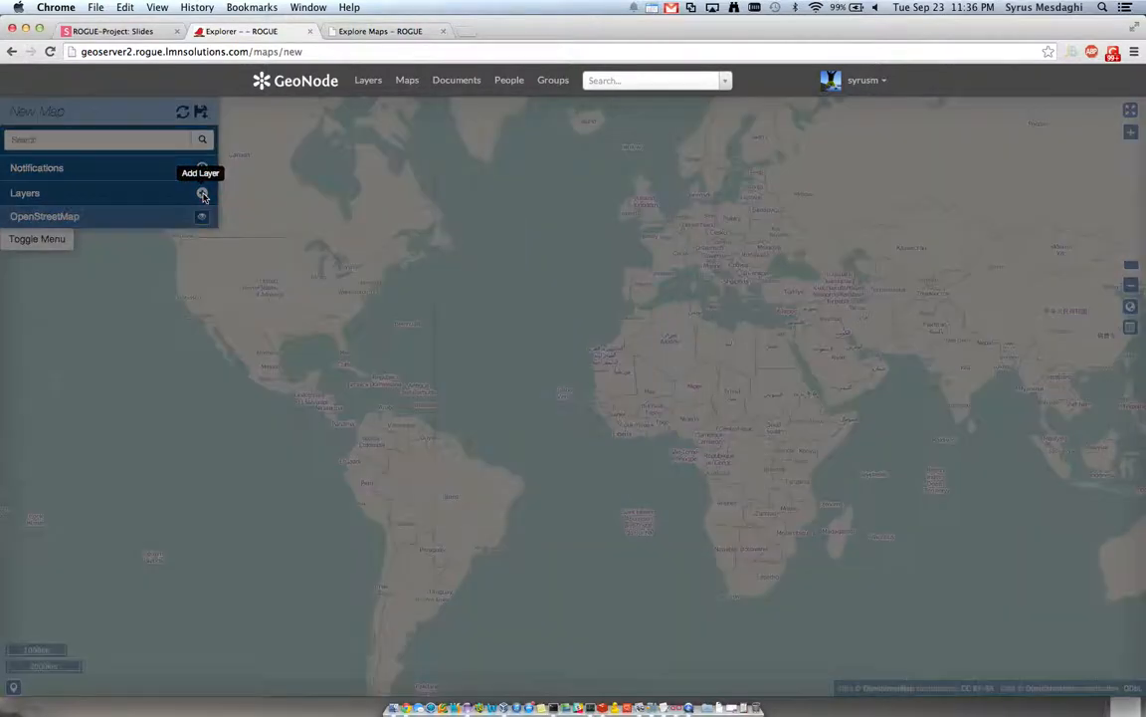
left_click(202, 193)
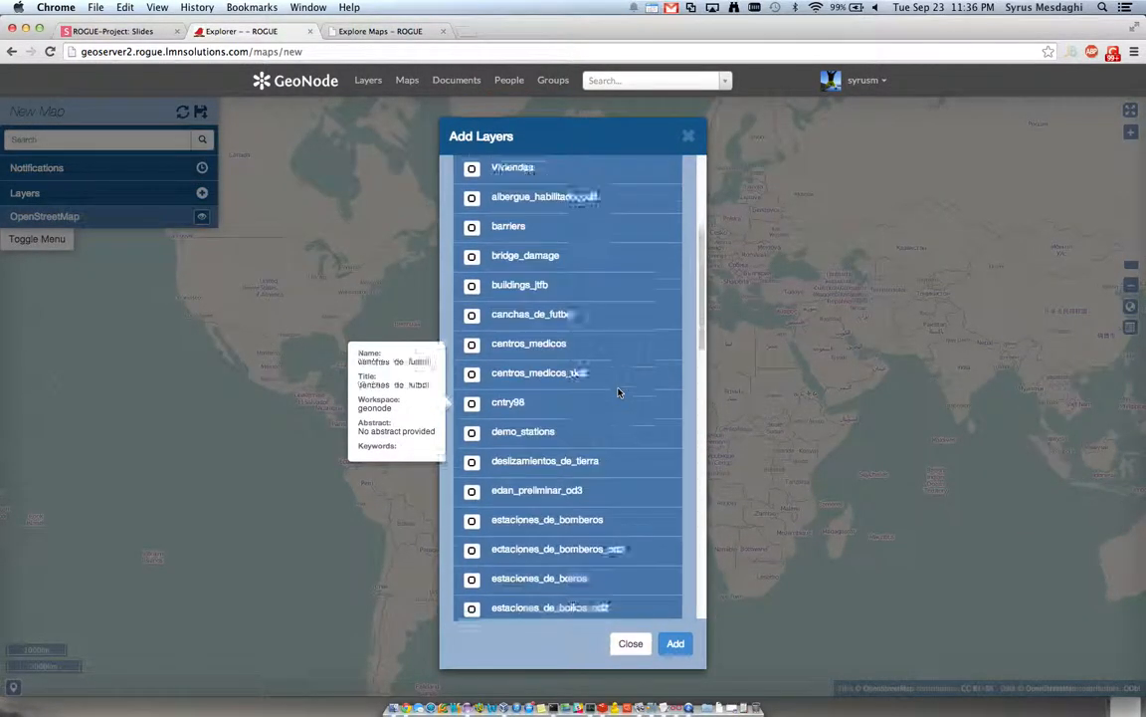
scroll("down", 3)
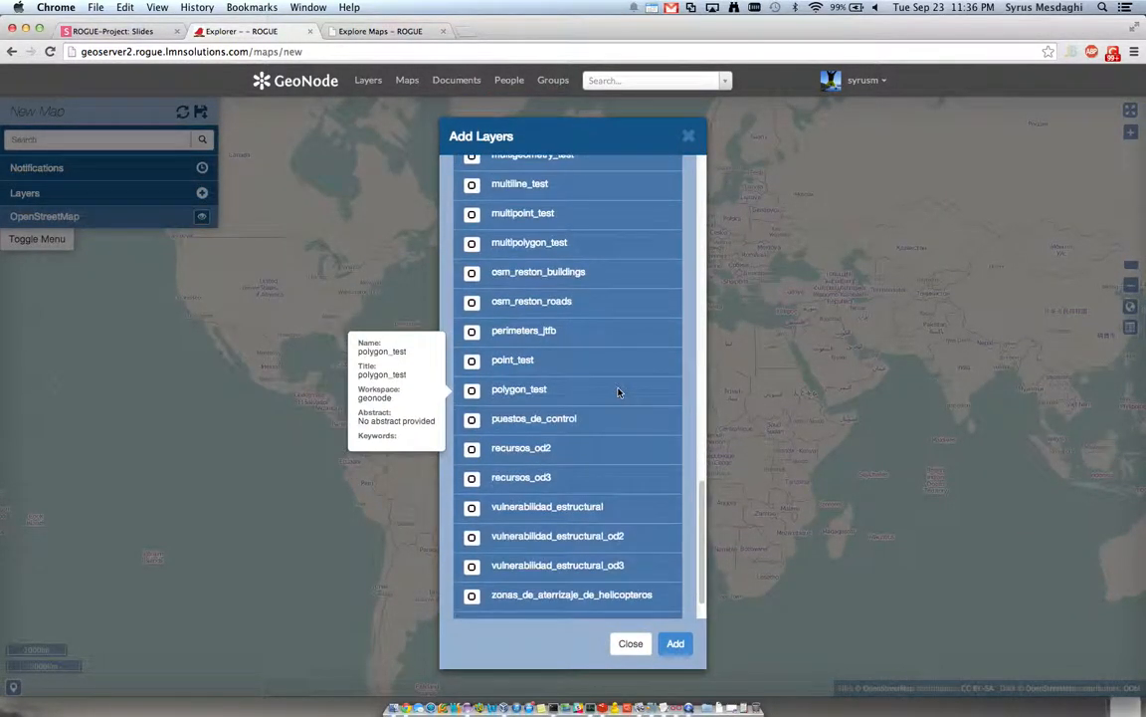
scroll("down", 3)
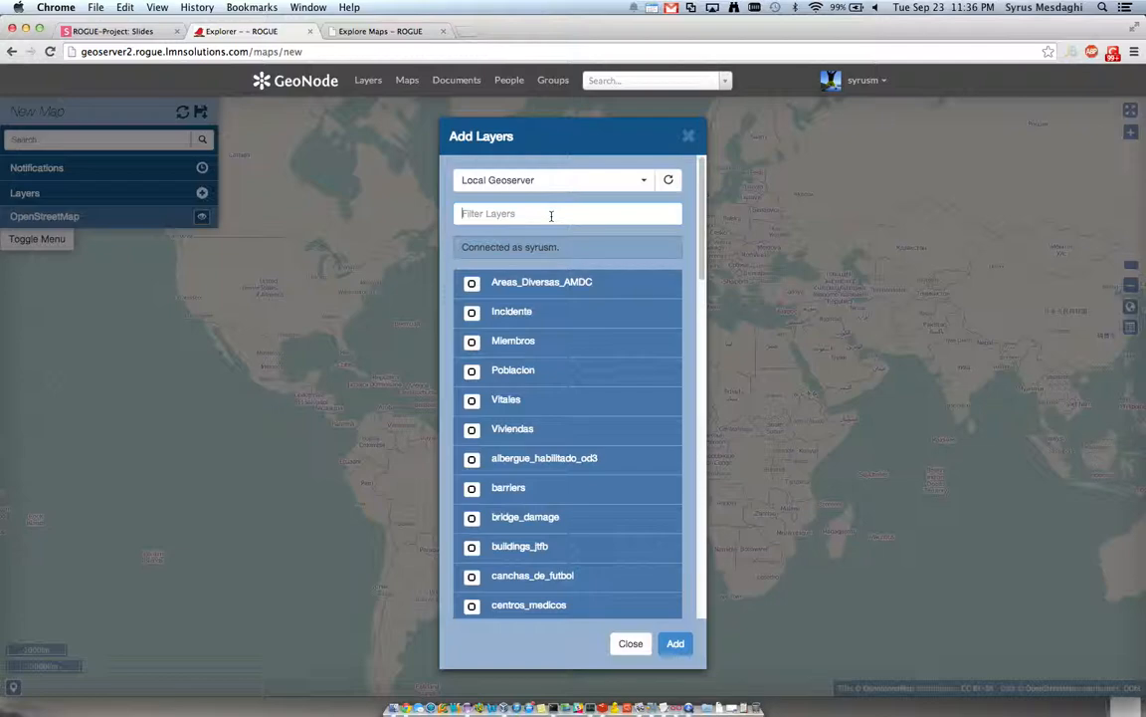
type("ol")
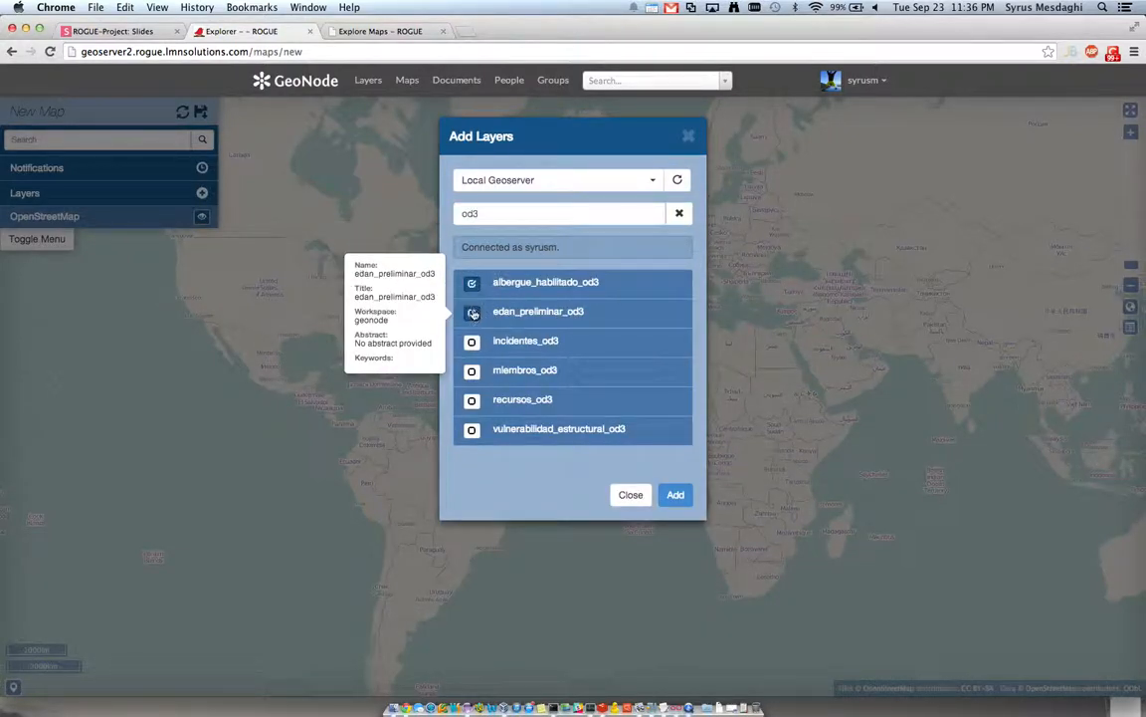
left_click(471, 341)
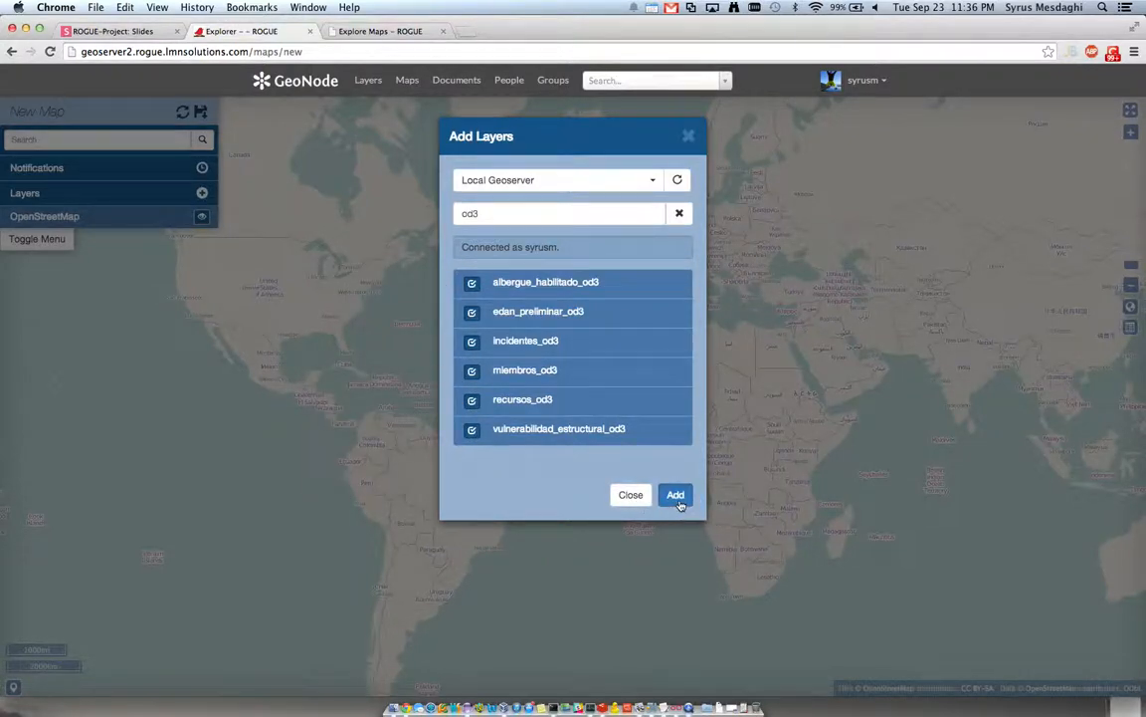
left_click(675, 494)
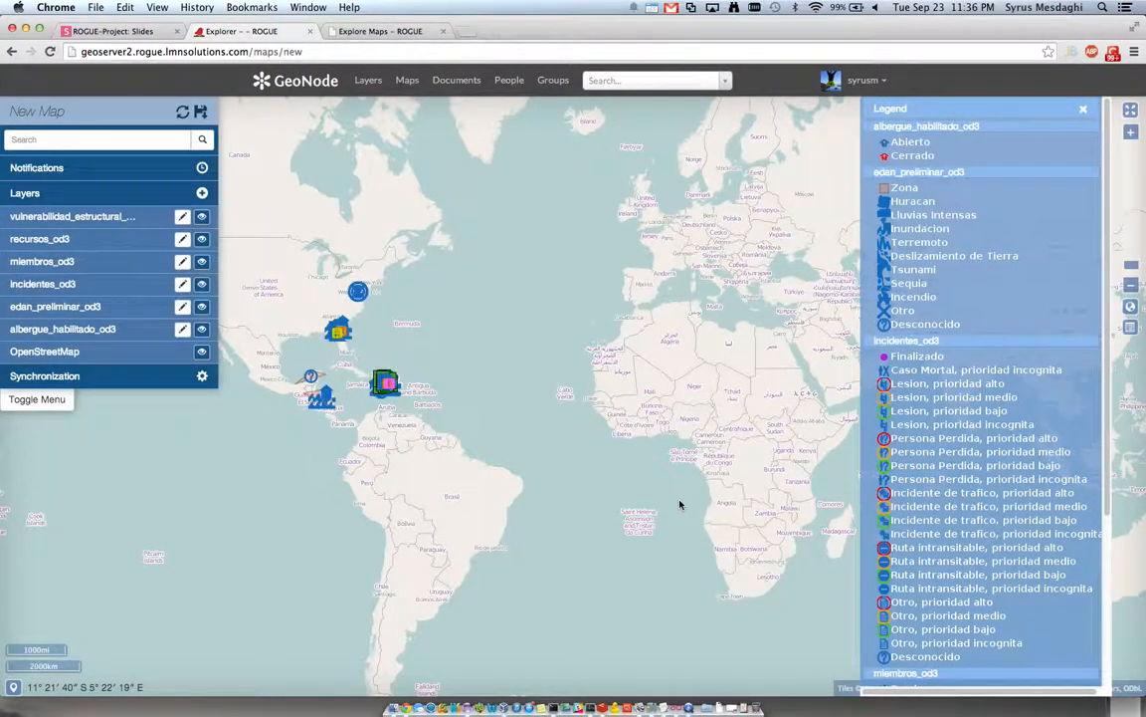
Step: Centre the map on Hispaniola and add the Bing BingAerialWithLabels basemap layer
left_click_drag(680, 505, 596, 386)
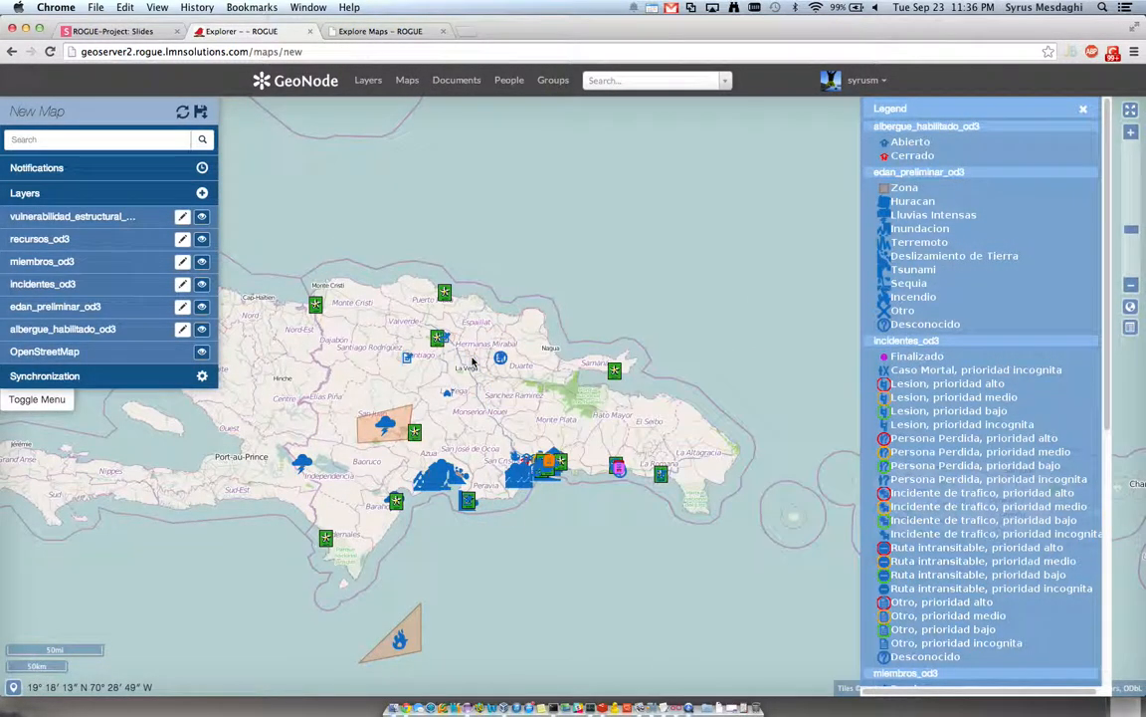
left_click_drag(473, 358, 700, 289)
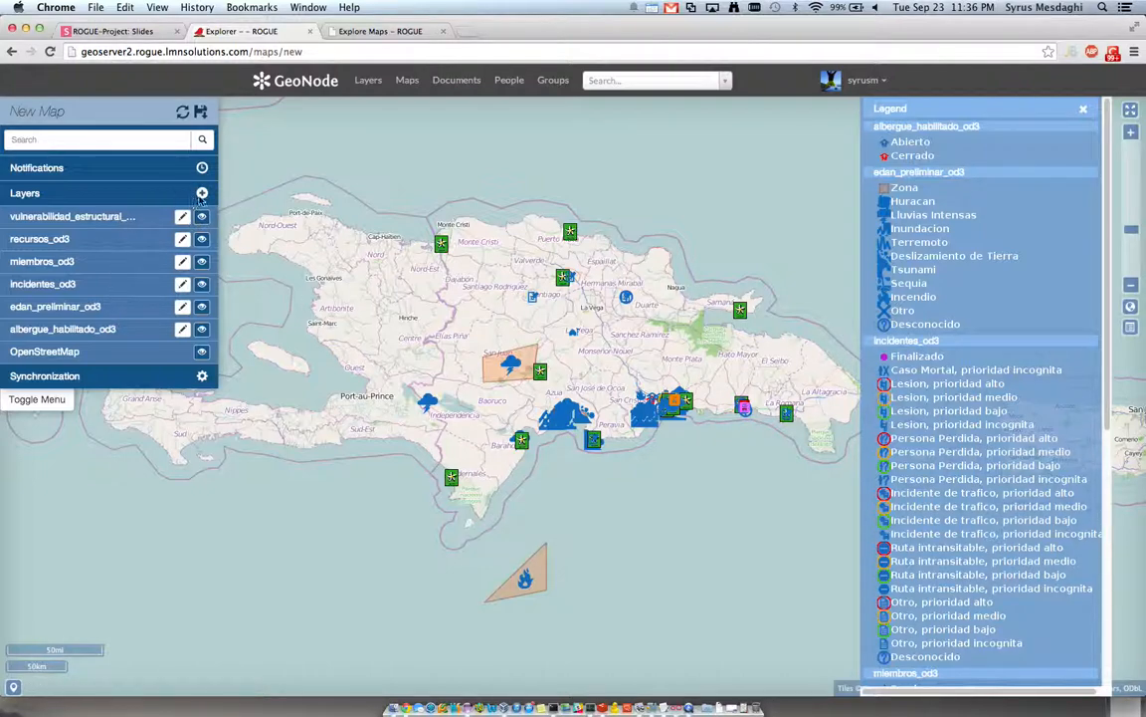
left_click(202, 193)
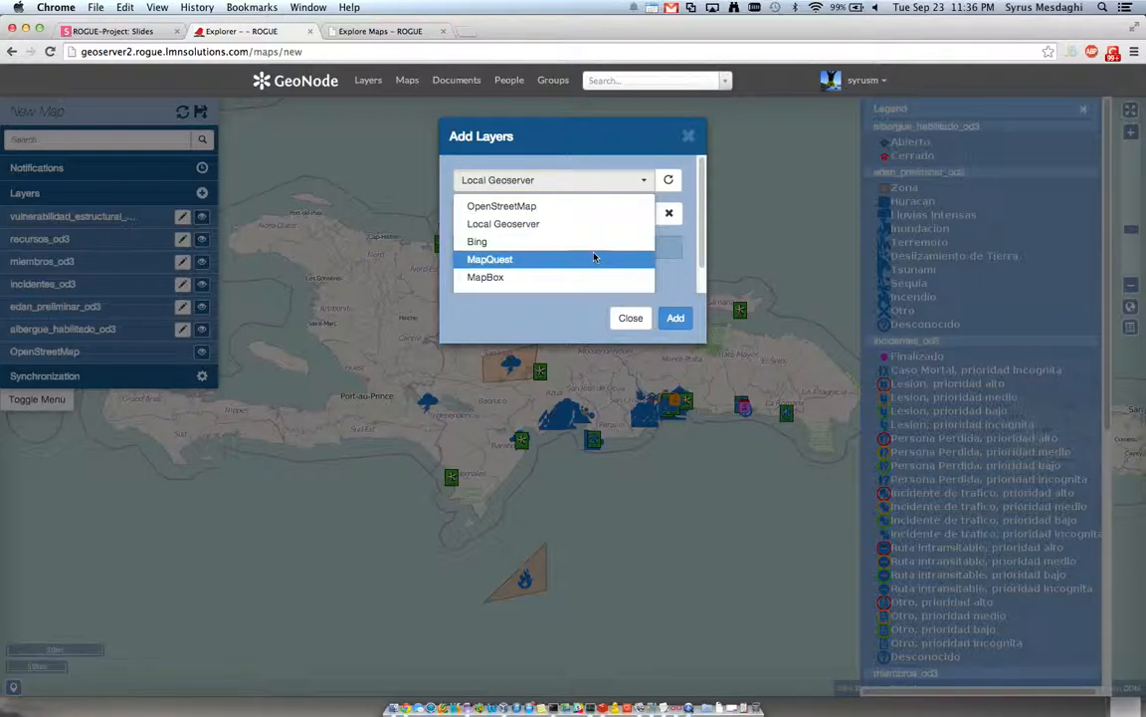
left_click(477, 240)
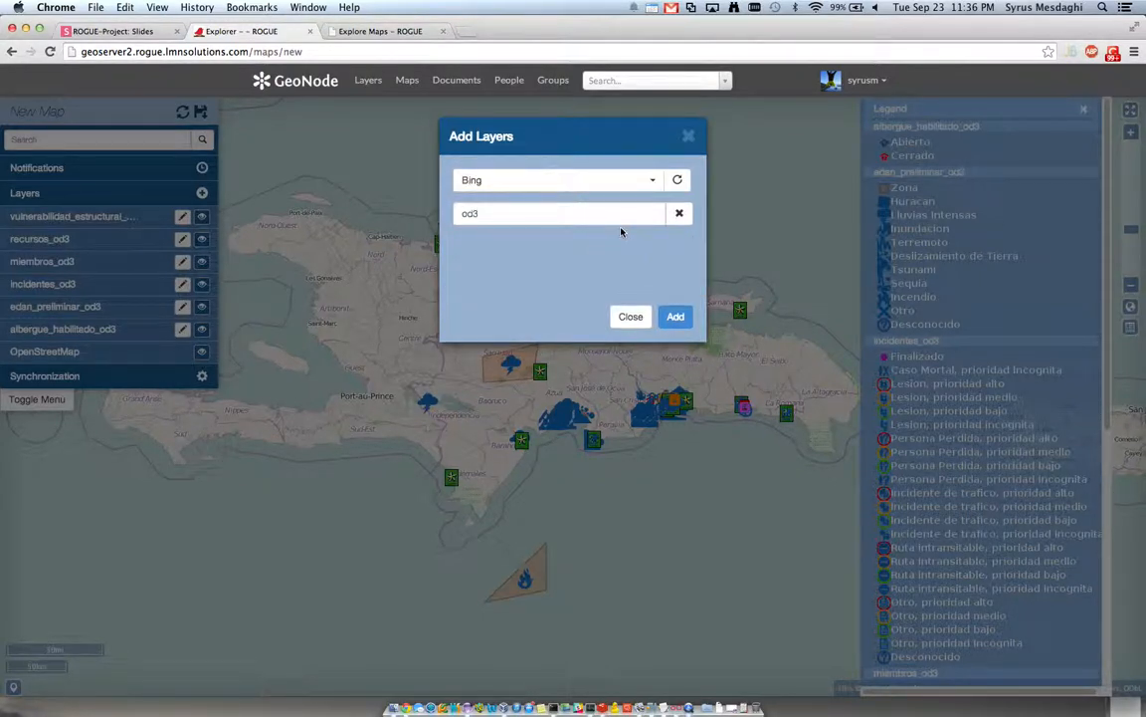
left_click(679, 213)
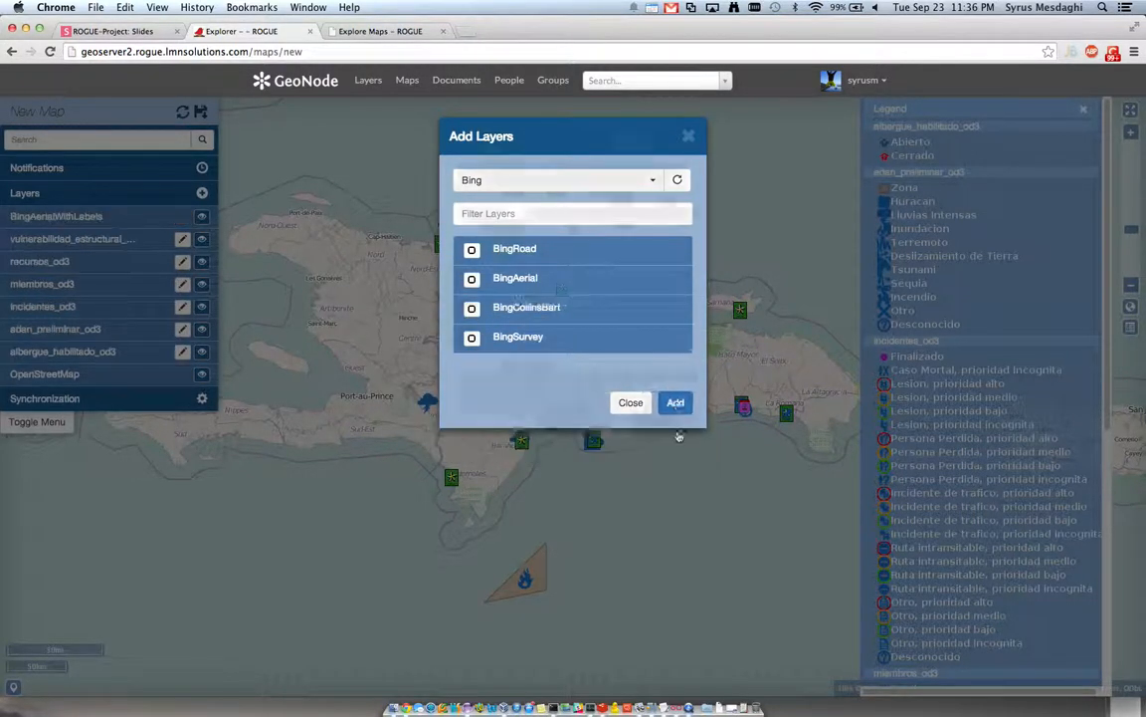
left_click(674, 402)
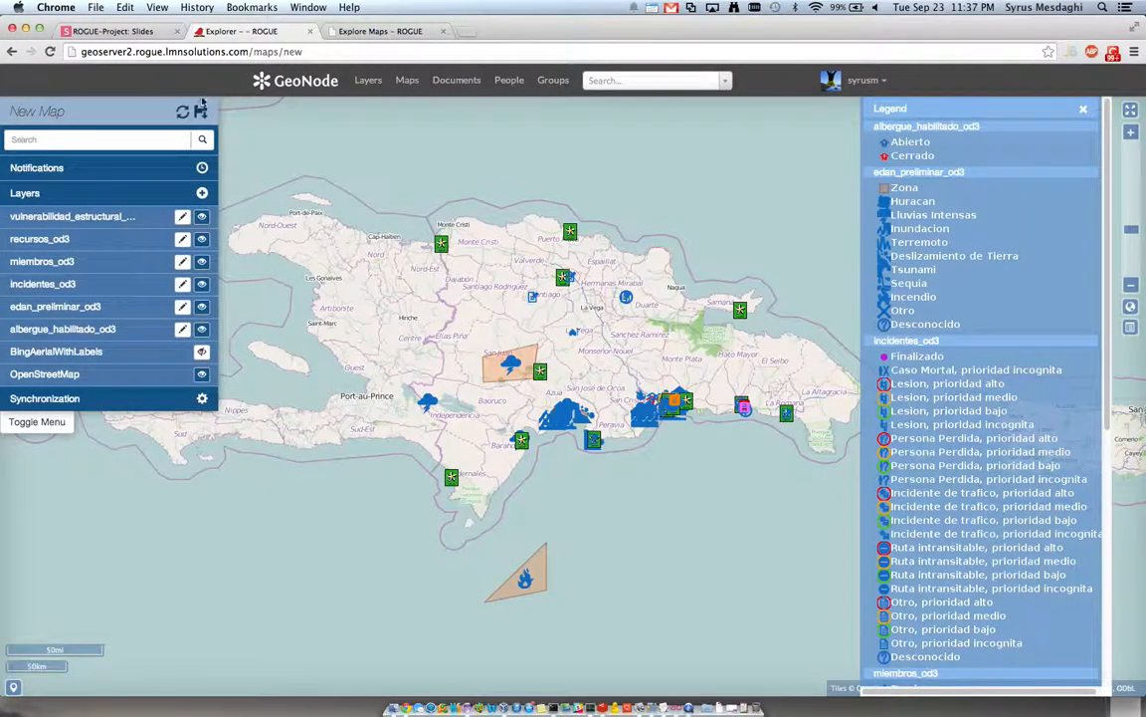
Step: Save the map with the title Demo1
left_click(200, 110)
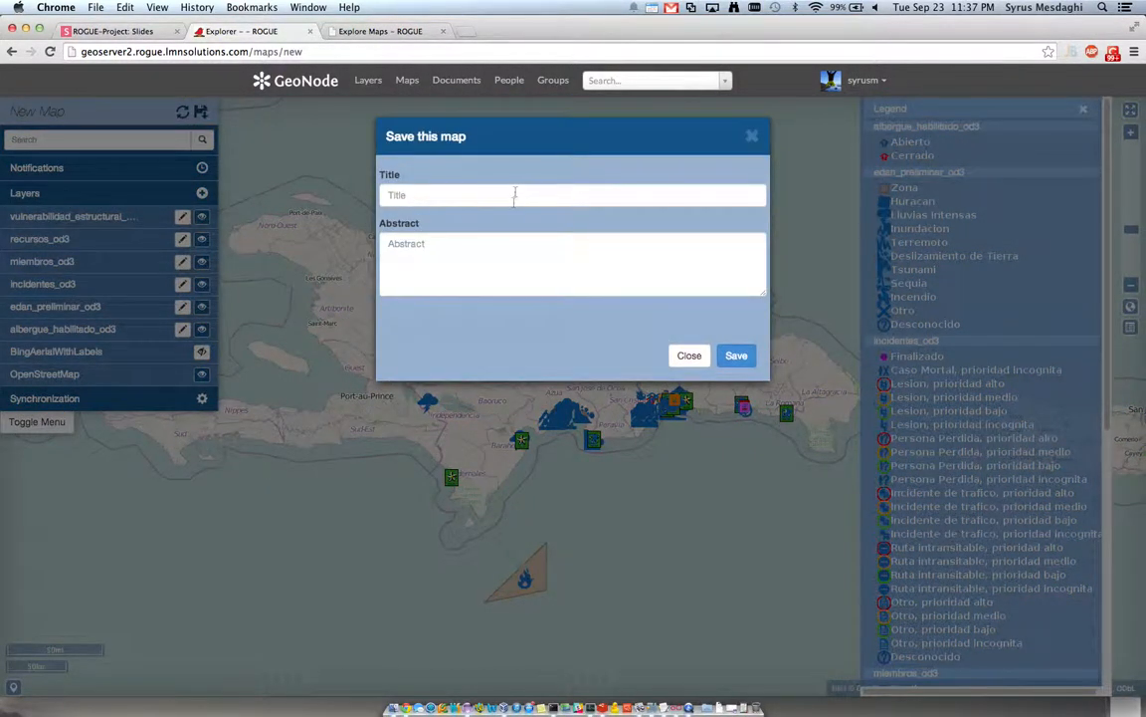
type("Demo1")
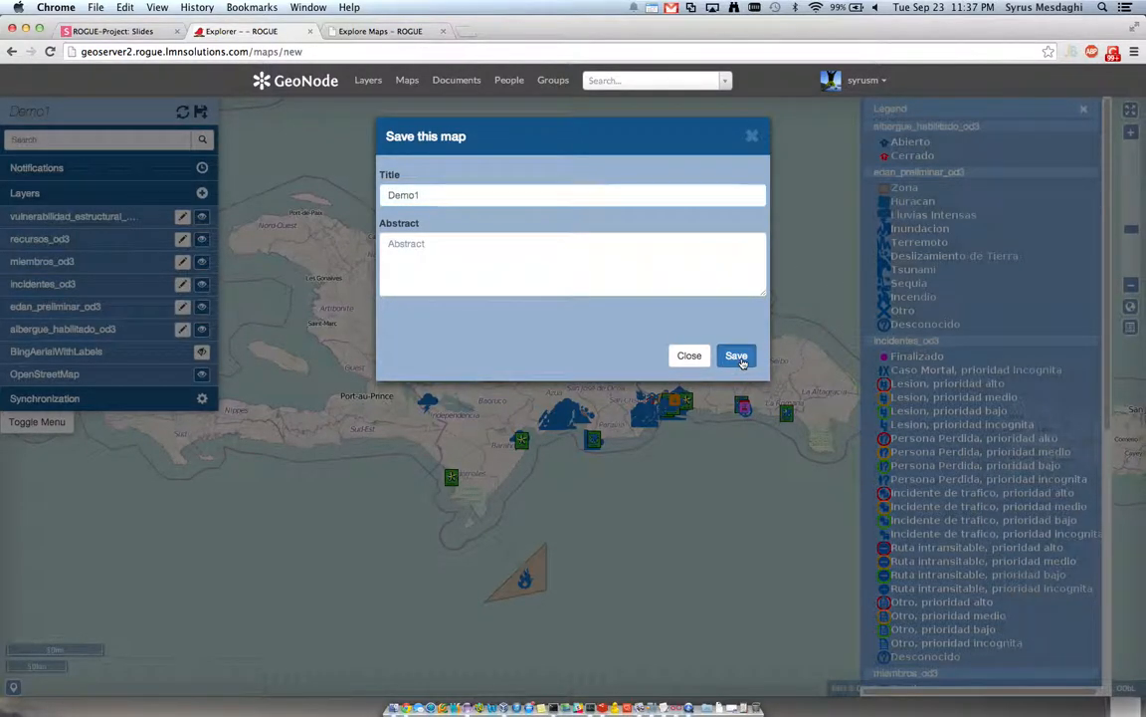
left_click(736, 356)
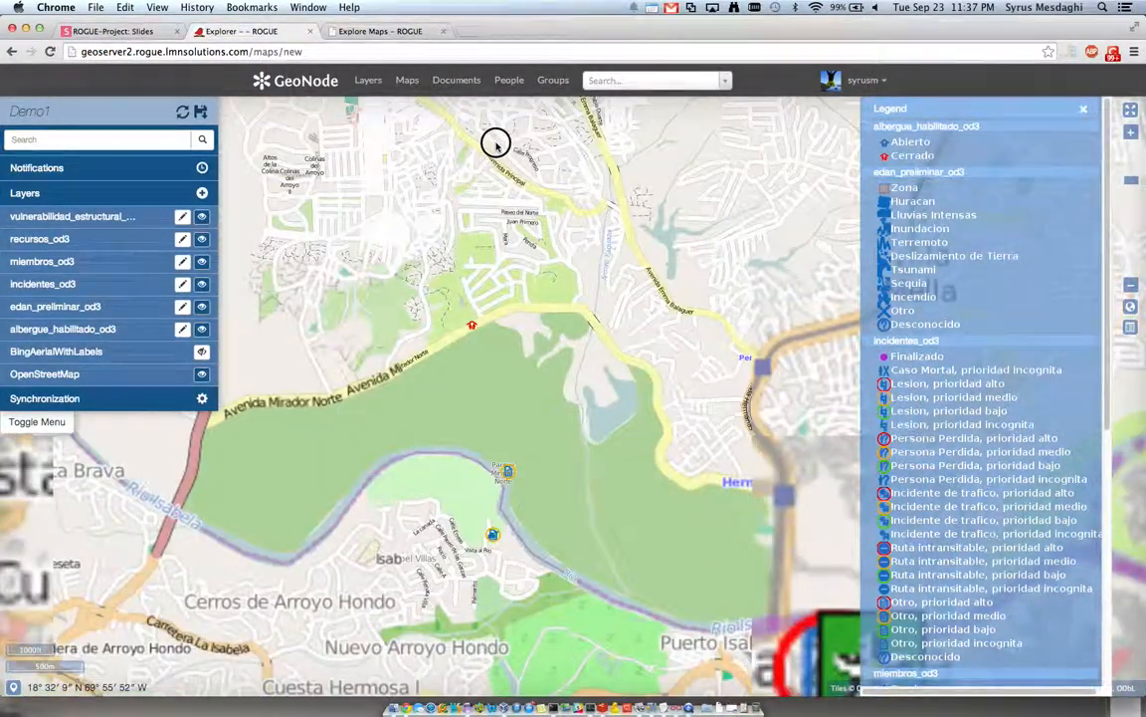
Step: Pan to Katanga and inspect the photo popups of two riverside incident points
left_click_drag(495, 142, 597, 250)
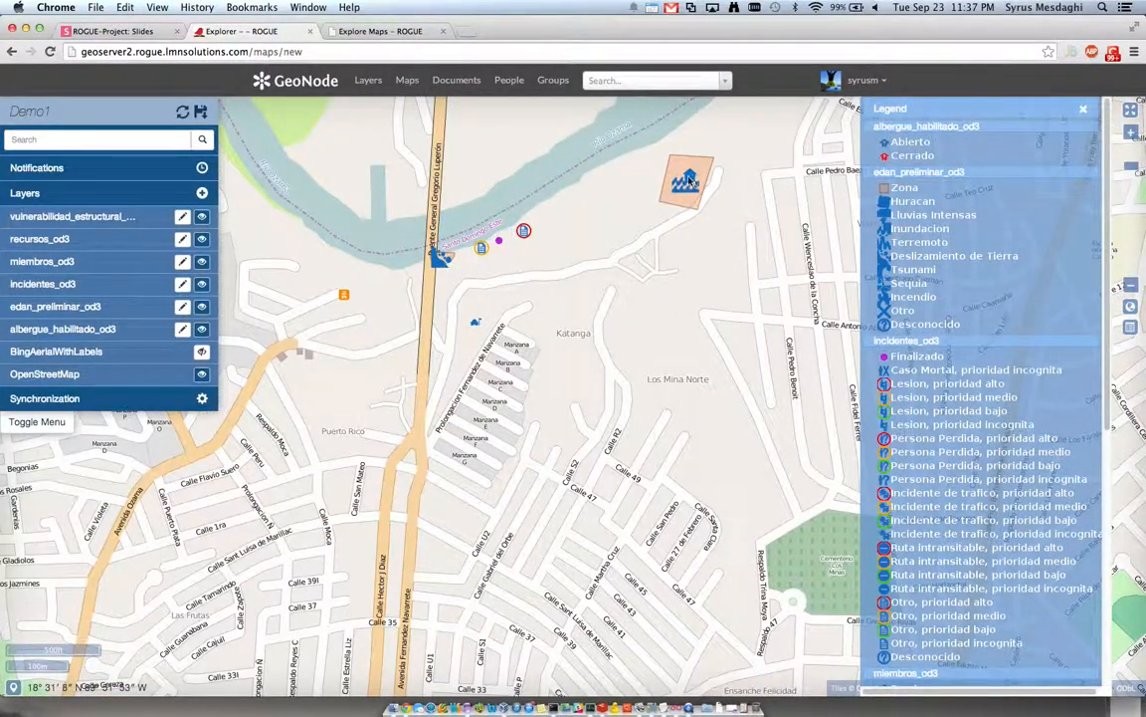
left_click(687, 184)
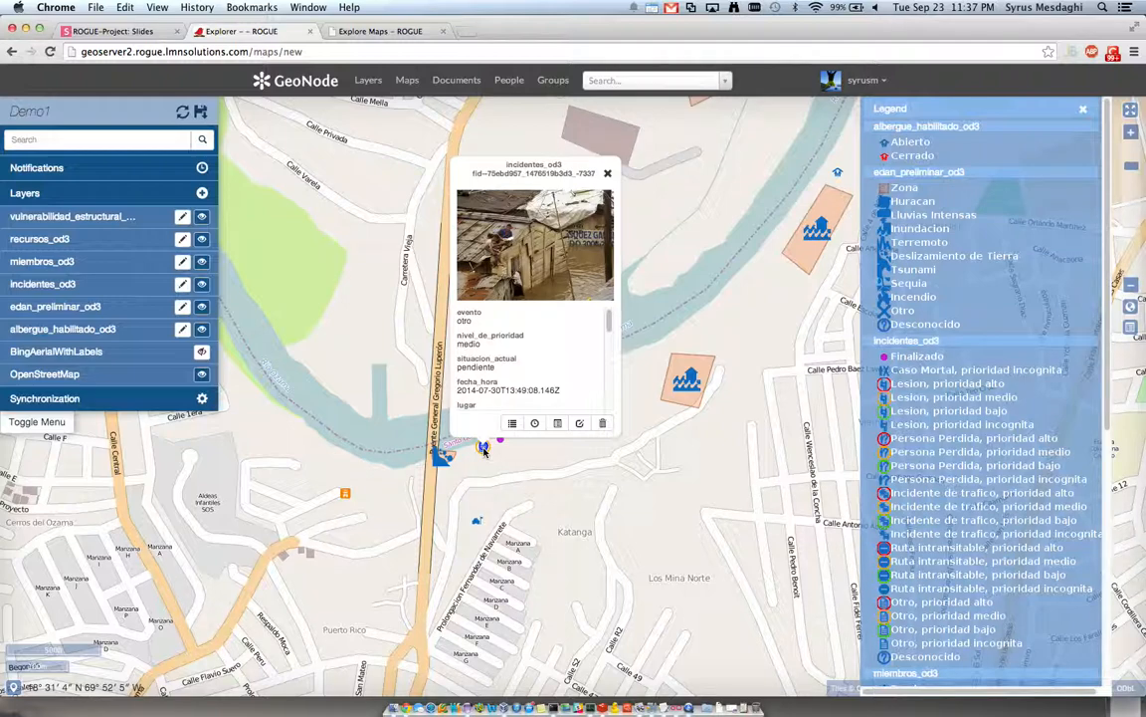
mouse_move(545, 265)
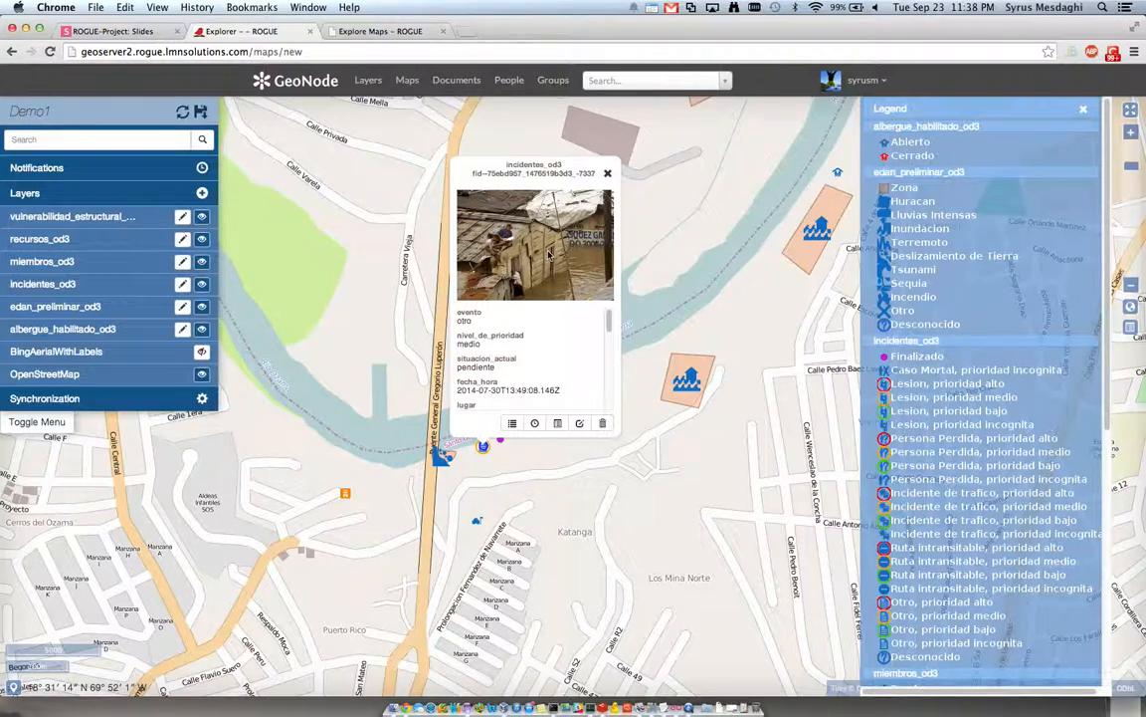
mouse_move(525, 461)
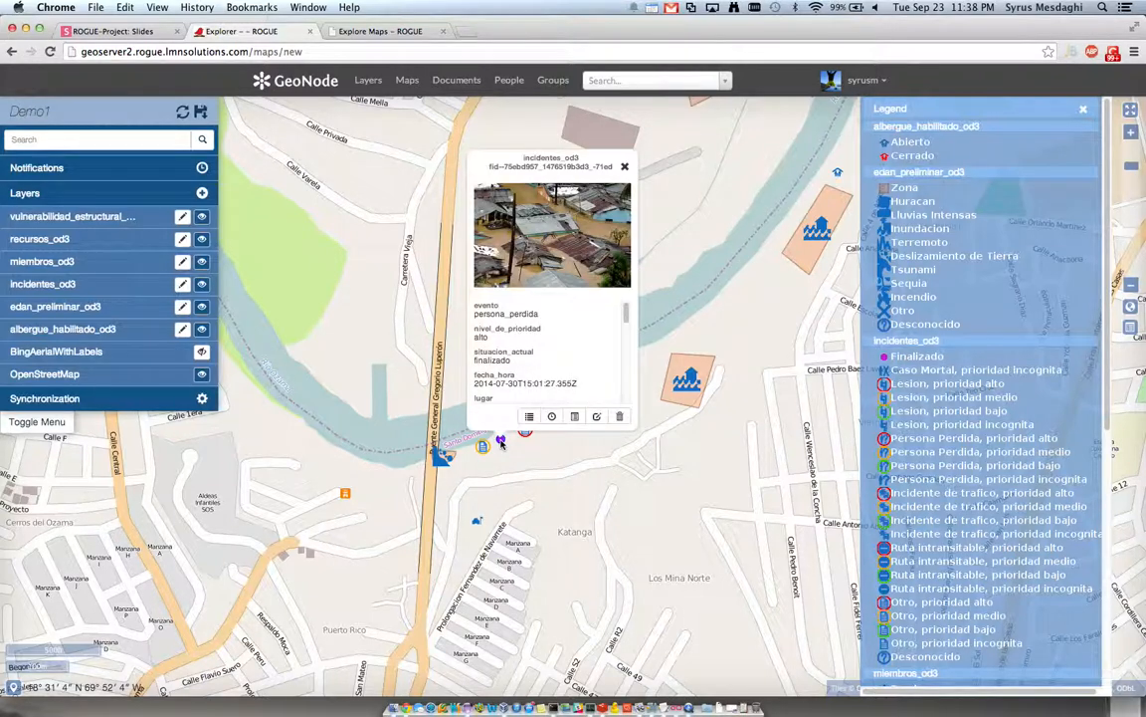
left_click(624, 166)
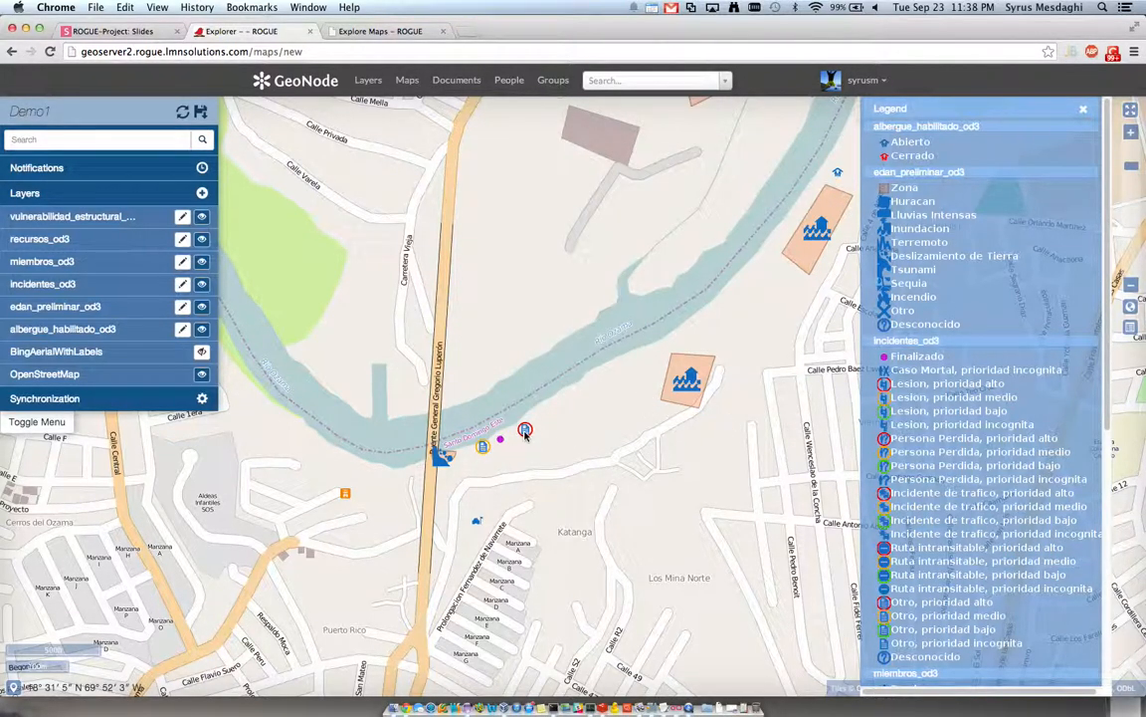
left_click(526, 429)
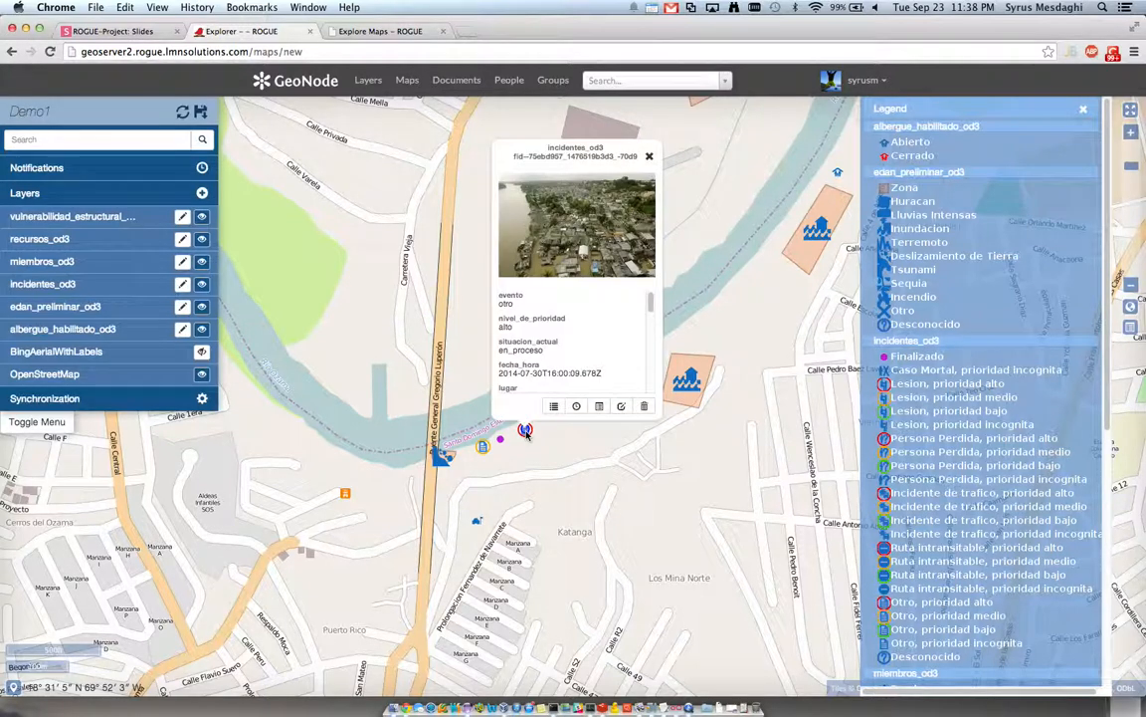
mouse_move(547, 442)
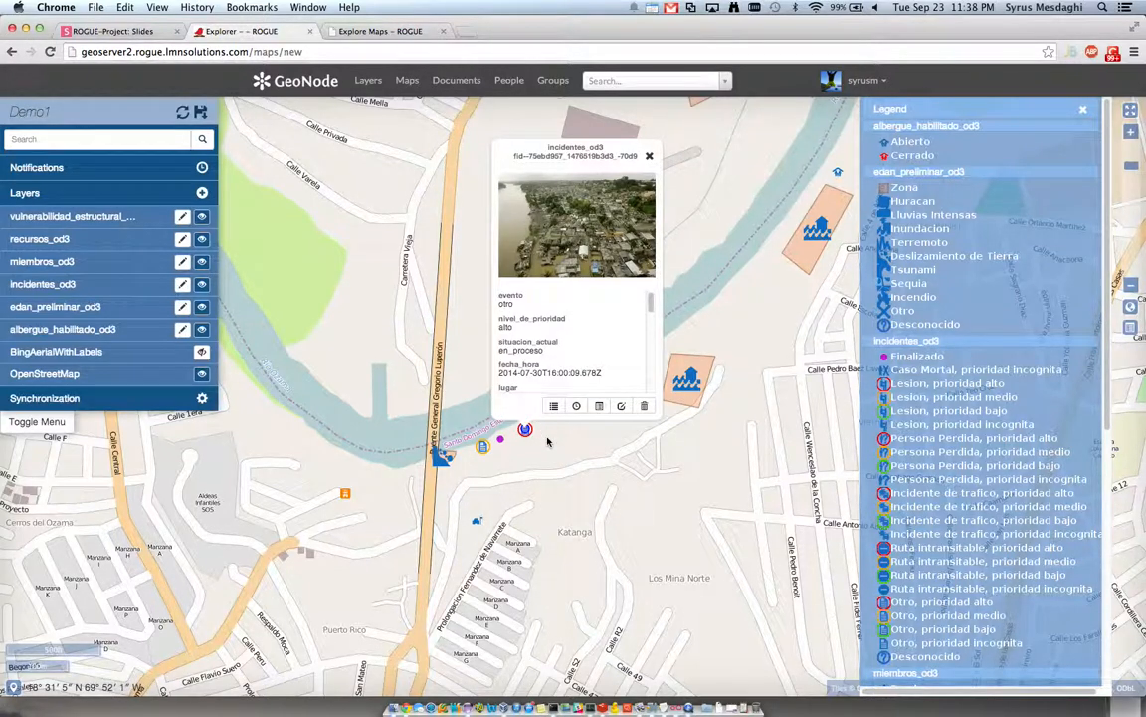
left_click(649, 156)
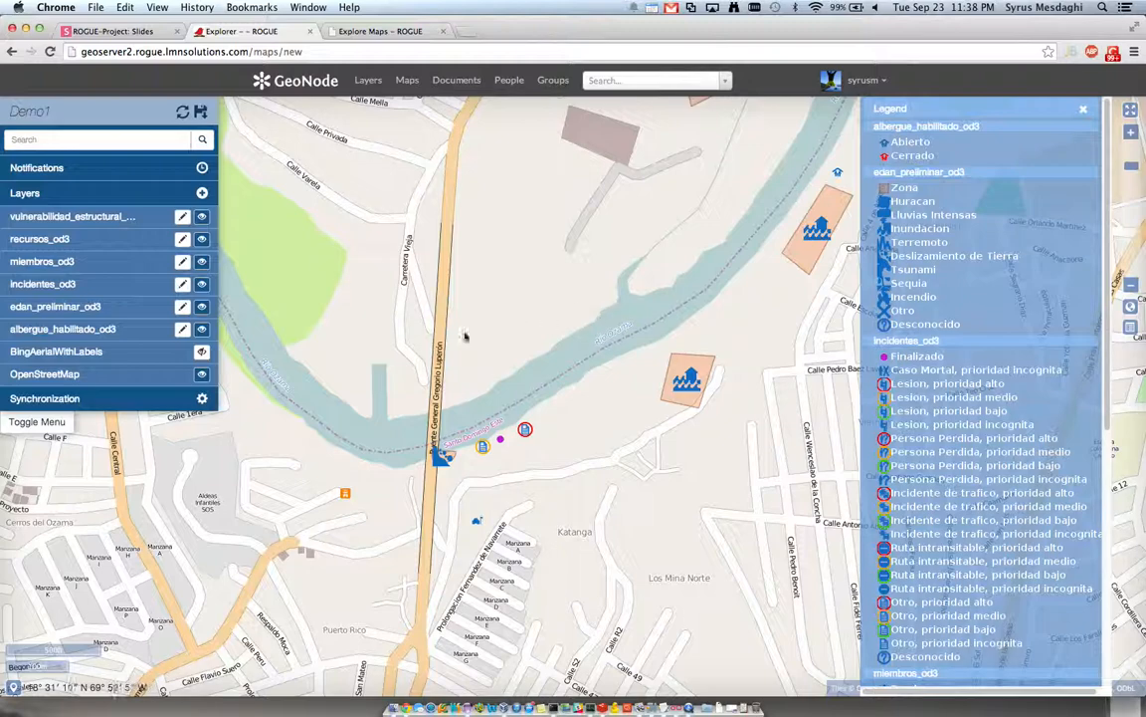
mouse_move(288, 321)
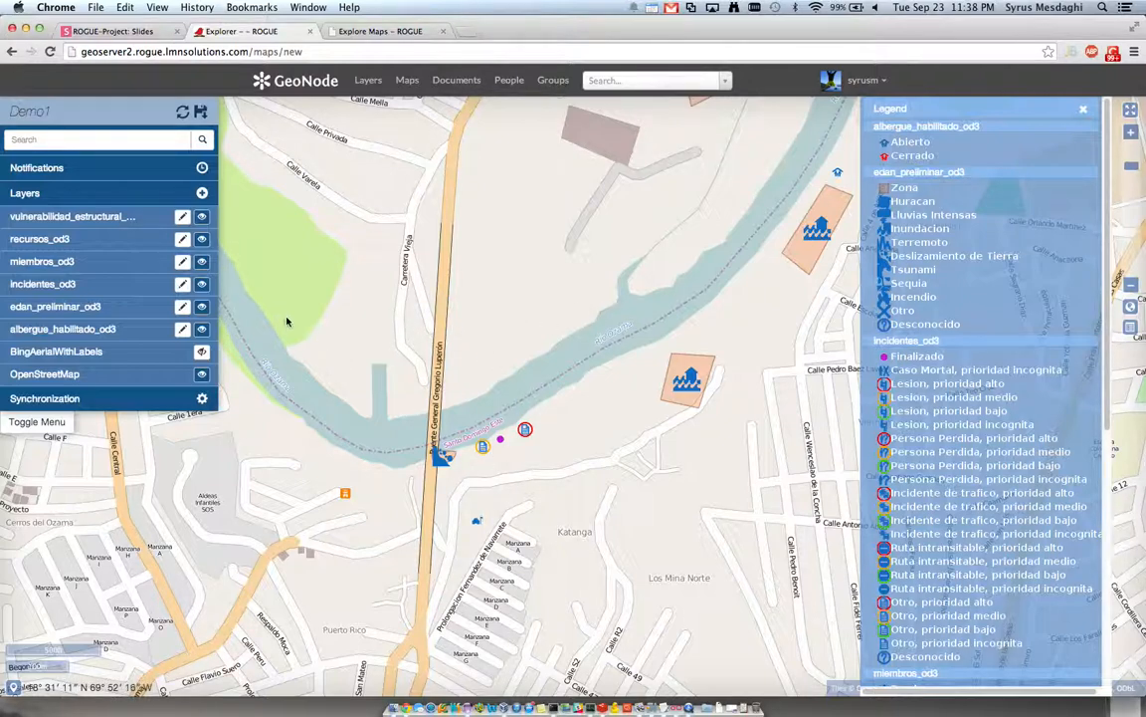
mouse_move(460, 445)
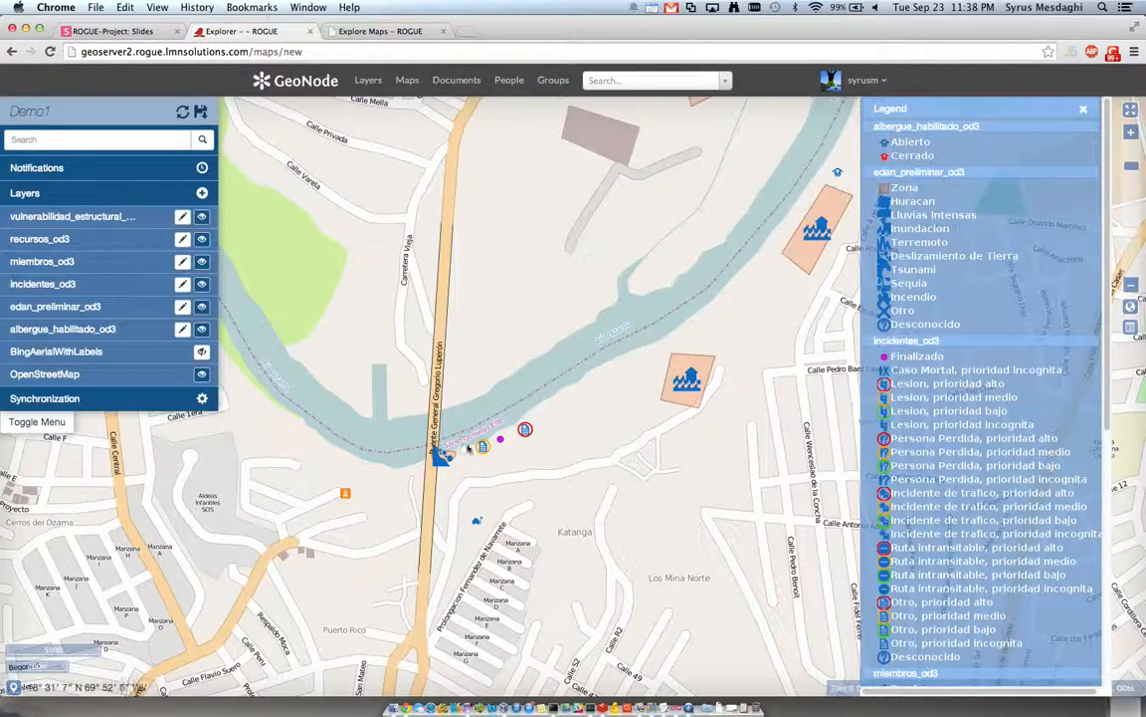
mouse_move(143, 292)
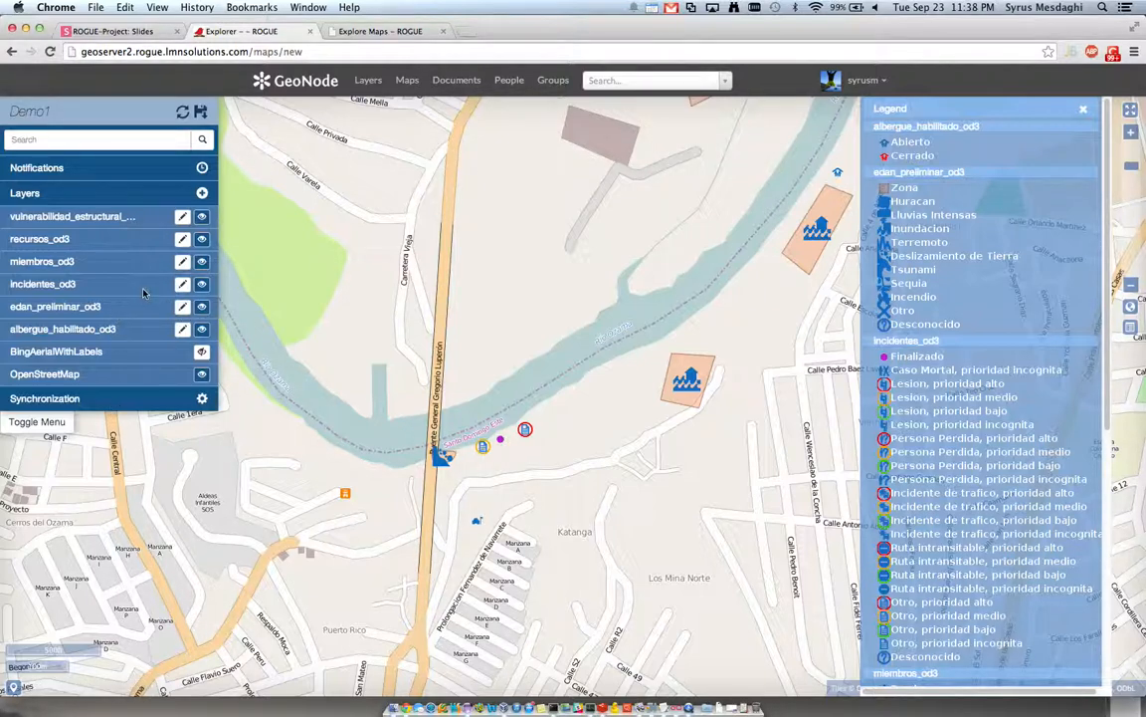
mouse_move(182, 306)
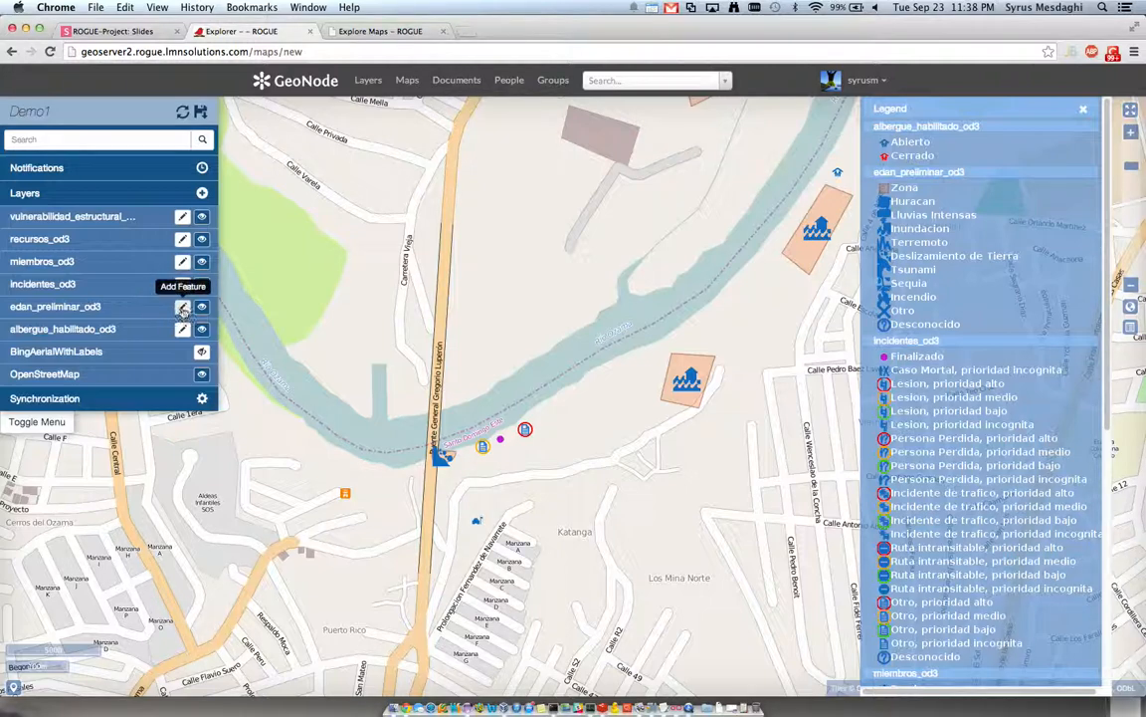
mouse_move(126, 276)
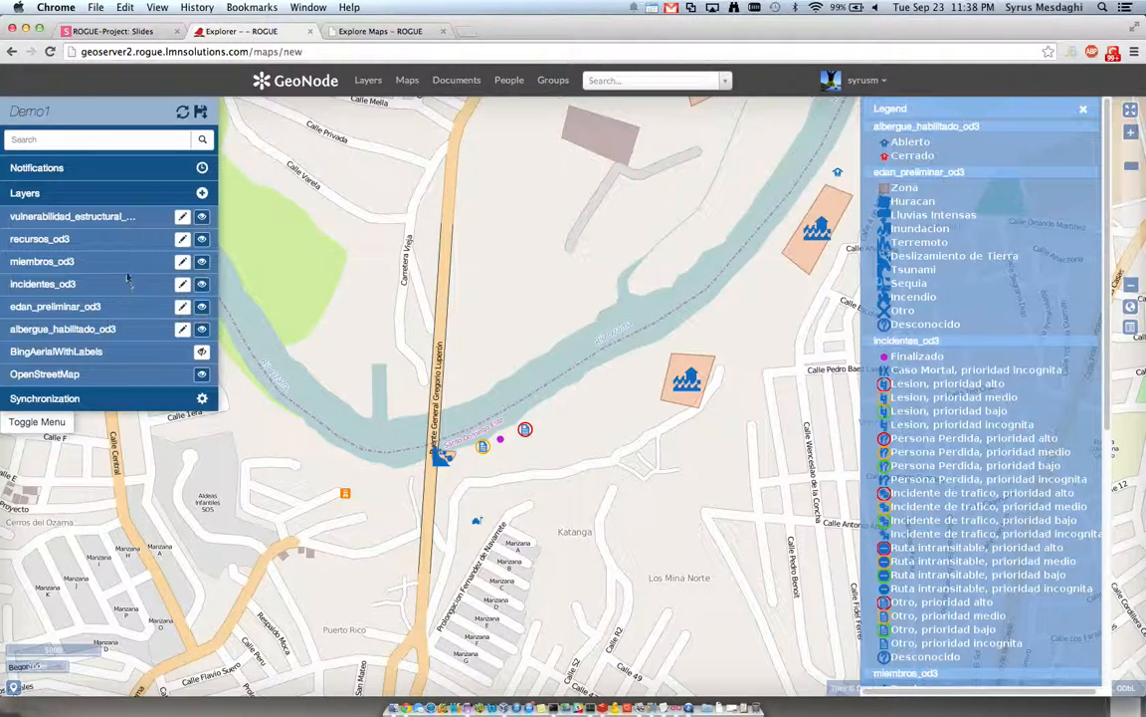
mouse_move(183, 216)
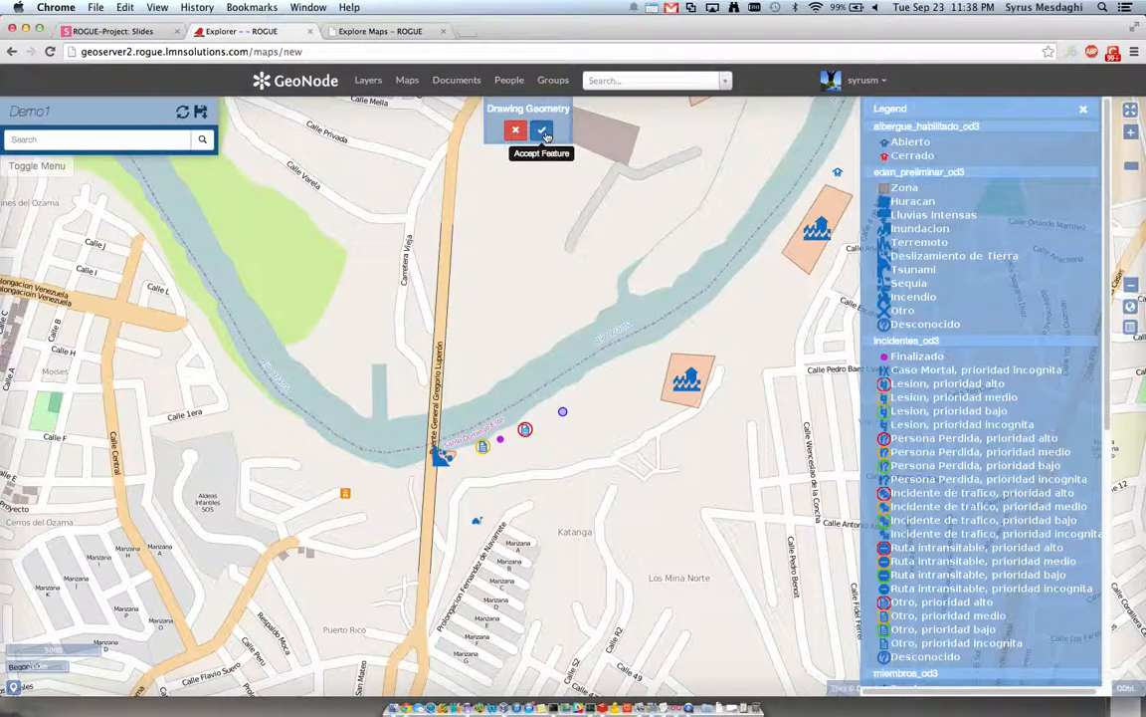
Step: Accept the newly placed riverside point to bring up its attribute form
left_click(543, 129)
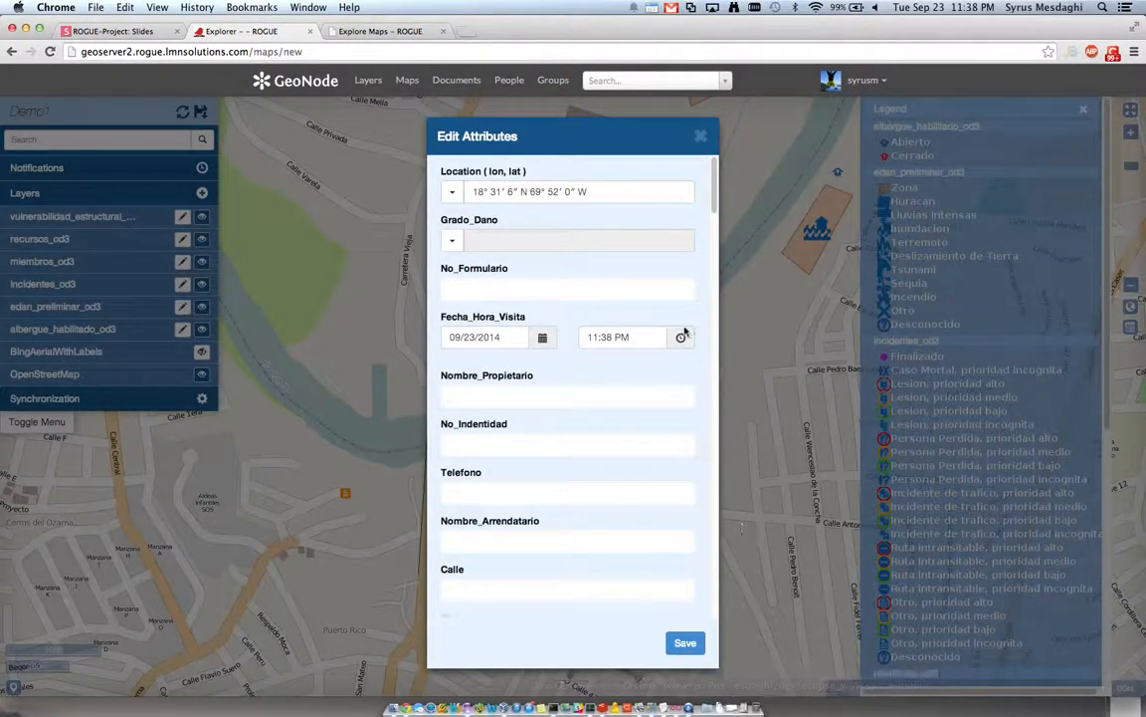
mouse_move(449, 208)
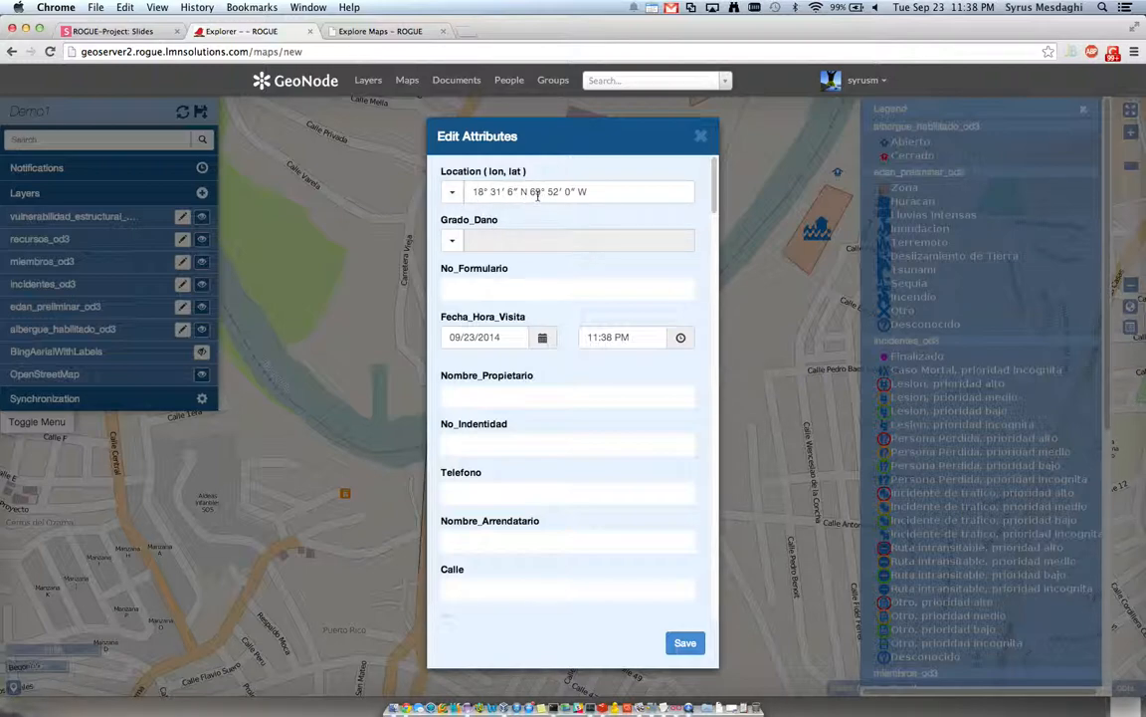
Step: Set damage grade to Severo and predominant use to Residential, then save the attributes
left_click(452, 240)
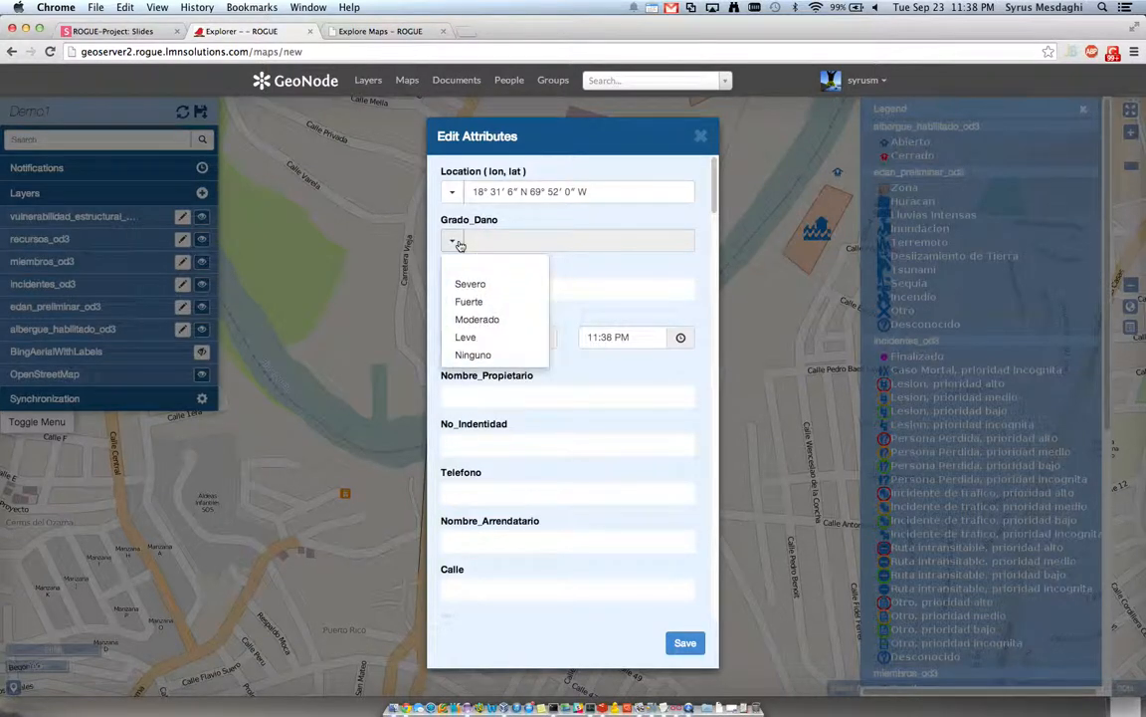
mouse_move(470, 284)
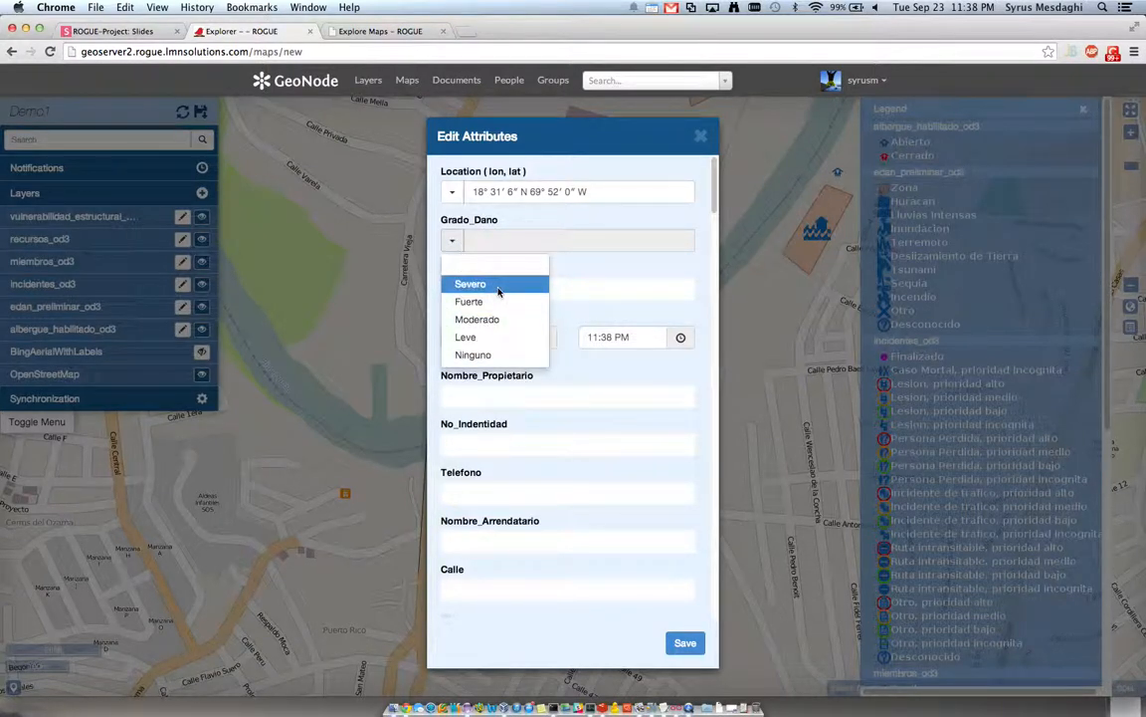
left_click(469, 284)
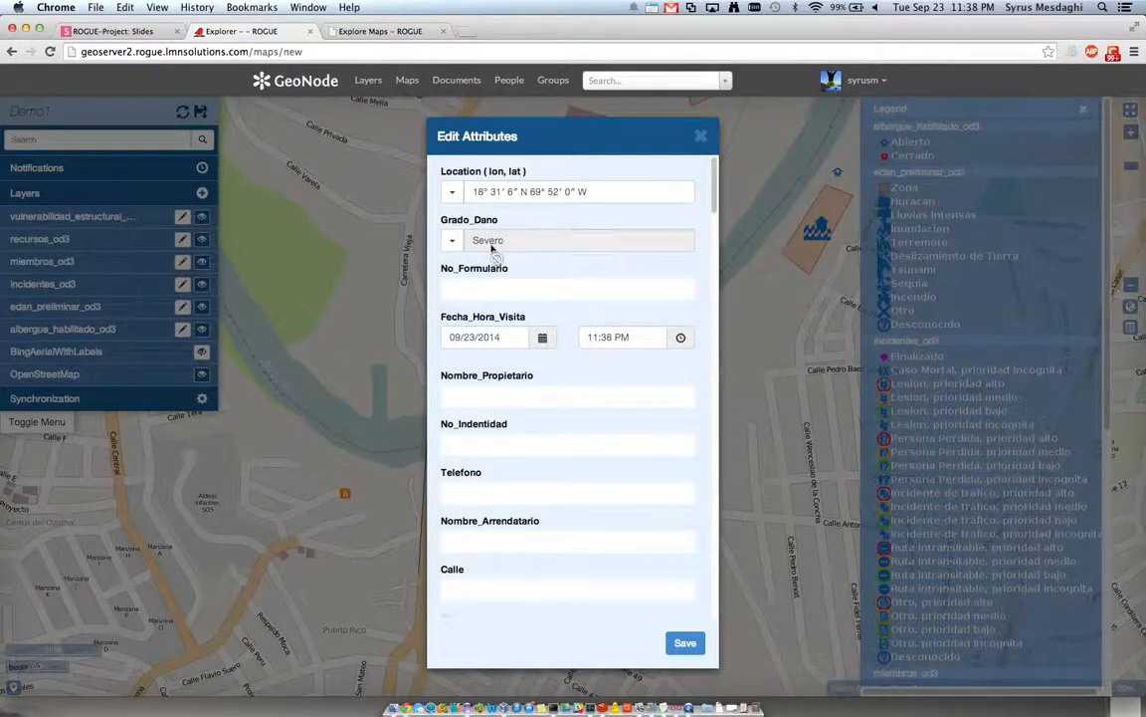
mouse_move(511, 318)
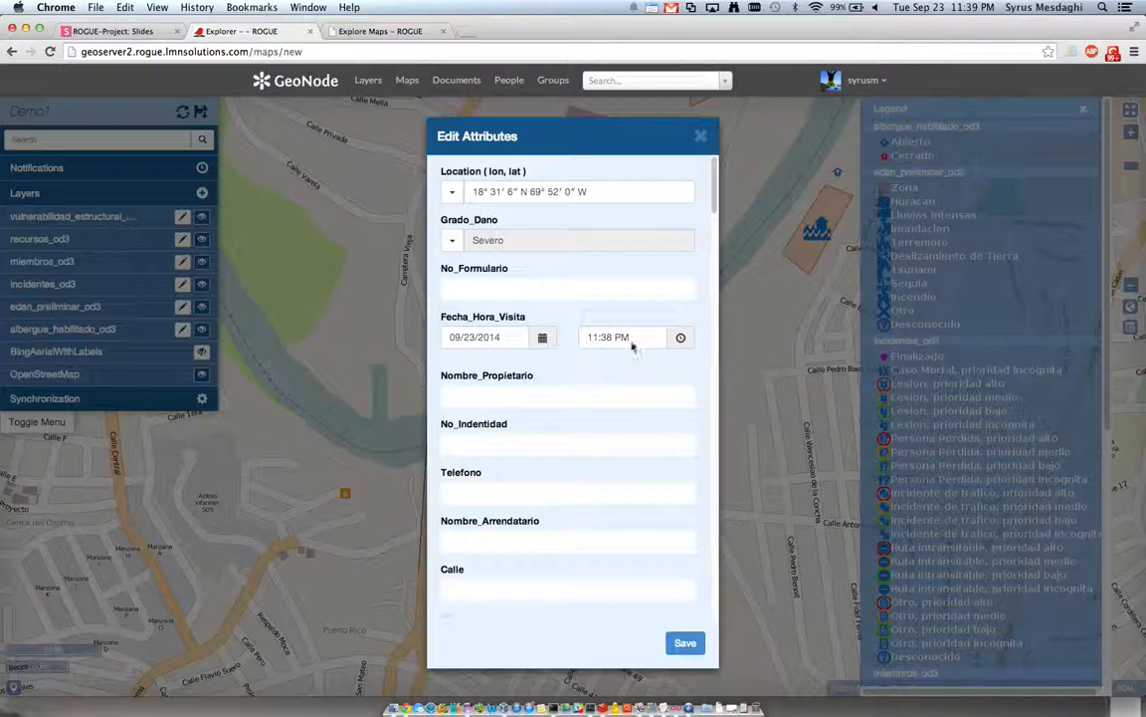
scroll("down", 3)
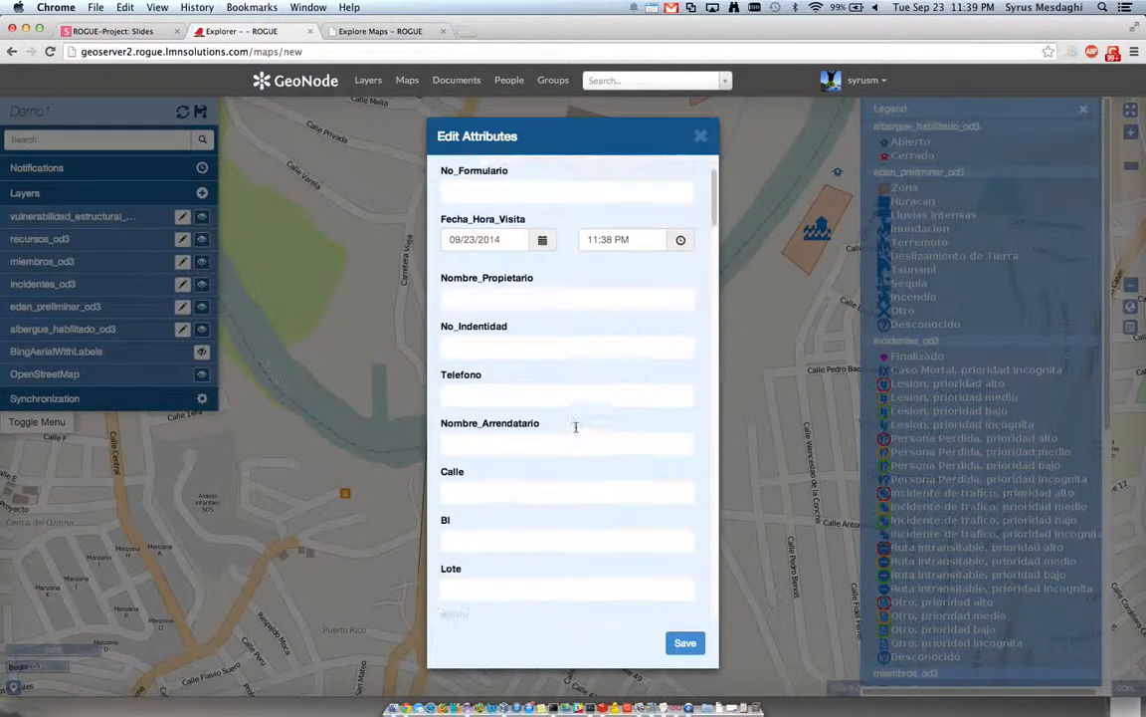
scroll("down", 3)
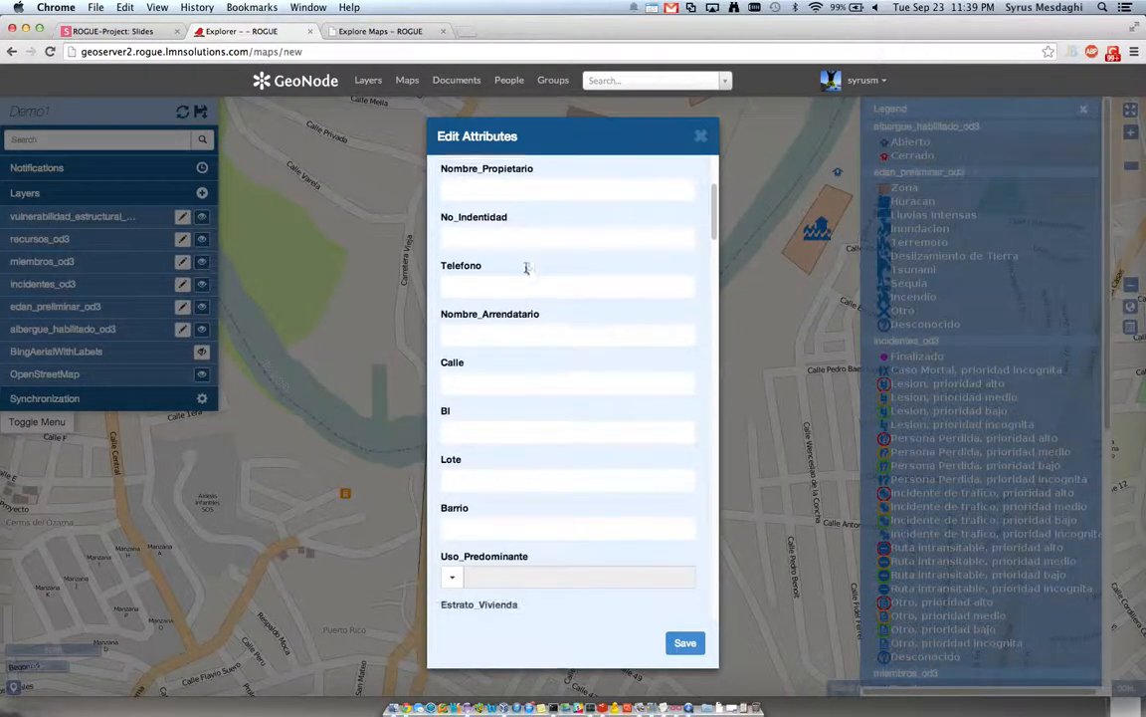
left_click(568, 345)
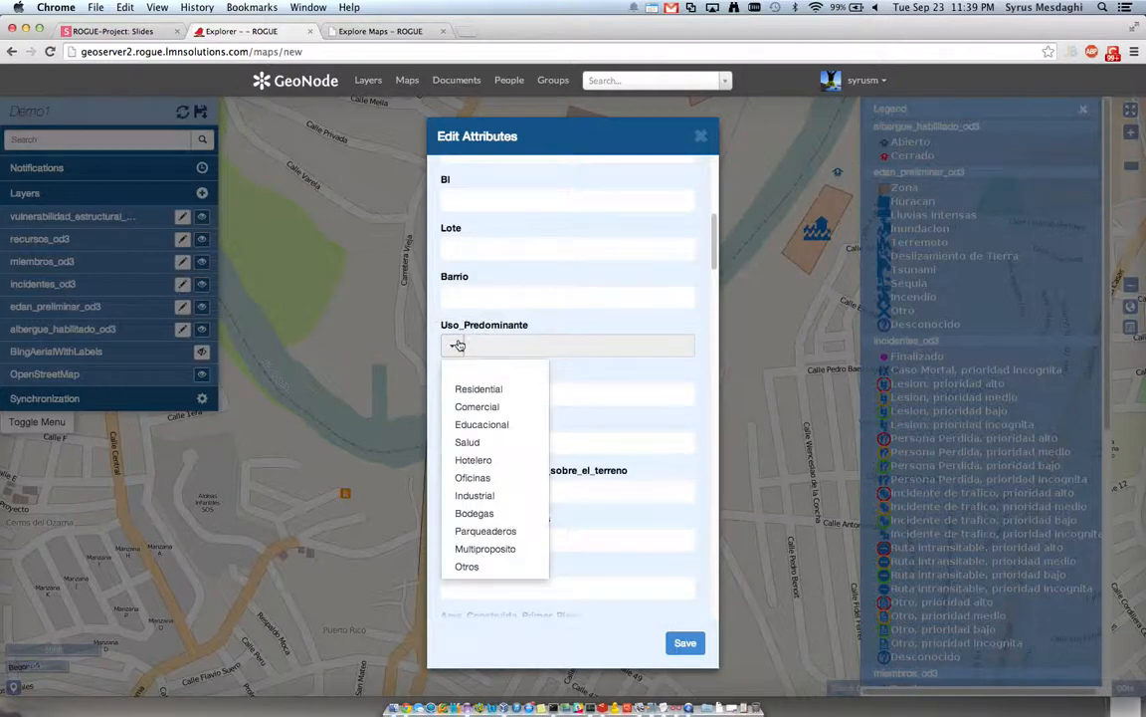
left_click(479, 388)
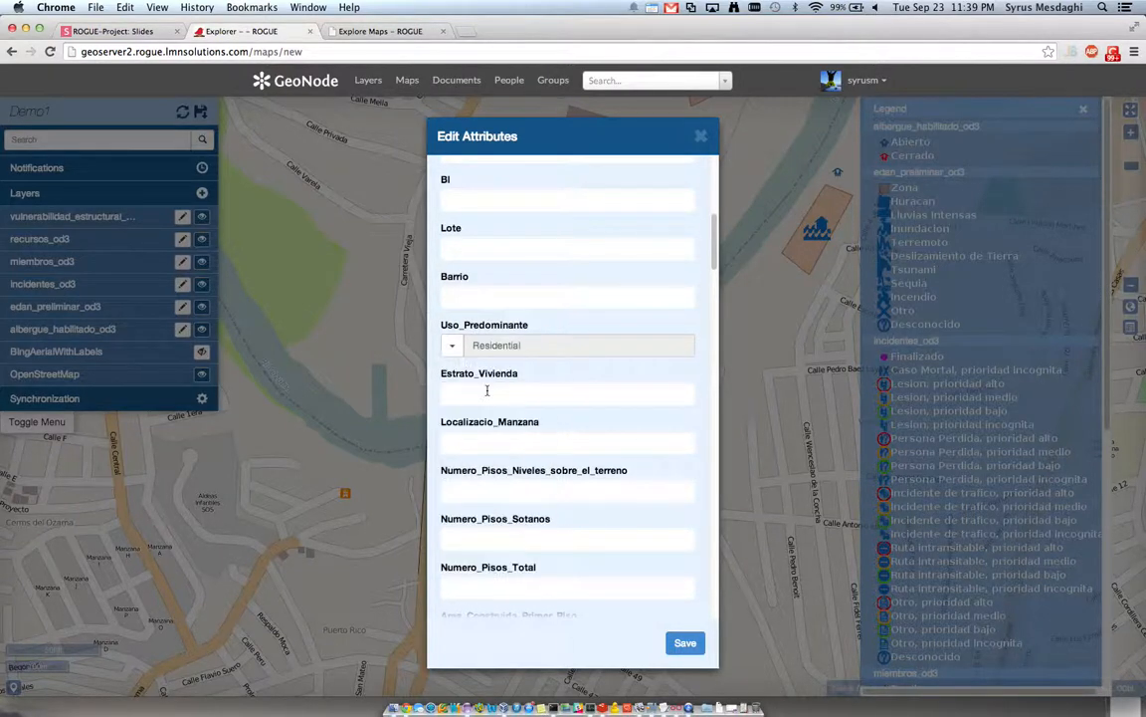
scroll("down", 3)
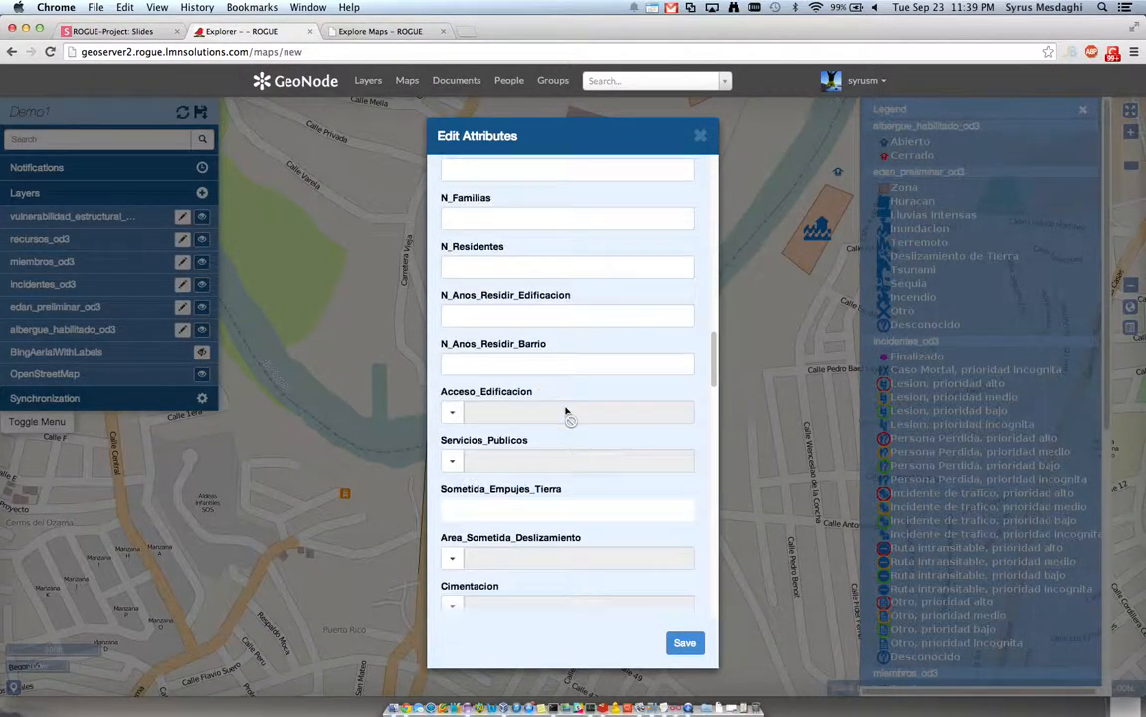
scroll("down", 3)
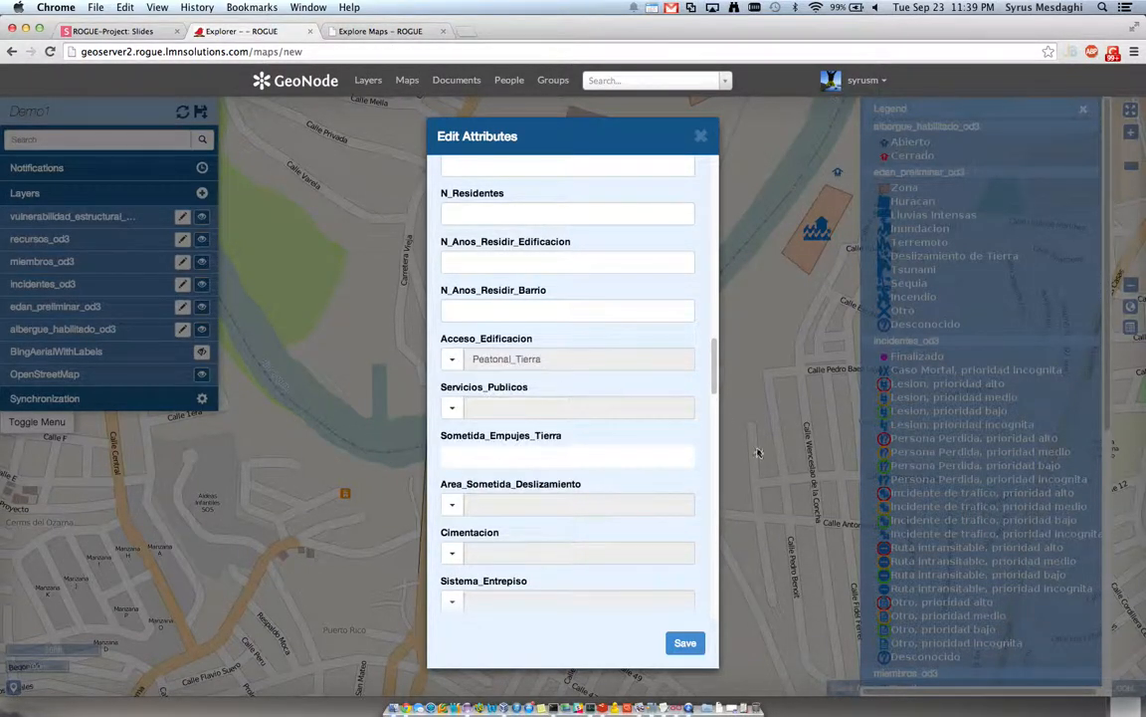
left_click(685, 642)
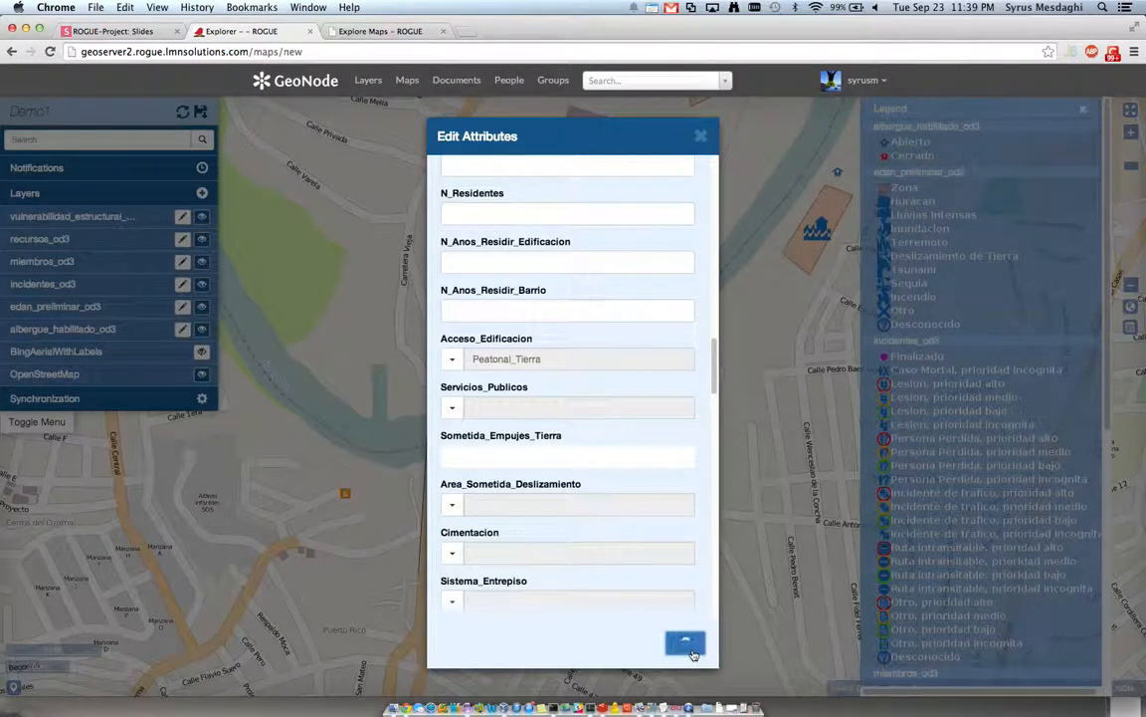
left_click(686, 643)
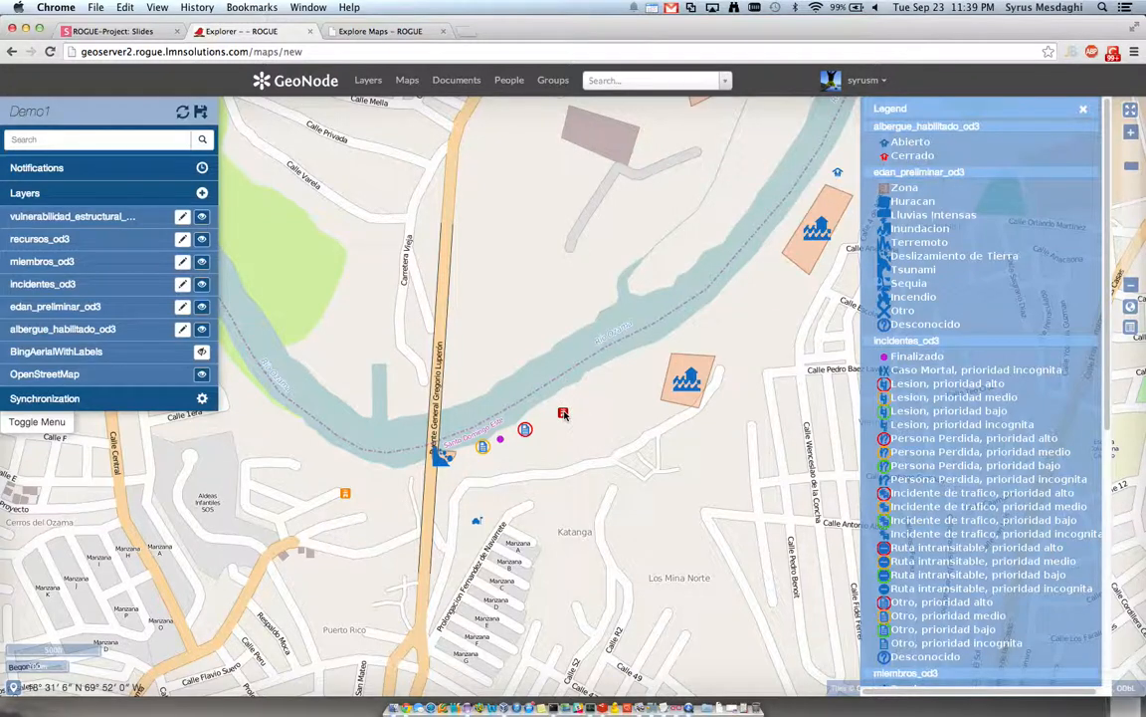
Step: Open the saved point's popup to verify Grado_Dano is Severo, then close it
left_click(563, 412)
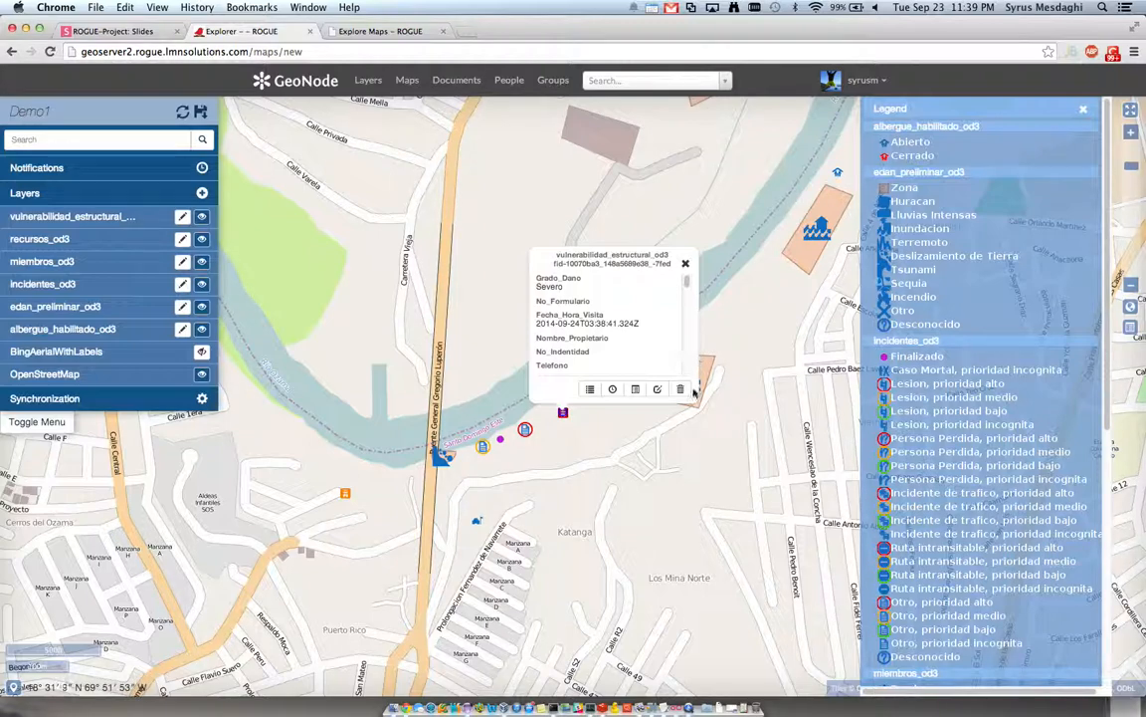
left_click(686, 263)
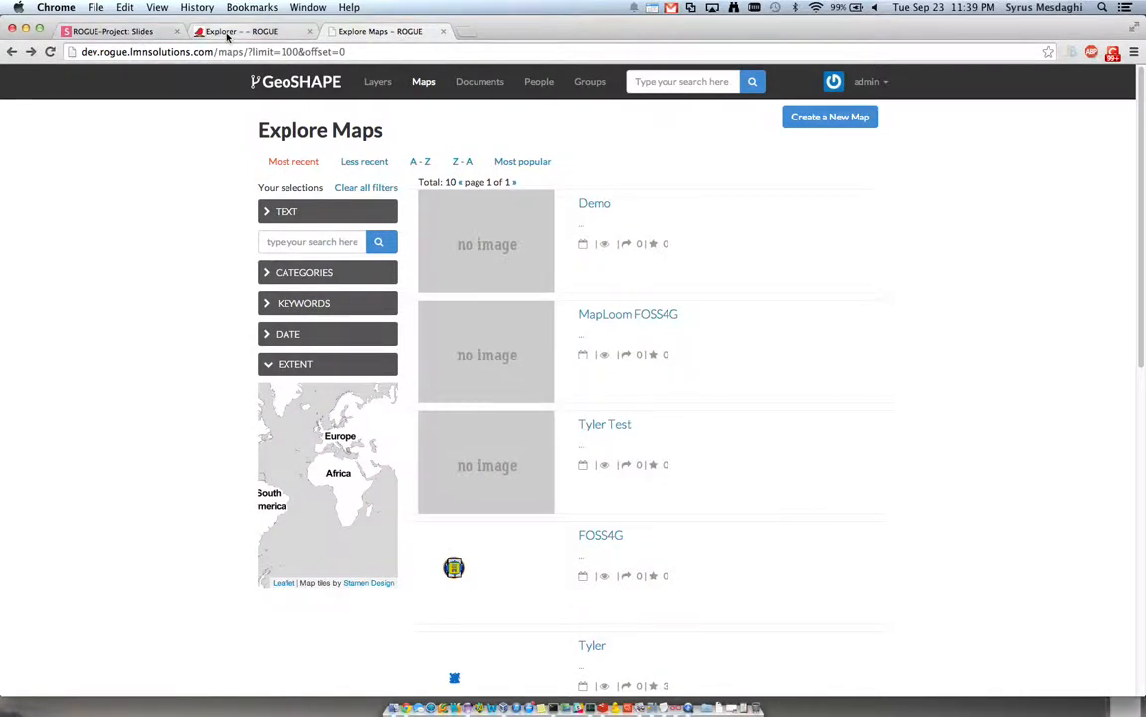
Step: Check the Demo1 tab, then start a new map from the dev site's Explore Maps page
left_click(239, 31)
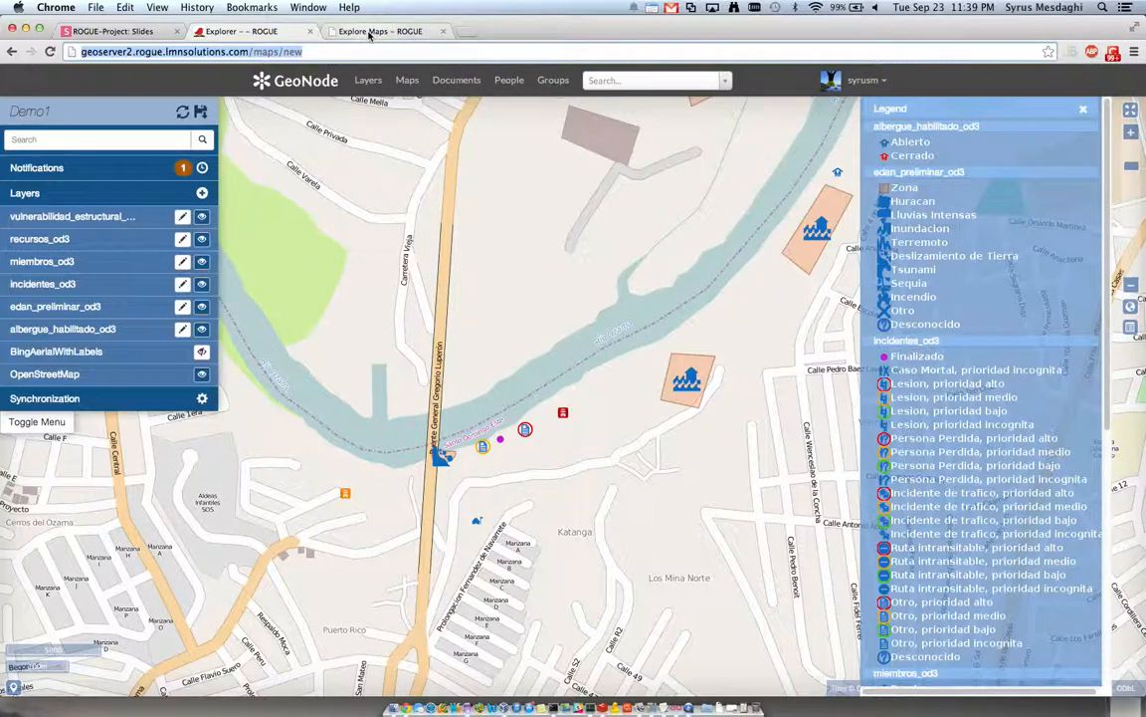
mouse_move(380, 31)
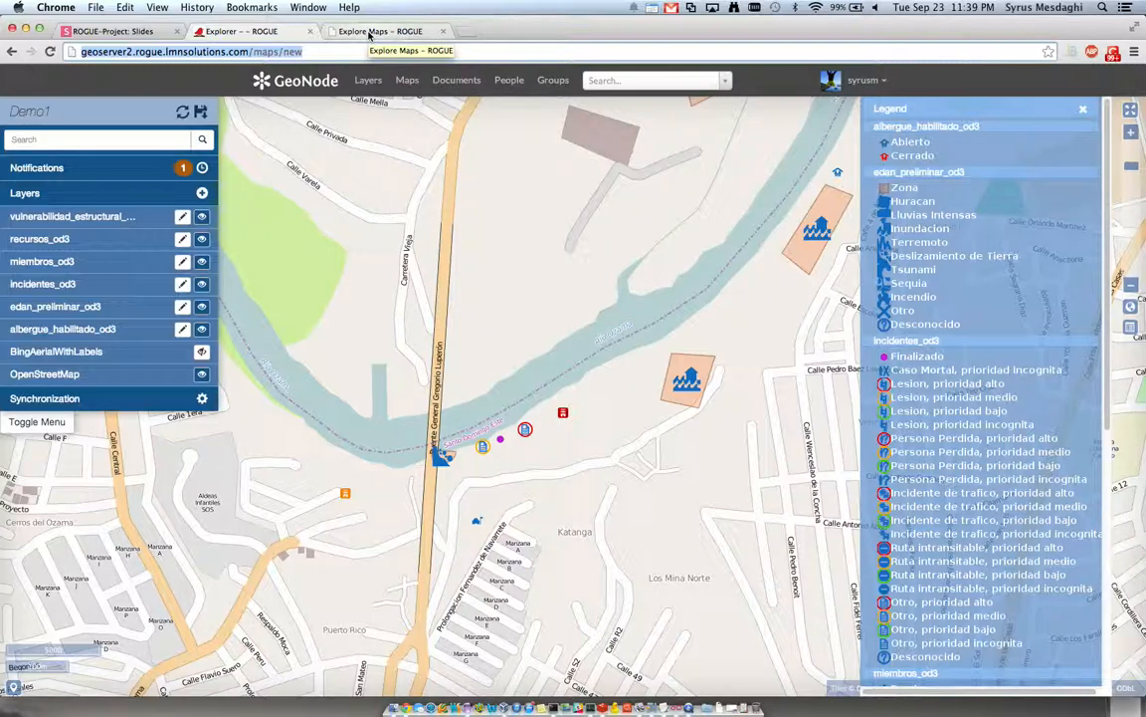
left_click(380, 31)
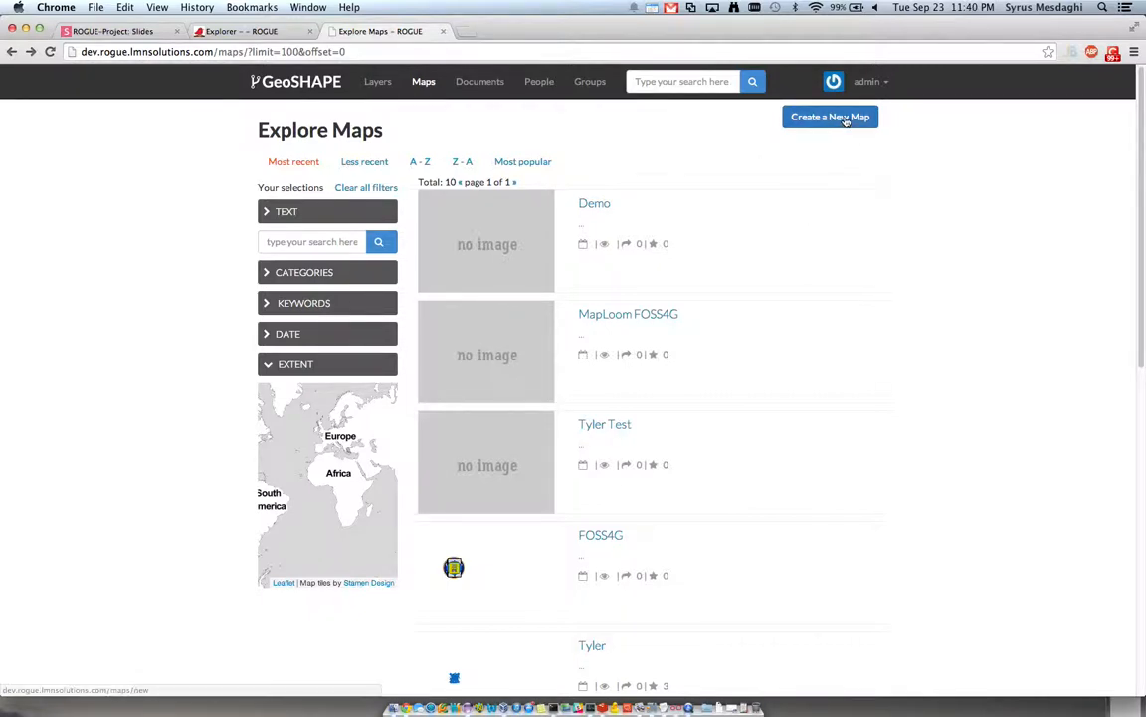
left_click(830, 116)
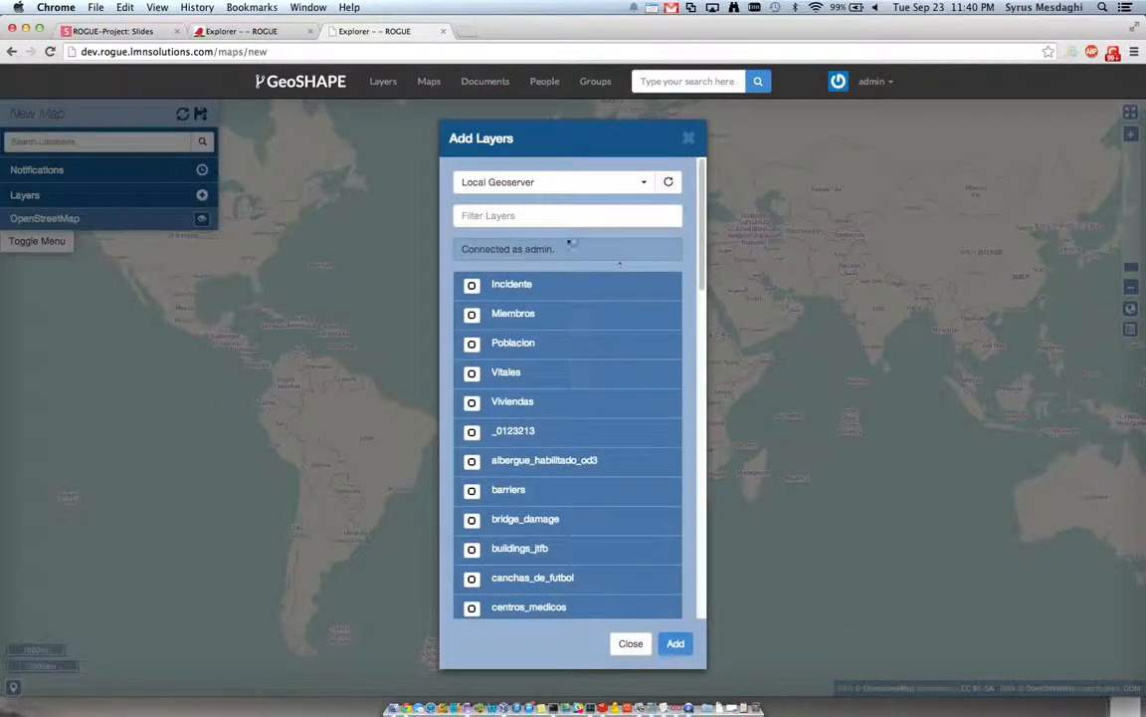
Step: Filter the layer list by 'od3' and add the six matching layers to the map
type("o")
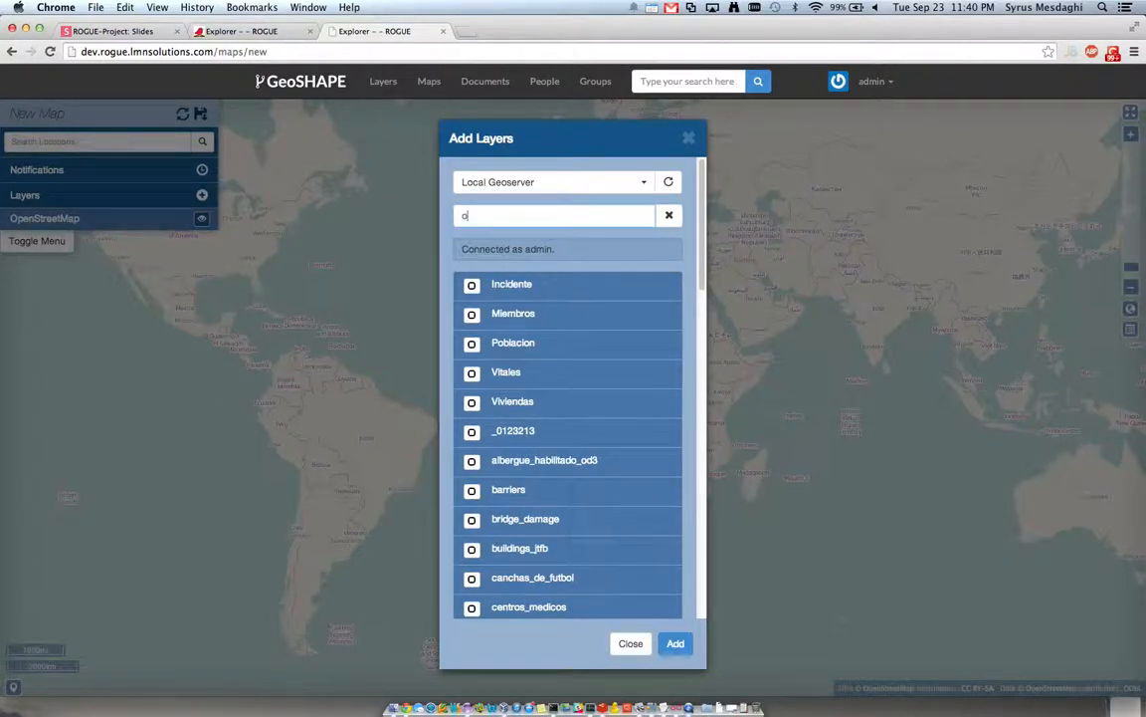
type("d3")
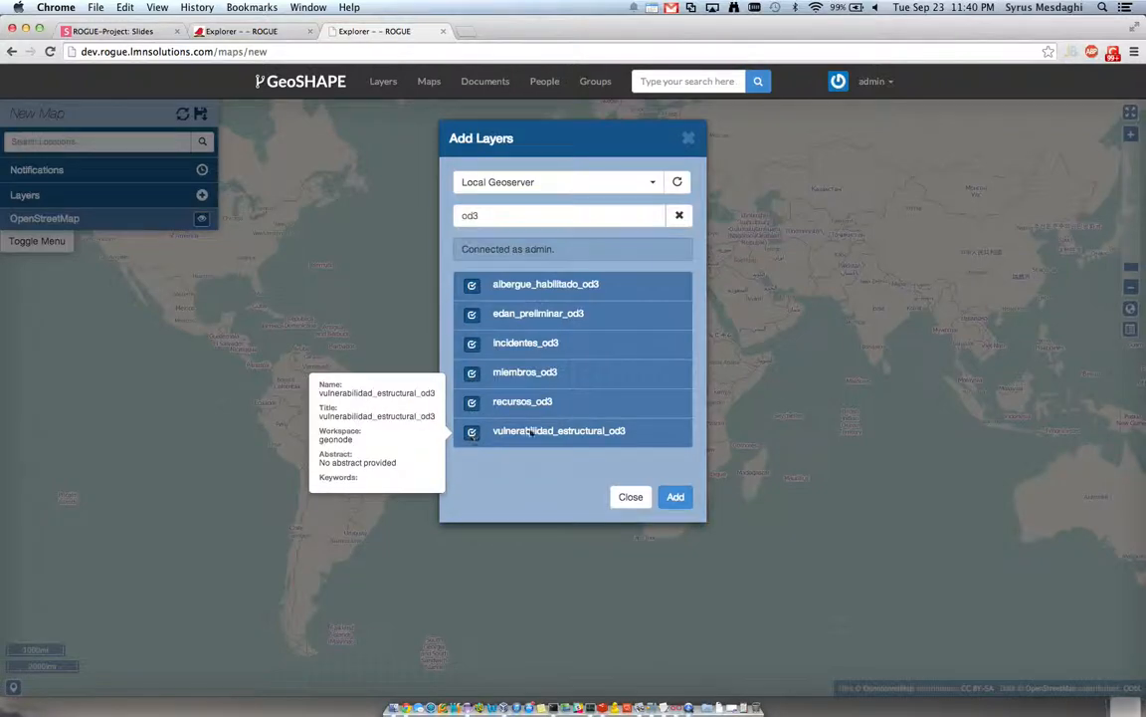
left_click(675, 497)
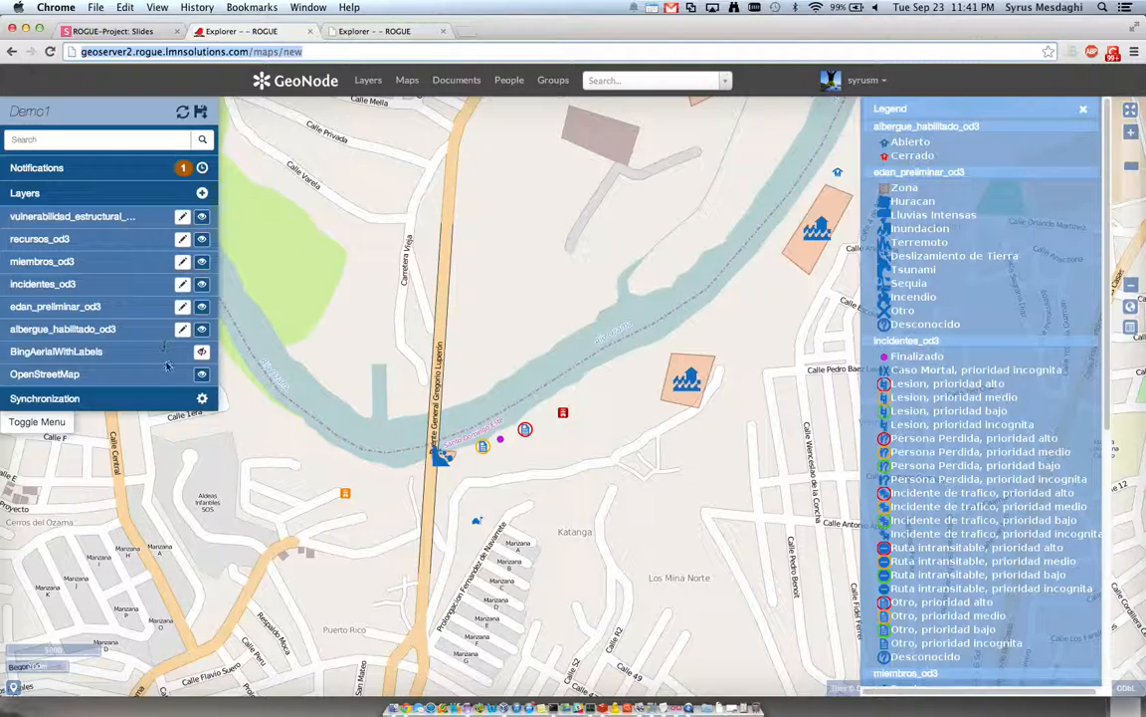
Step: Synchronize Demo1 with the rd_od3_repo_archived:Dev remote and dismiss the confirmation
left_click(45, 218)
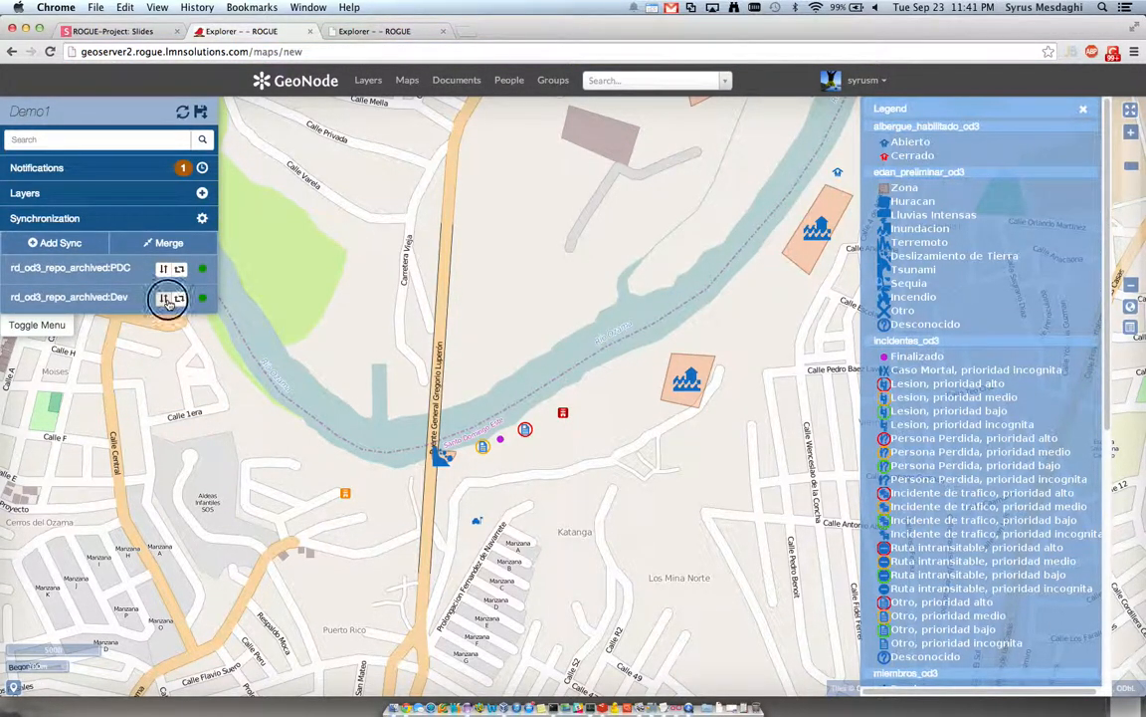
left_click(171, 297)
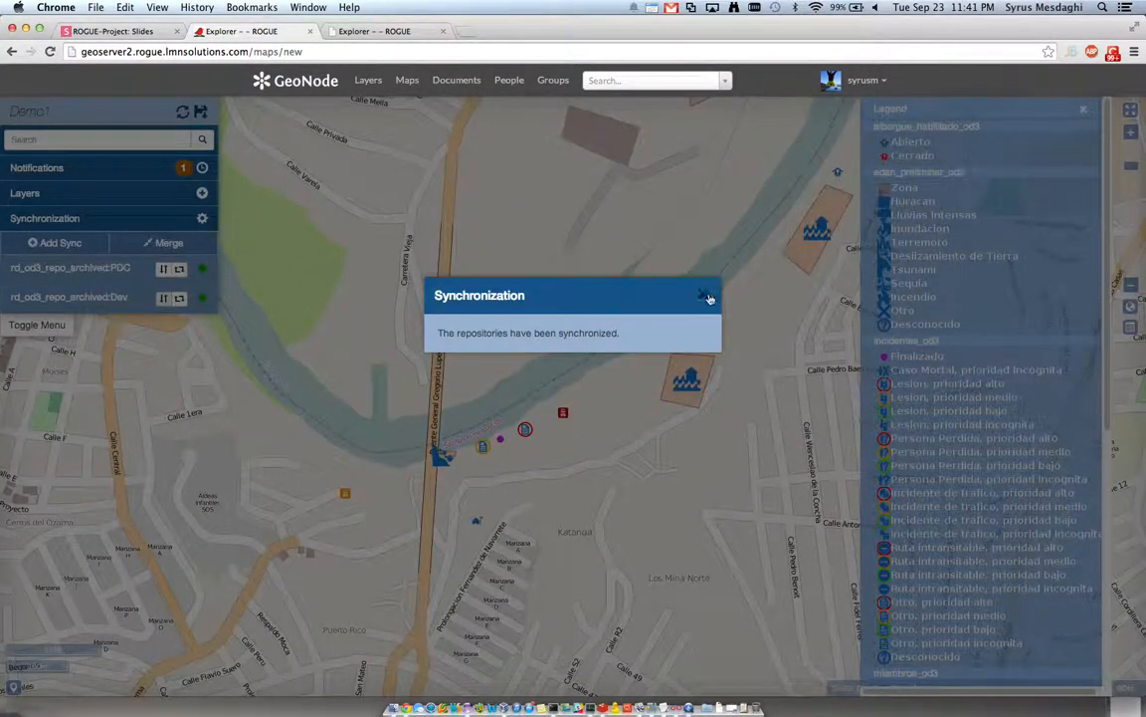
left_click(708, 298)
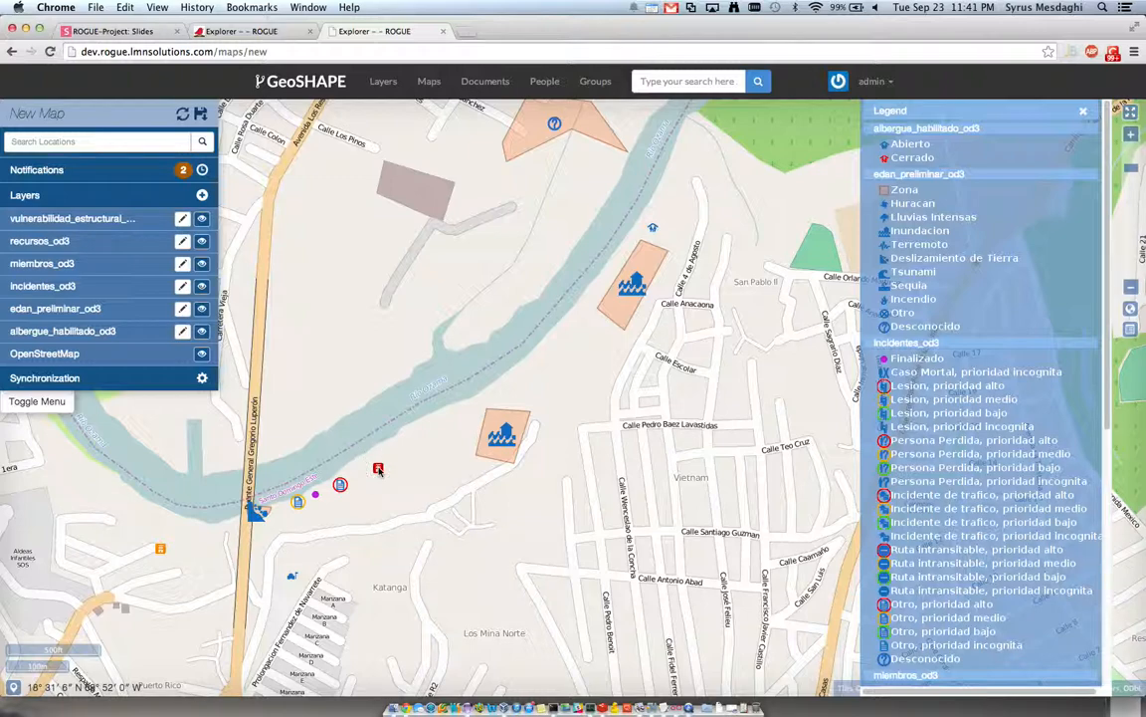
Step: Review the synced Severo point's attributes and edit history, then go back to Demo1
left_click(378, 469)
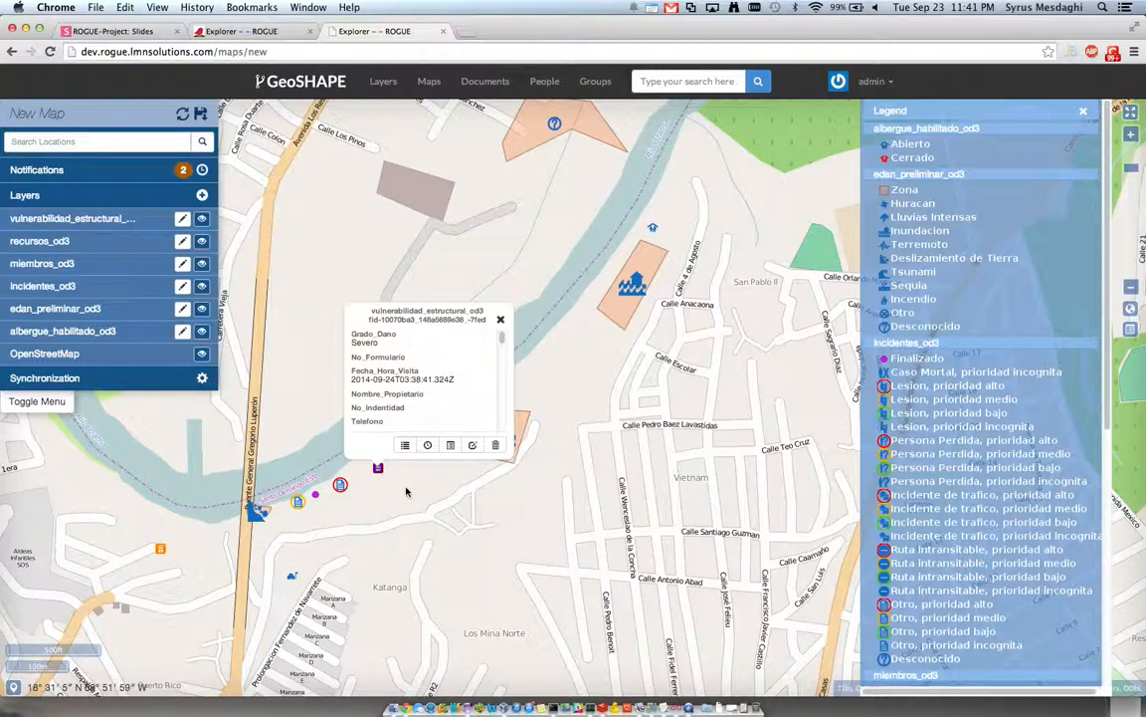
mouse_move(428, 445)
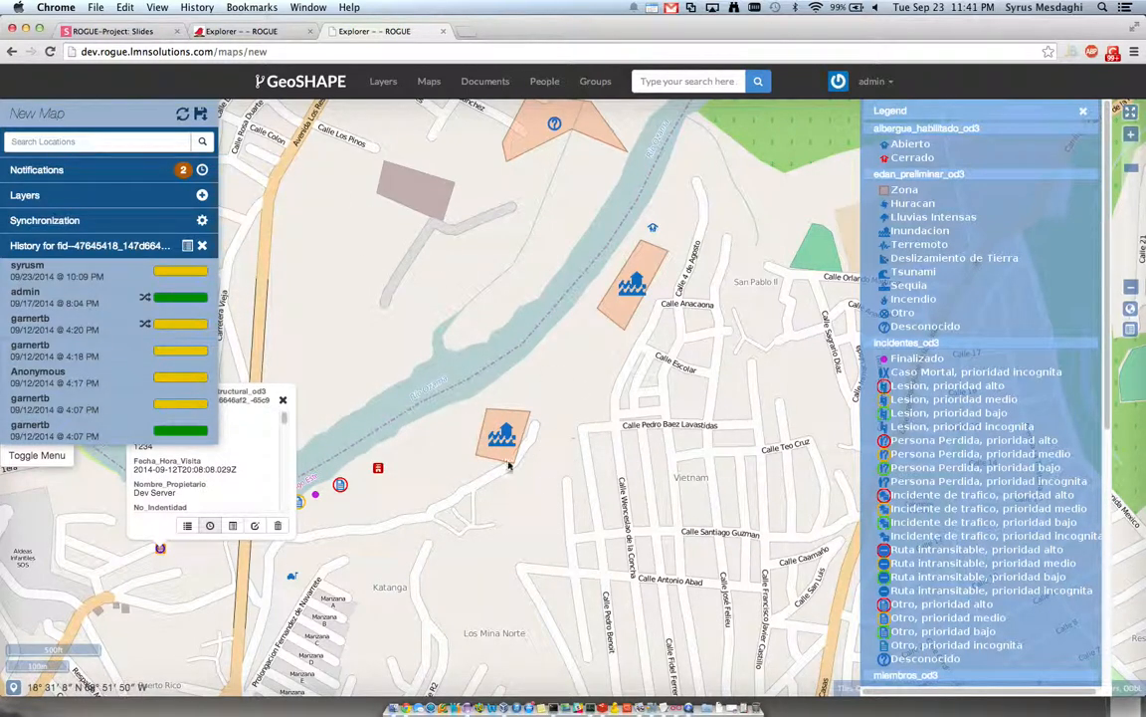
left_click(284, 399)
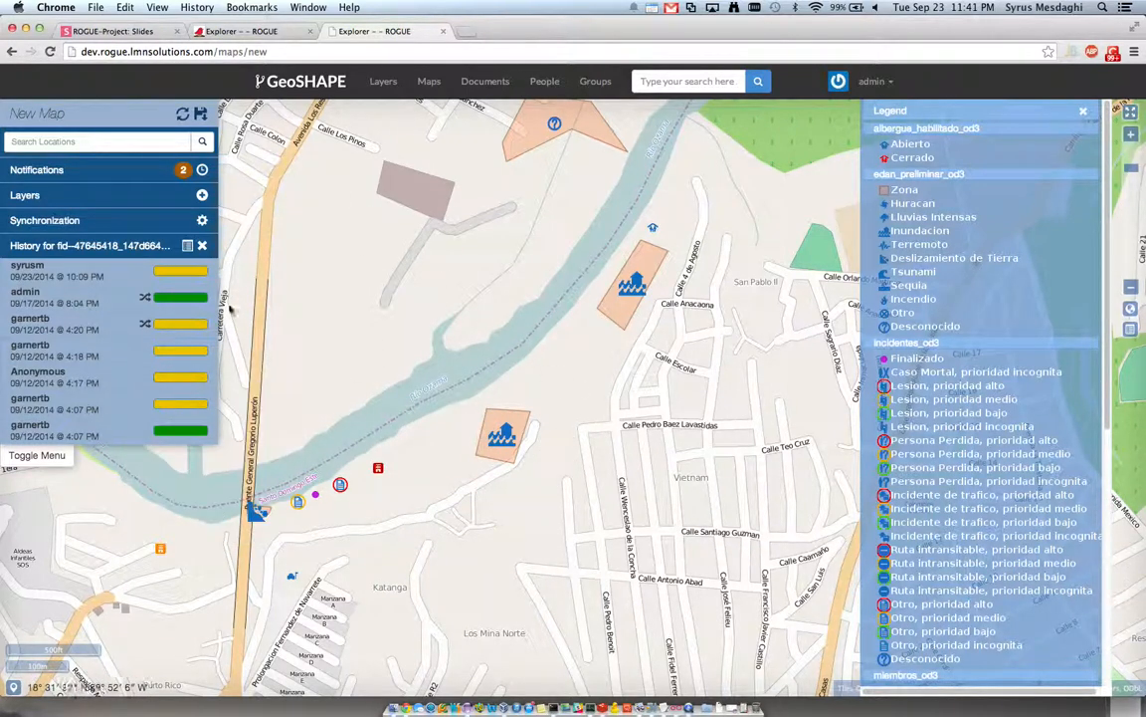
left_click(202, 245)
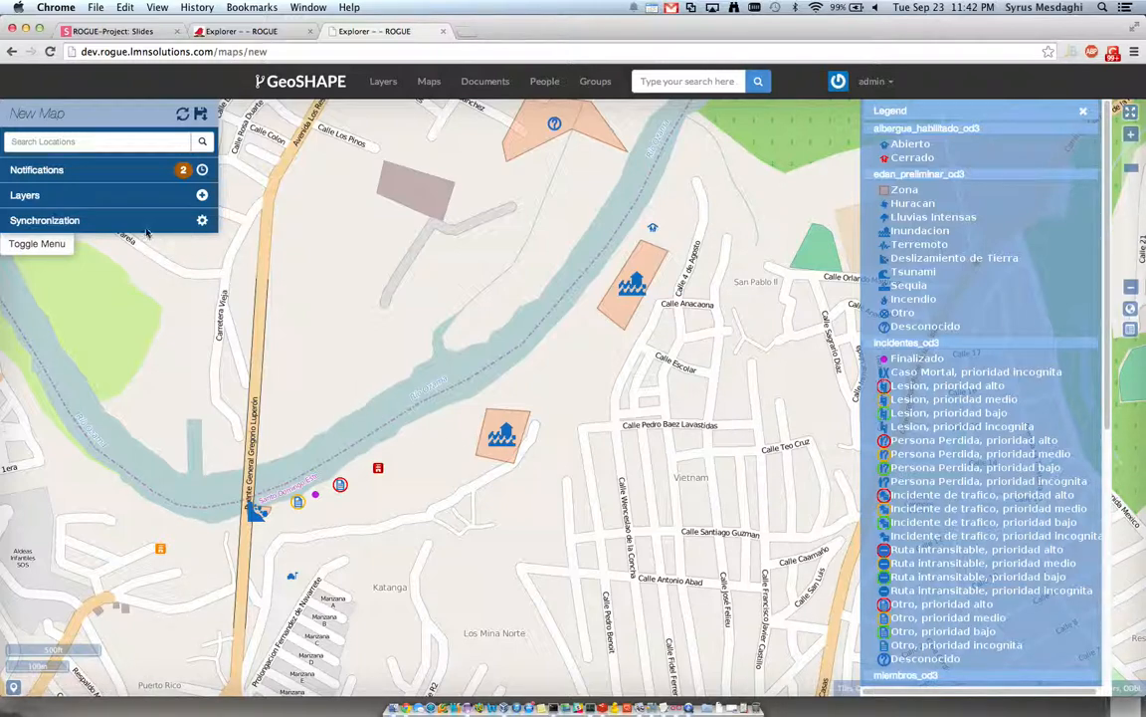
left_click(45, 220)
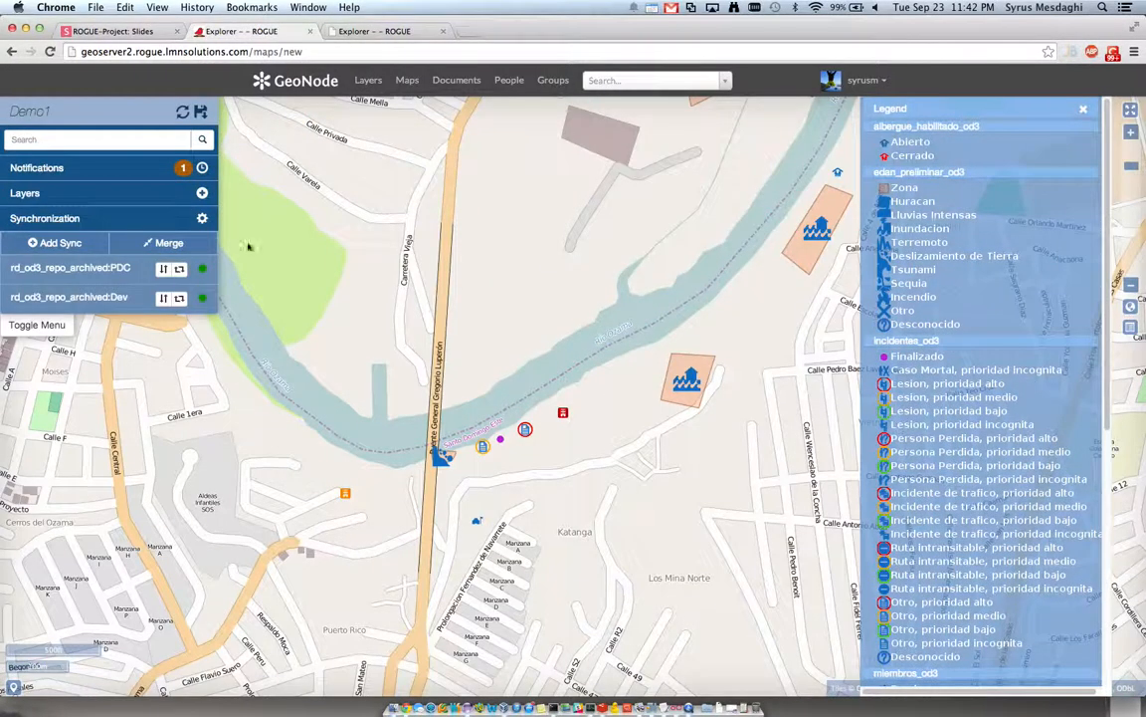
mouse_move(157, 314)
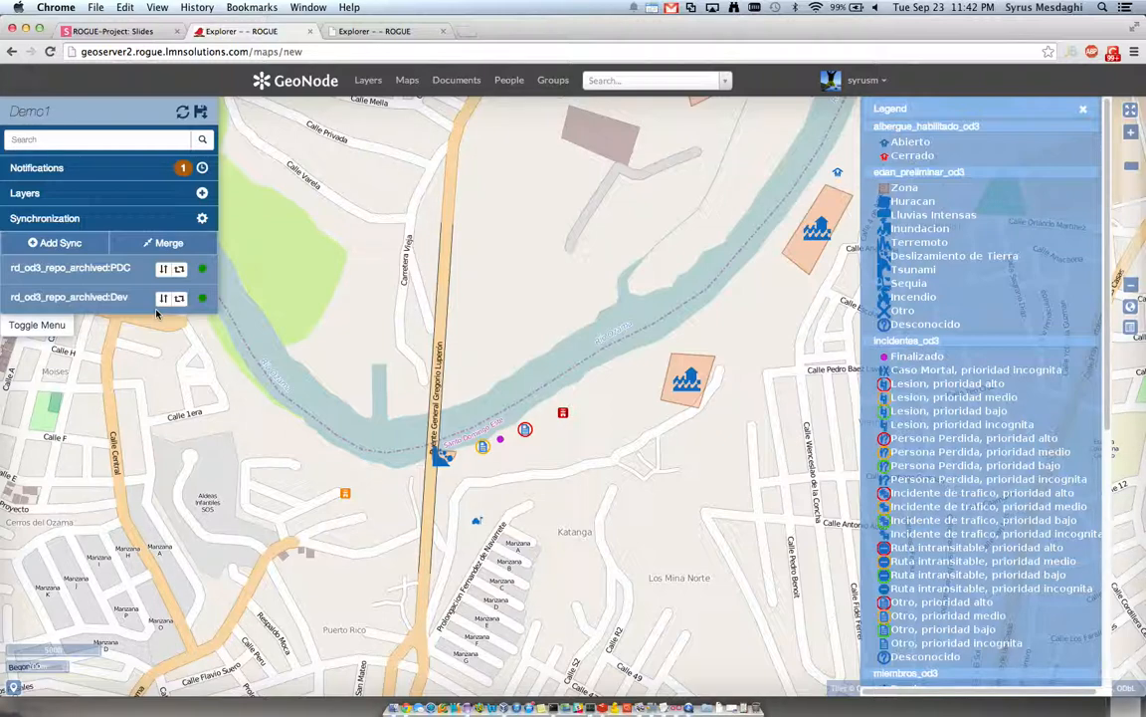
mouse_move(394, 408)
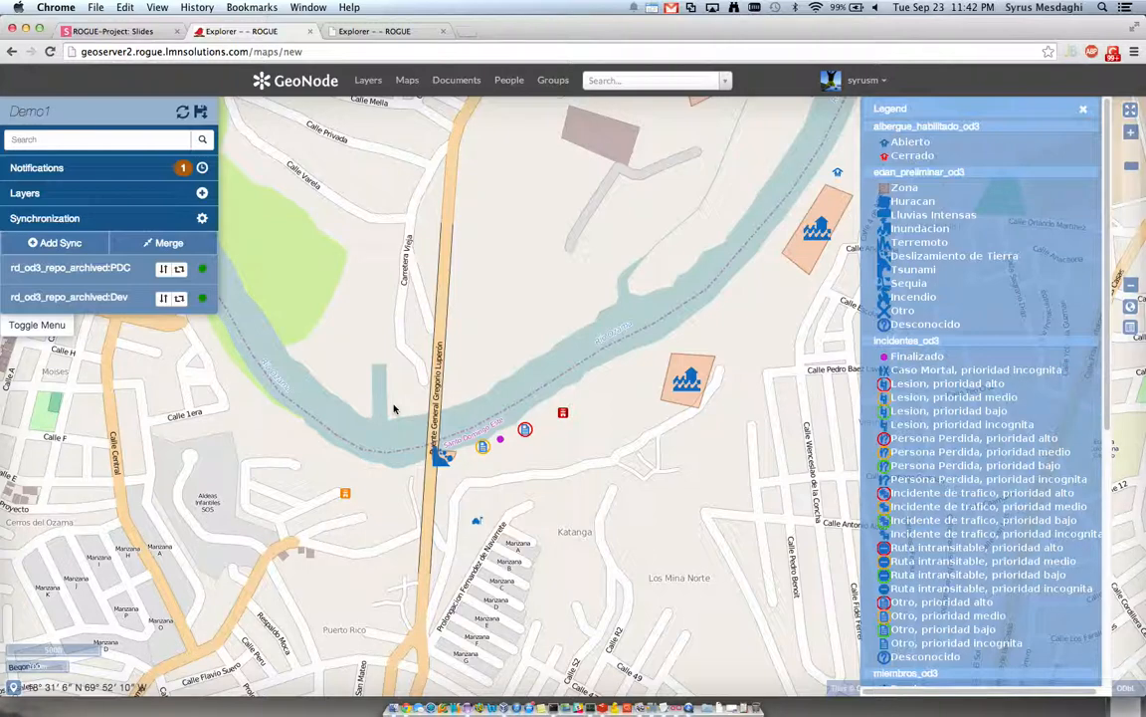
mouse_move(351, 421)
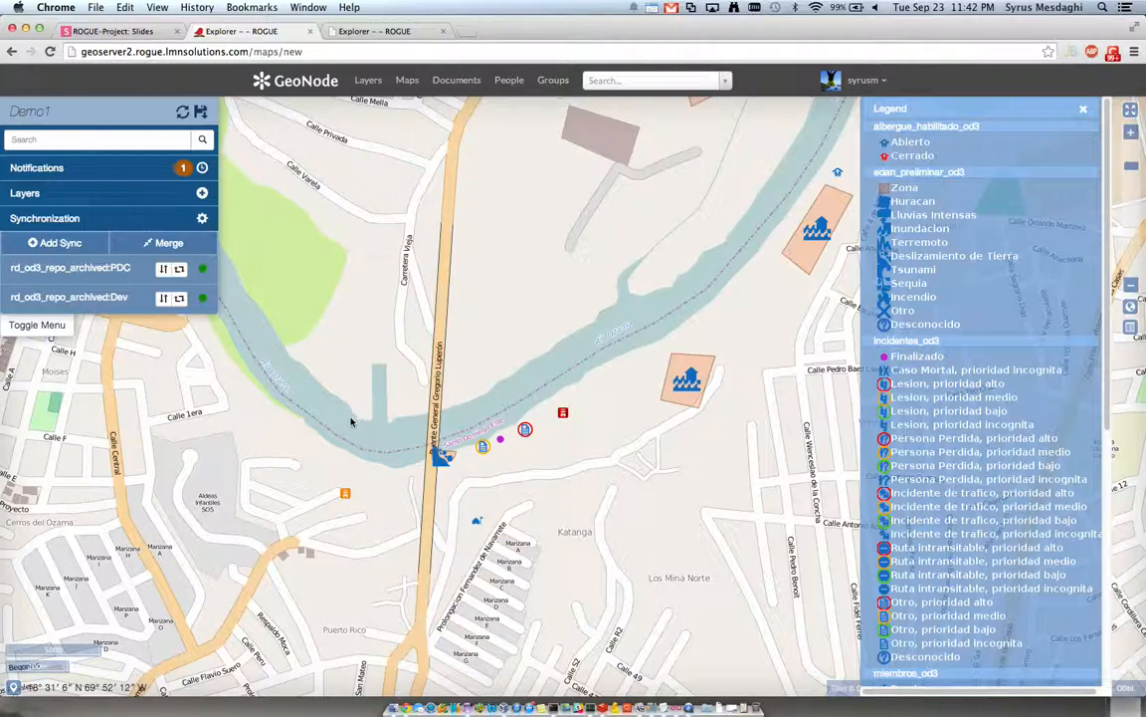
mouse_move(346, 495)
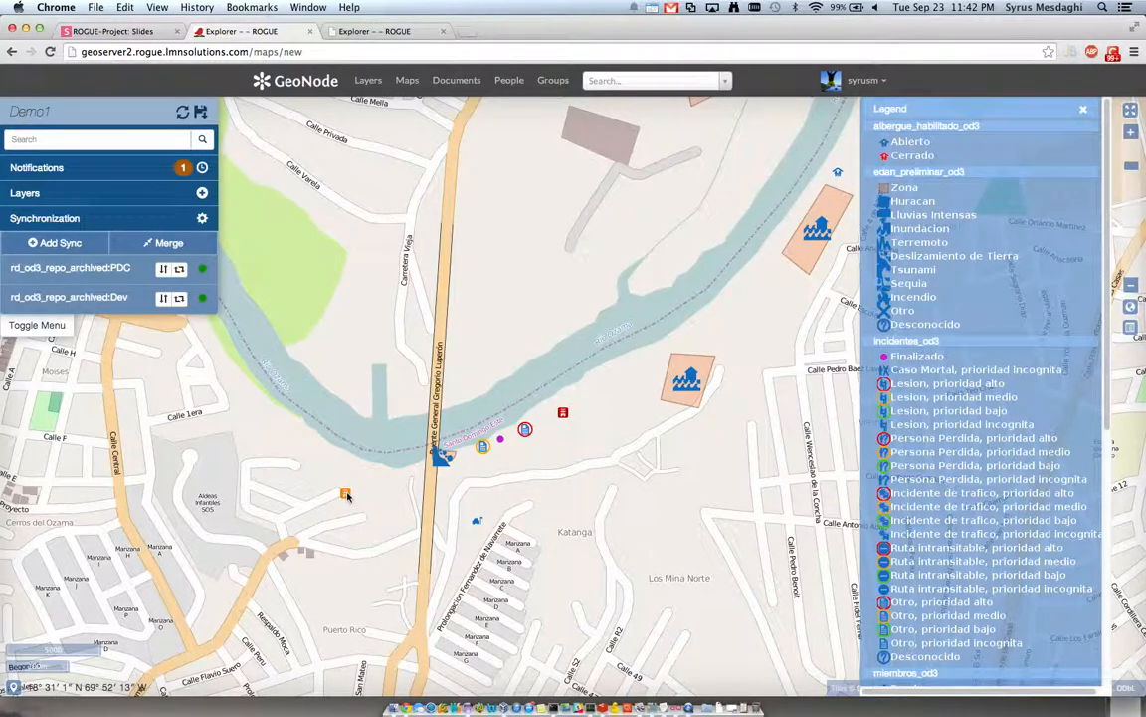
Step: Show the info popup of the orange vulnerability point with Fuerte damage grade
left_click(346, 494)
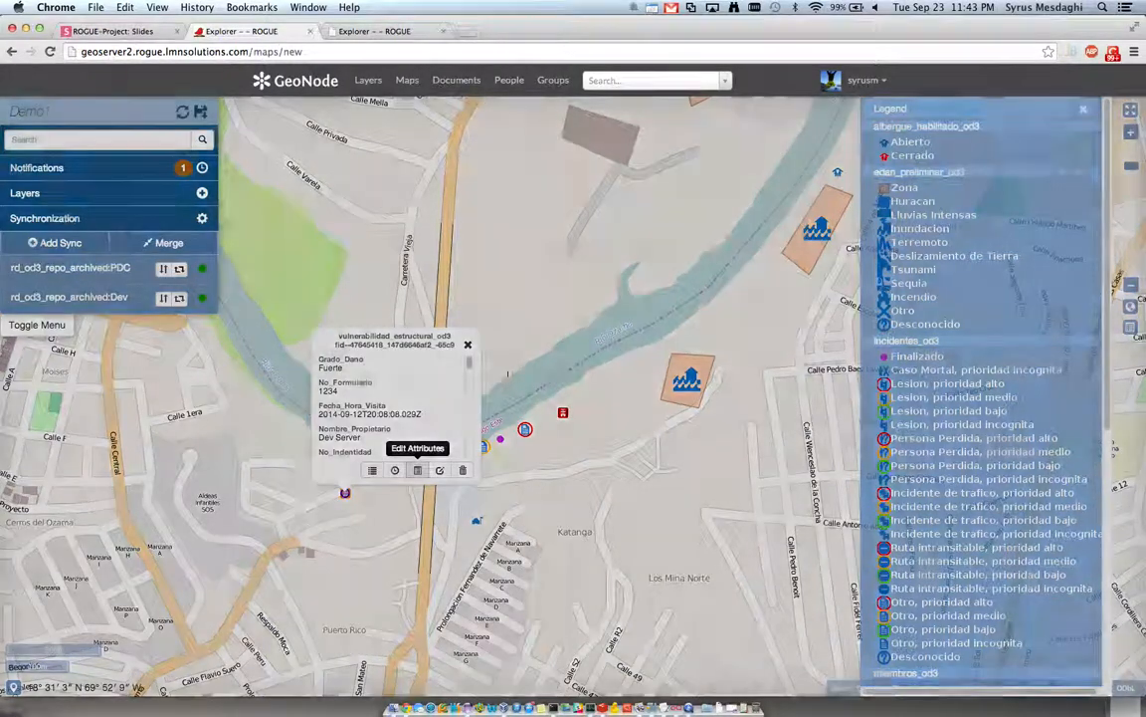
Step: Edit the Fuerte building point's attributes, choosing Moderado for Grado_Dano
left_click(417, 448)
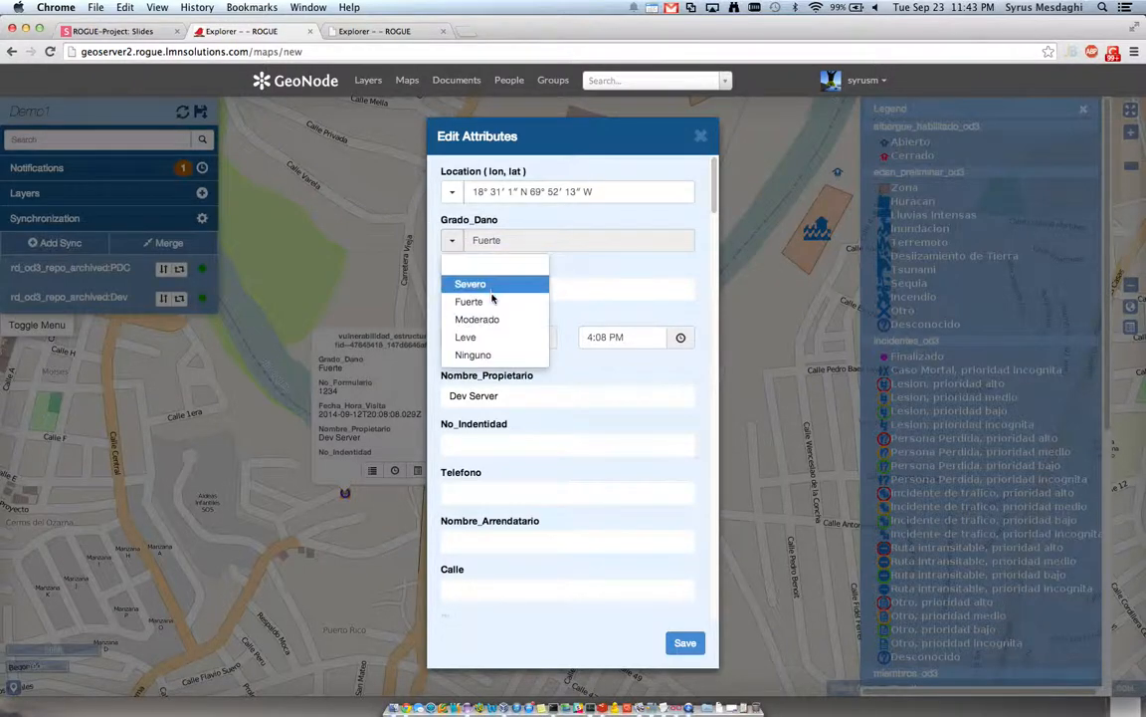
left_click(477, 319)
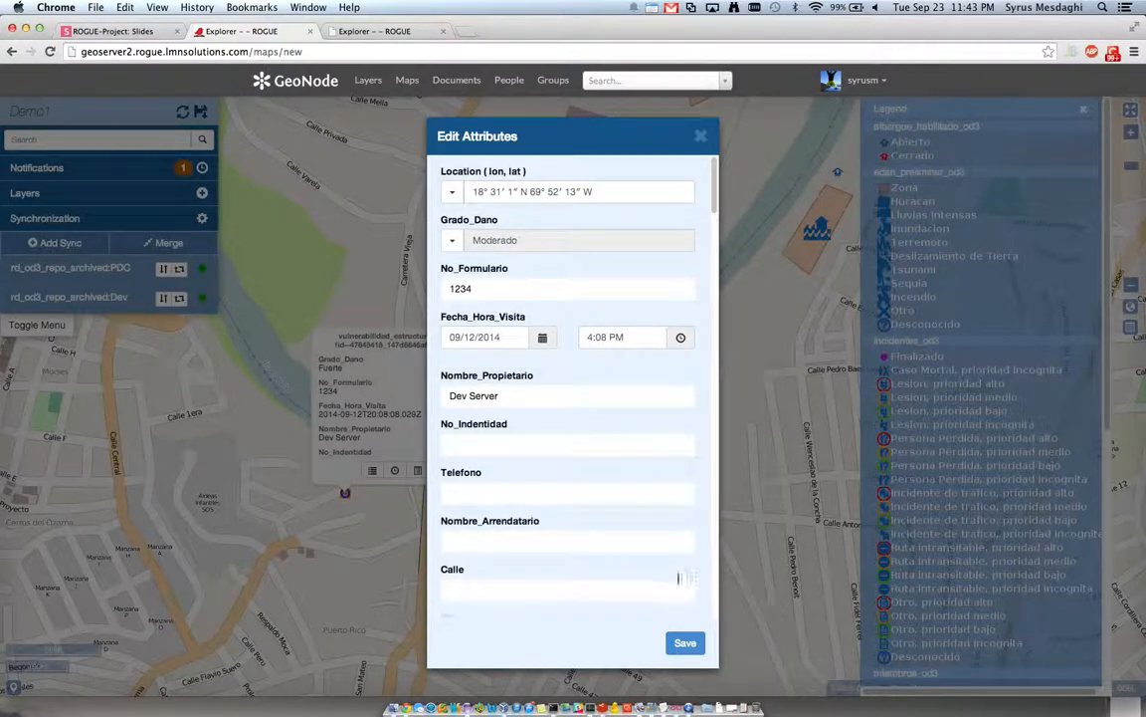
left_click(700, 136)
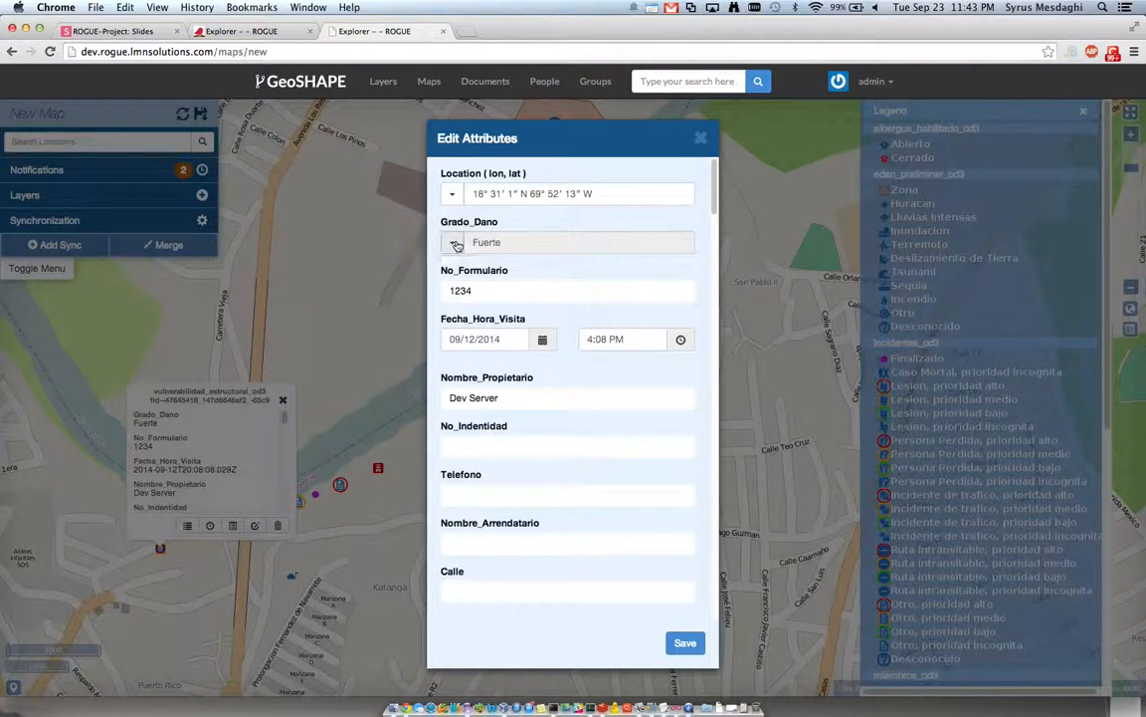
Step: Save the building point with Grado_Dano set to Leve, then return to the Demo1 session
left_click(453, 242)
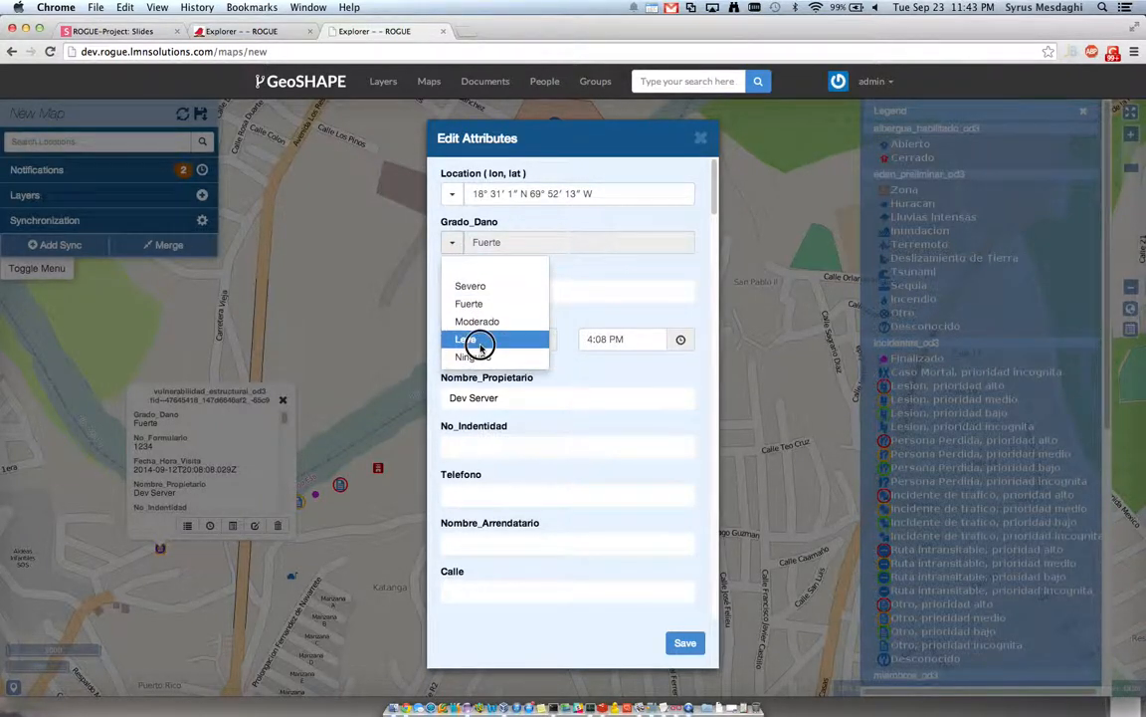
left_click(481, 339)
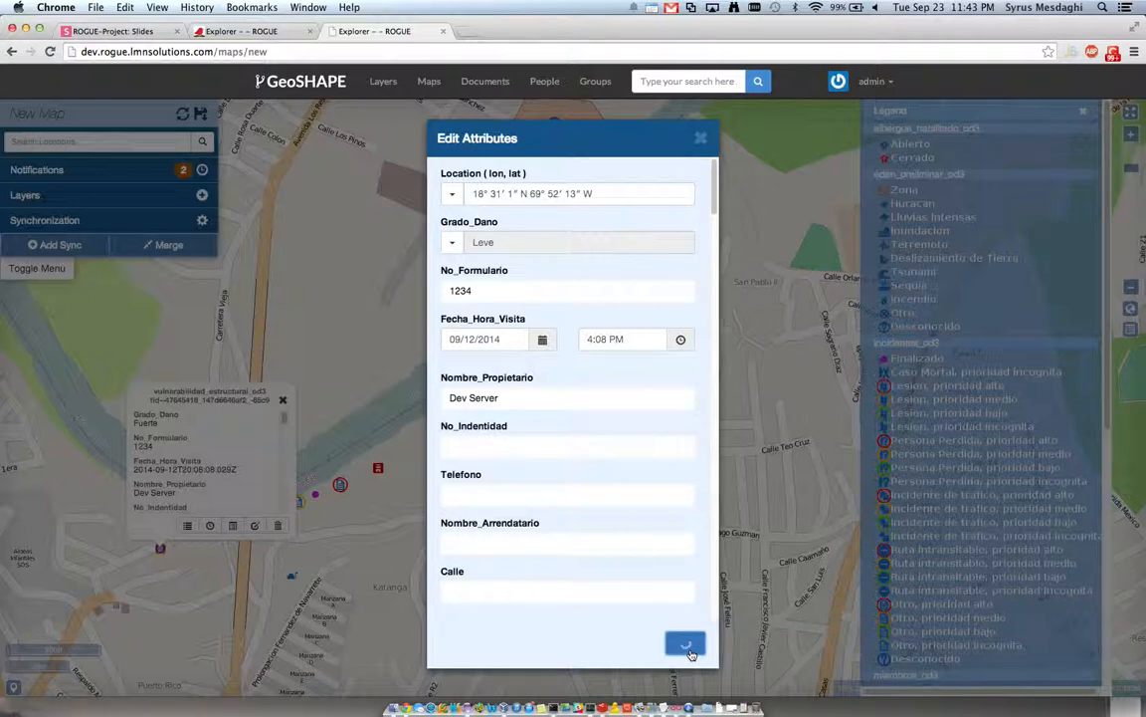
left_click(684, 644)
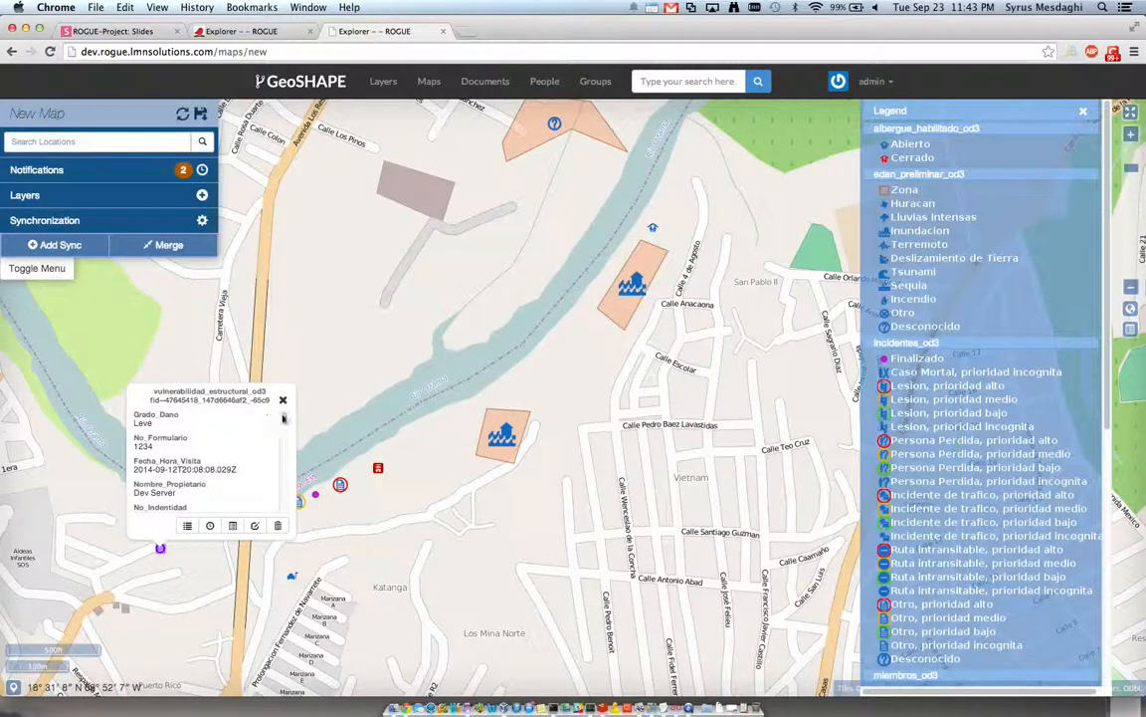
left_click(282, 399)
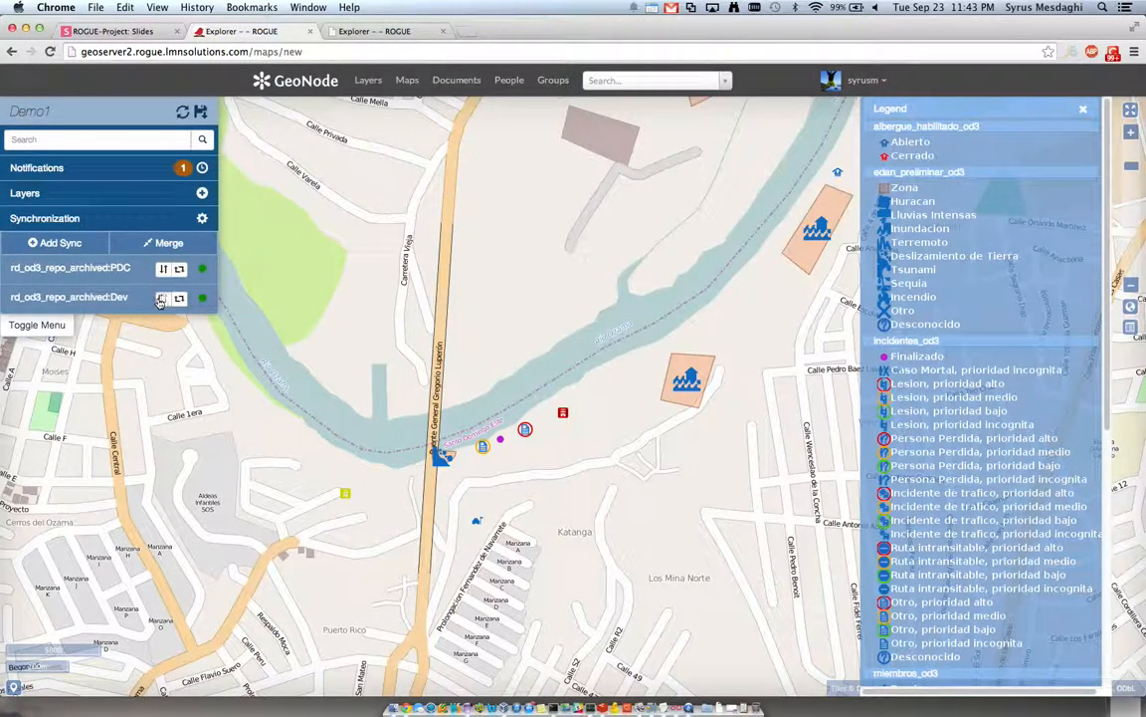
Step: Pull from the Dev remote and resolve the conflict, saving merged Grado_Dano as Leve
left_click(161, 298)
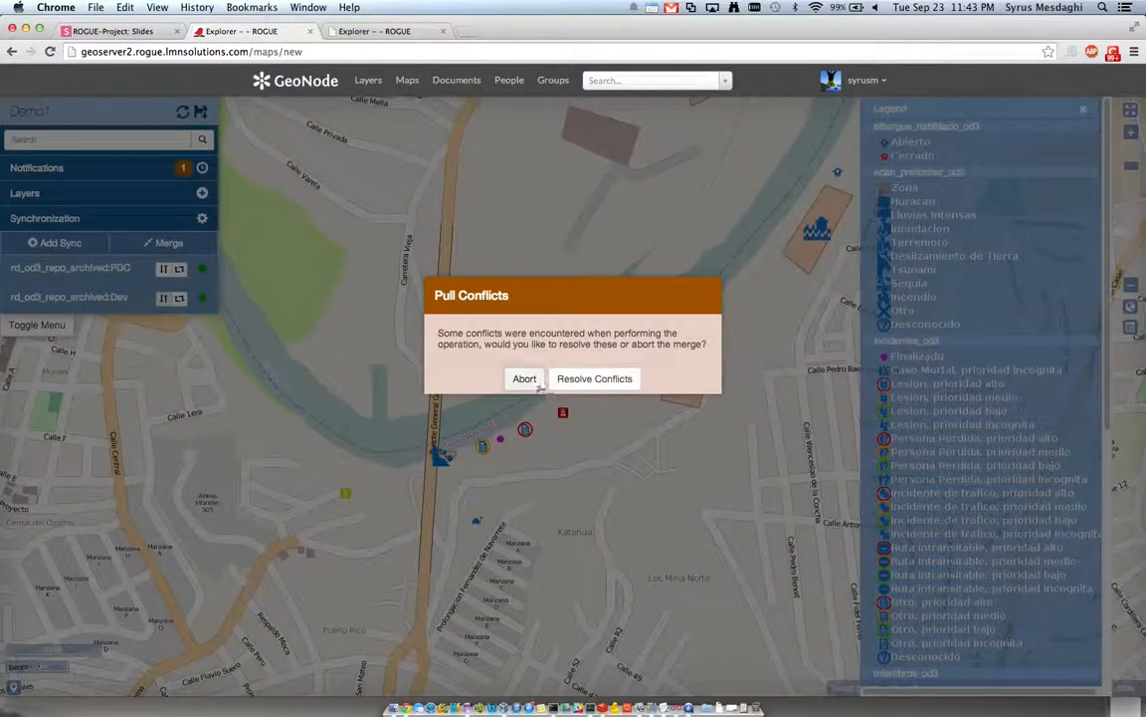
left_click(594, 378)
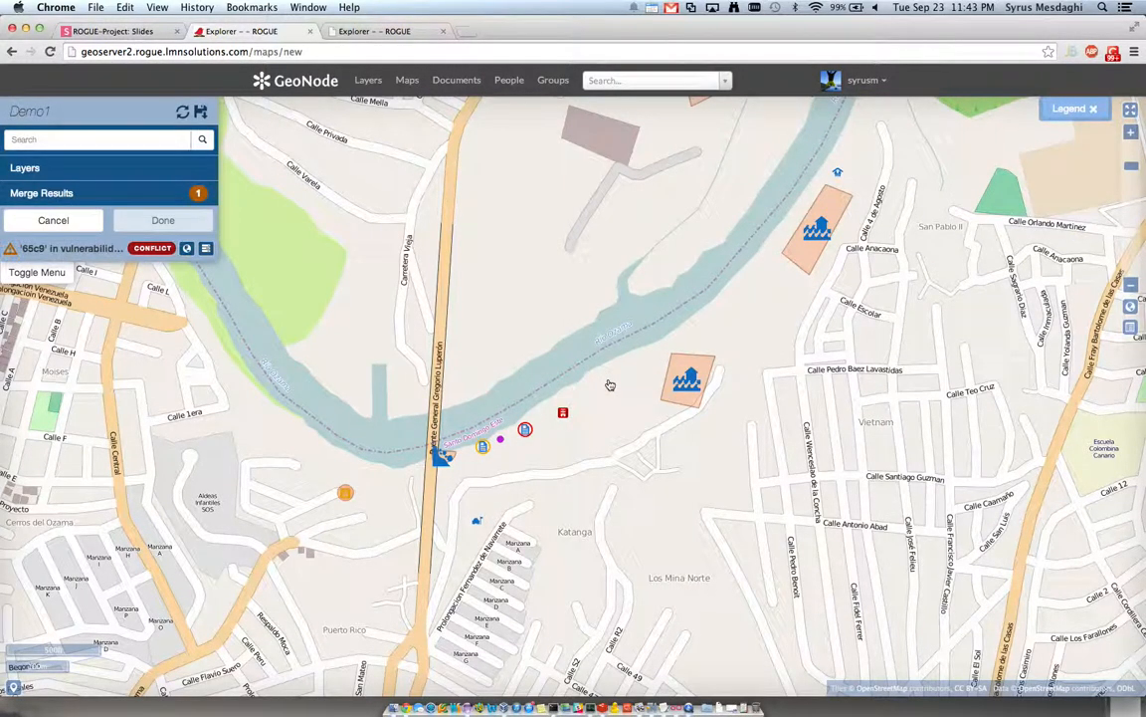
mouse_move(83, 259)
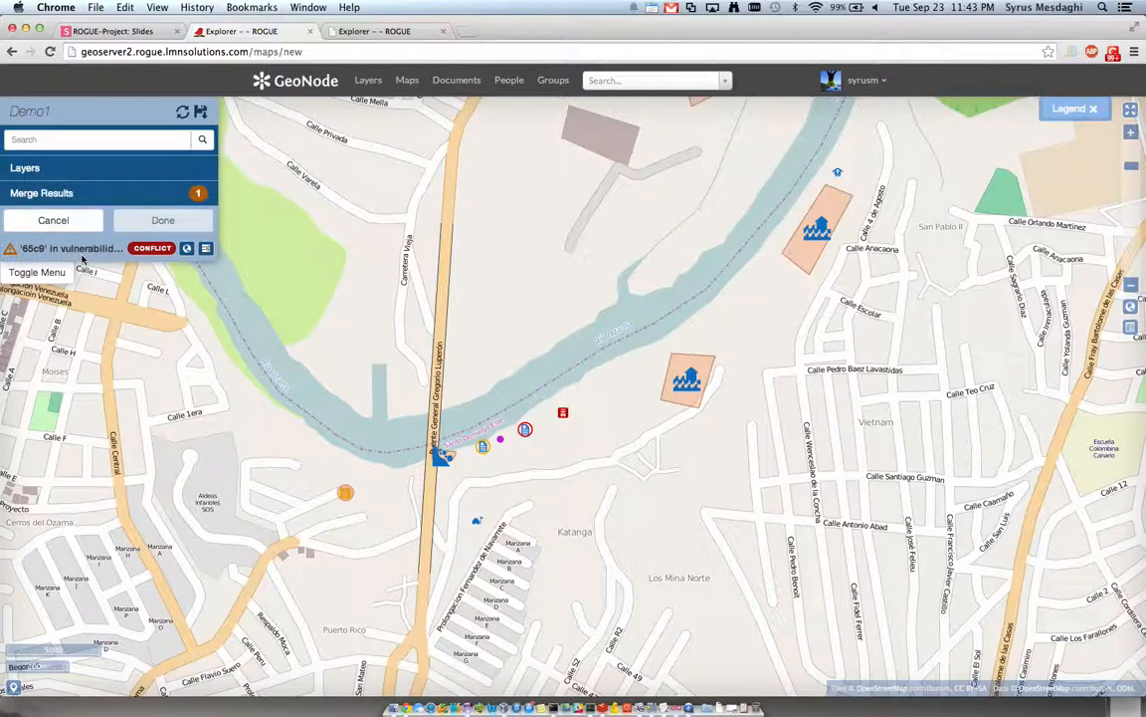
mouse_move(206, 249)
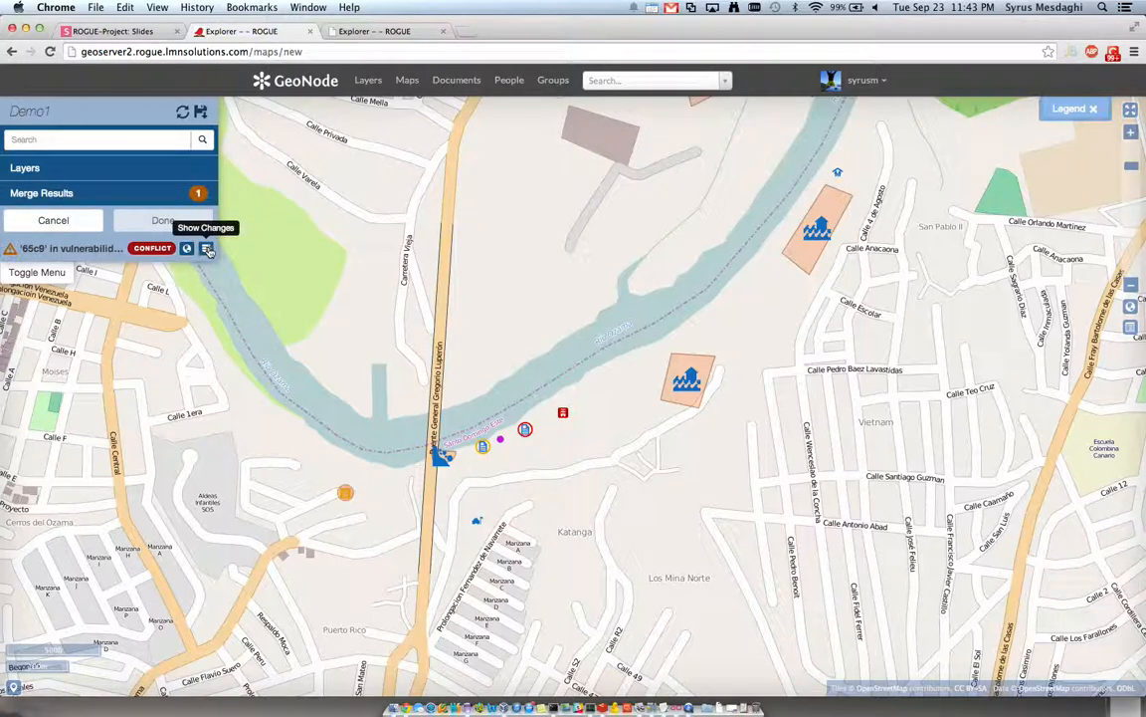
left_click(208, 248)
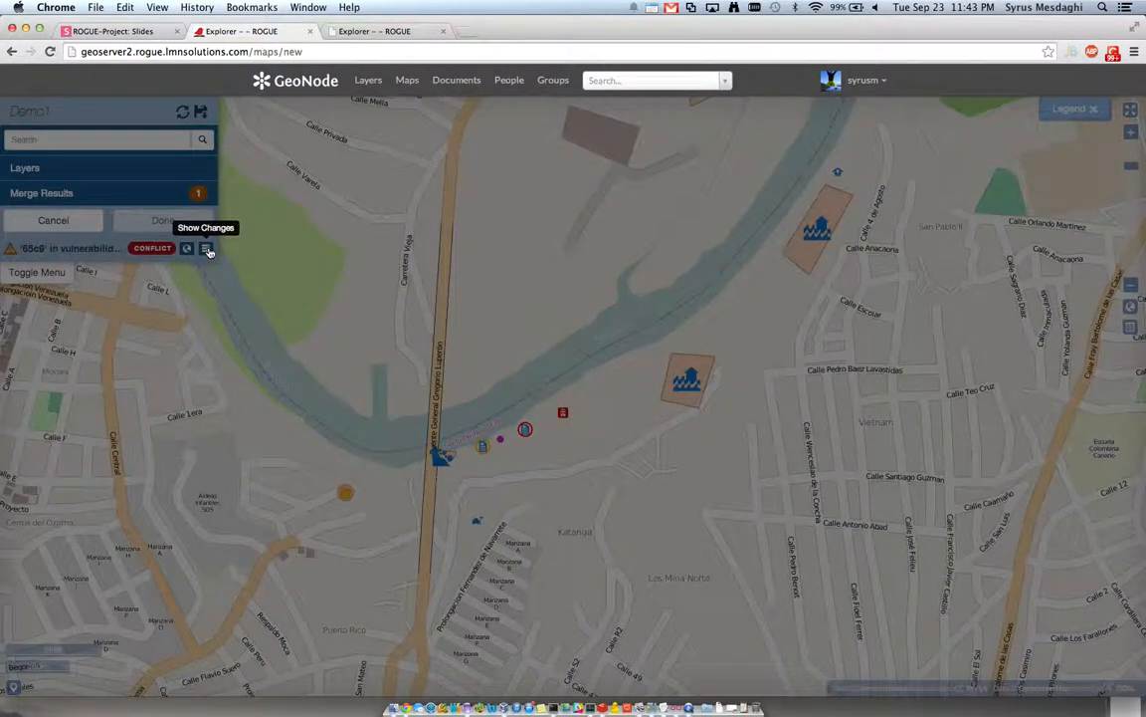
left_click(207, 248)
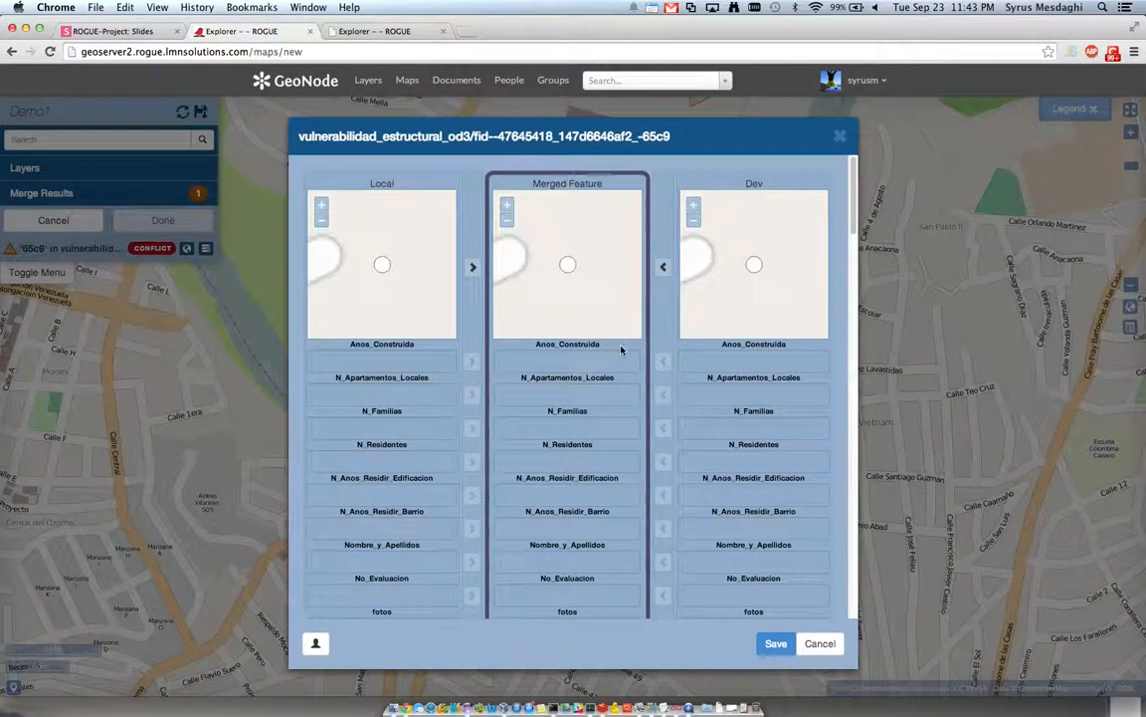
scroll("down", 3)
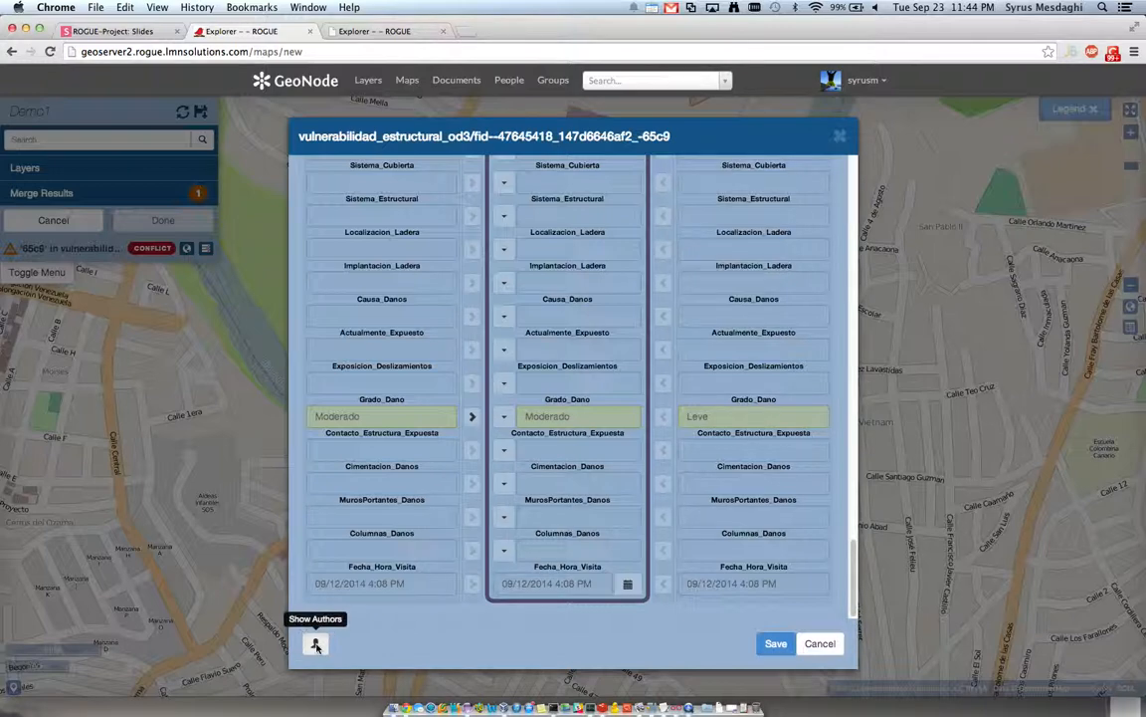
left_click(315, 643)
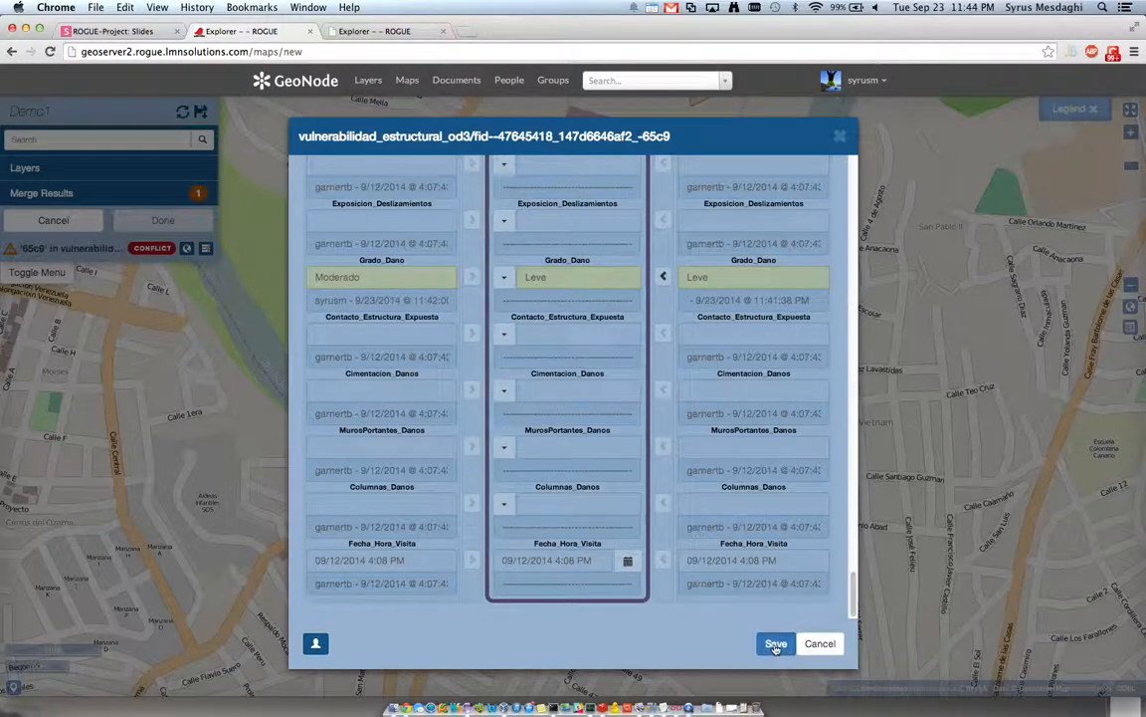
left_click(775, 643)
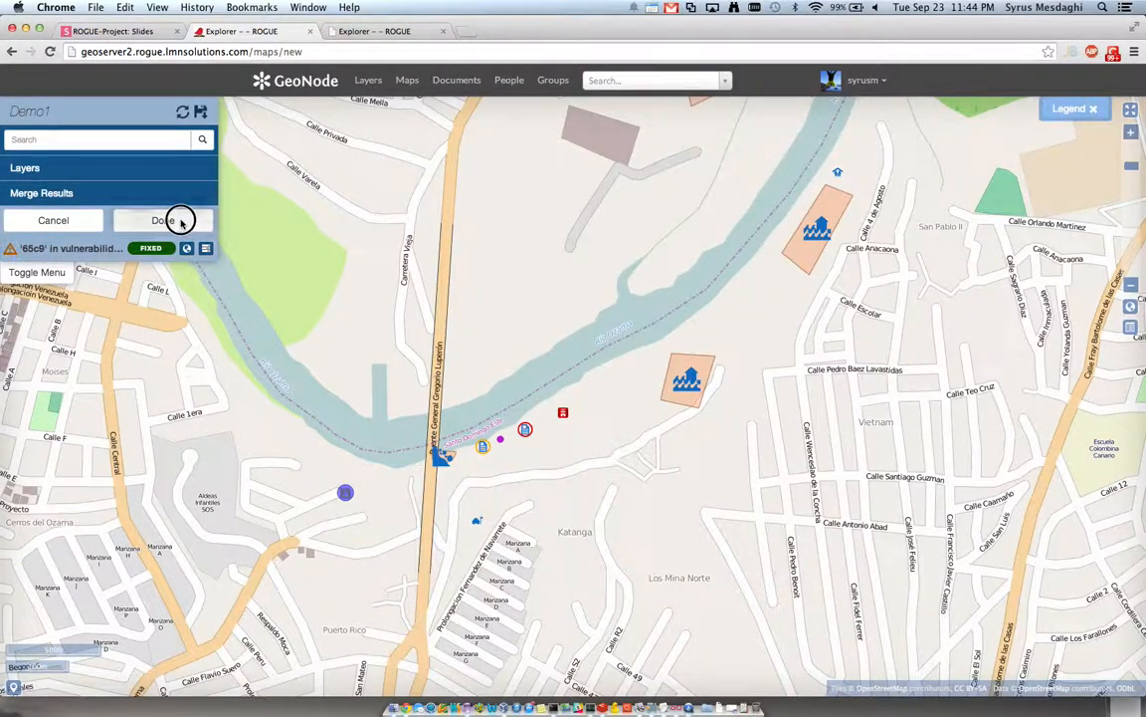
Step: Click Done in Merge Results and confirm Yes to commit the merge
left_click(162, 220)
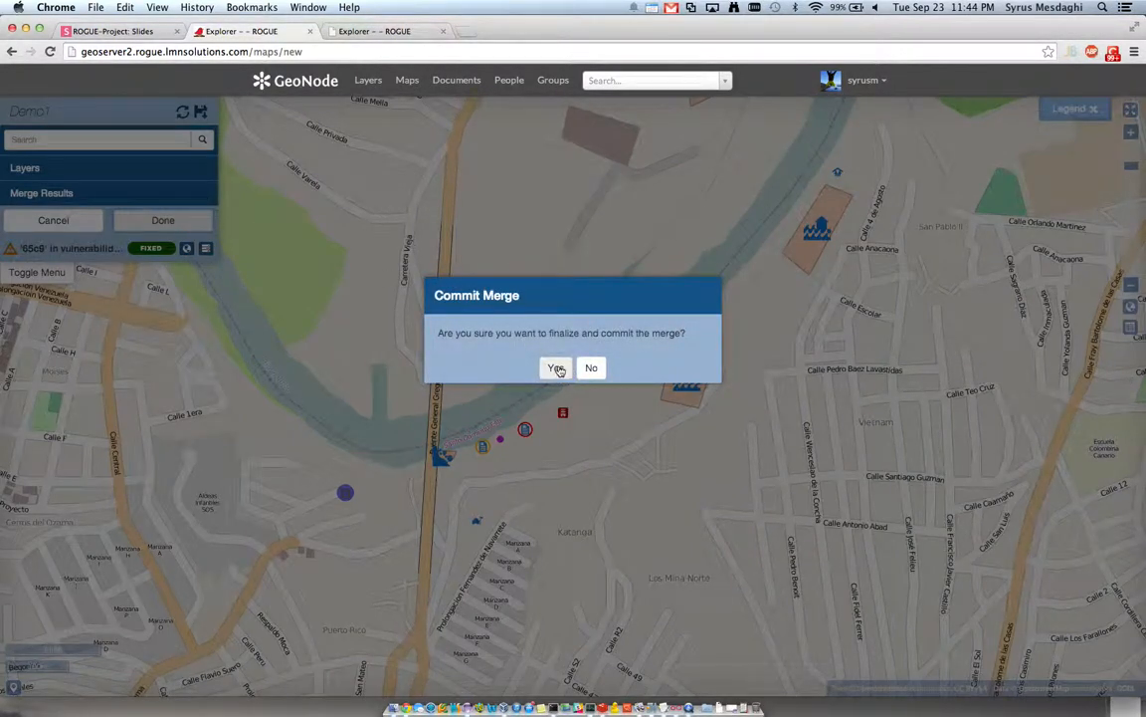
left_click(555, 367)
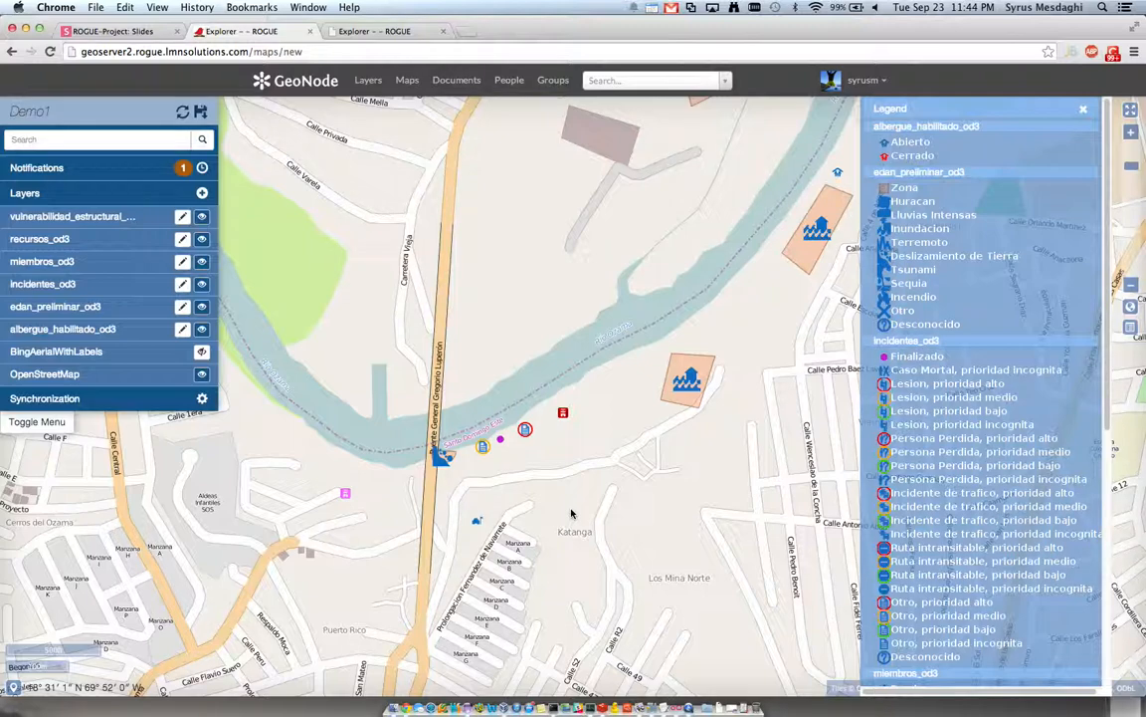
mouse_move(569, 495)
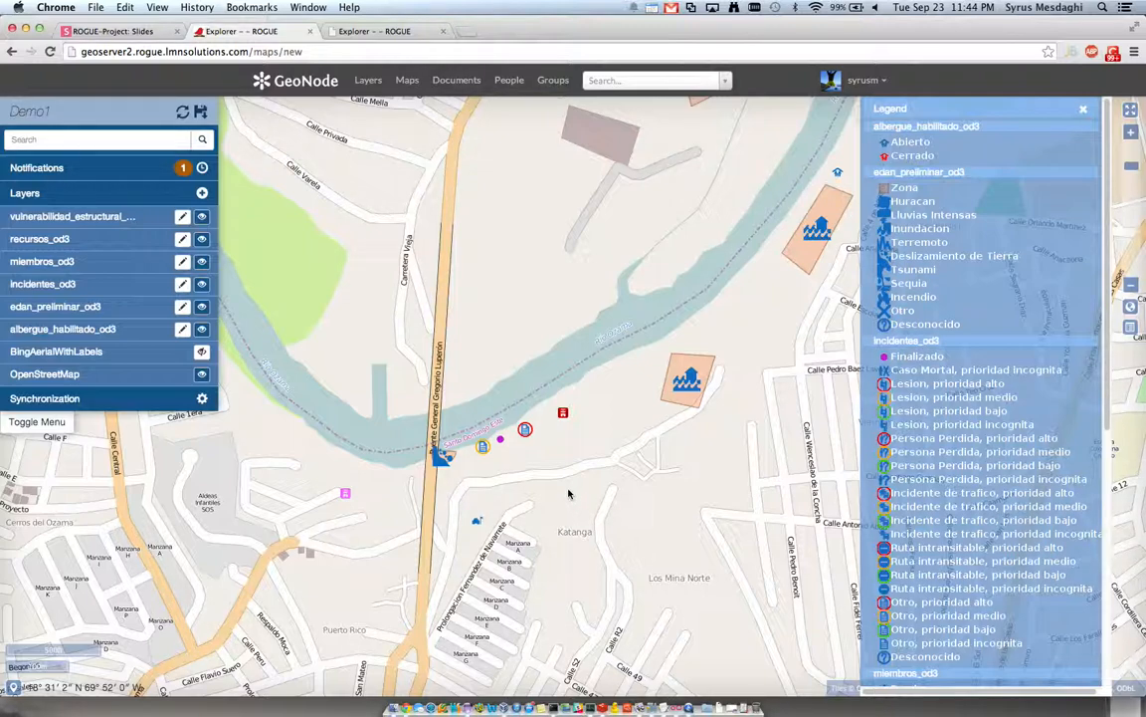
mouse_move(570, 494)
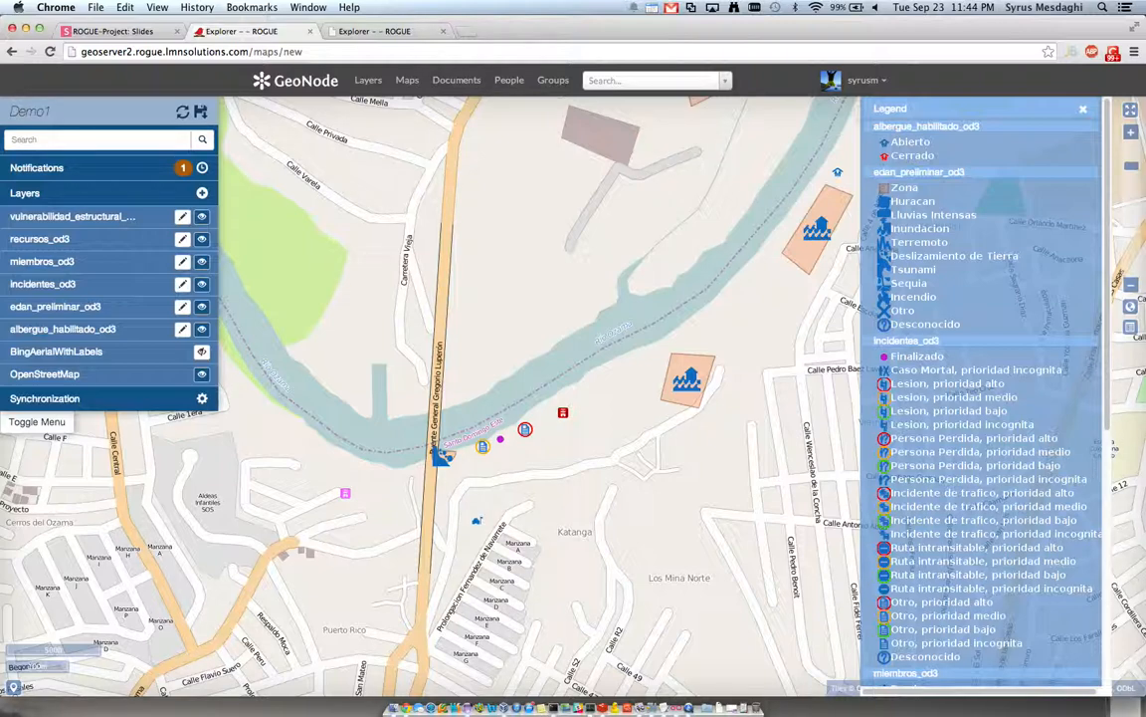
mouse_move(645, 321)
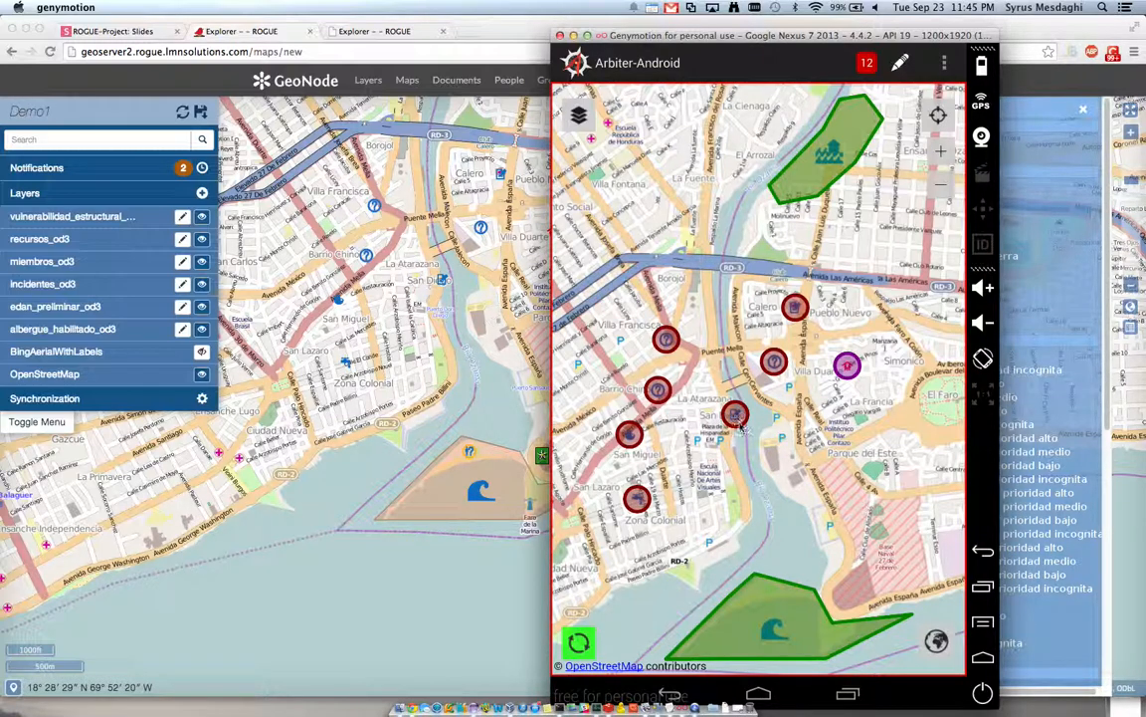
Step: Open the Unidades Navales resource in Arbiter and set its tipo to agua
left_click(734, 415)
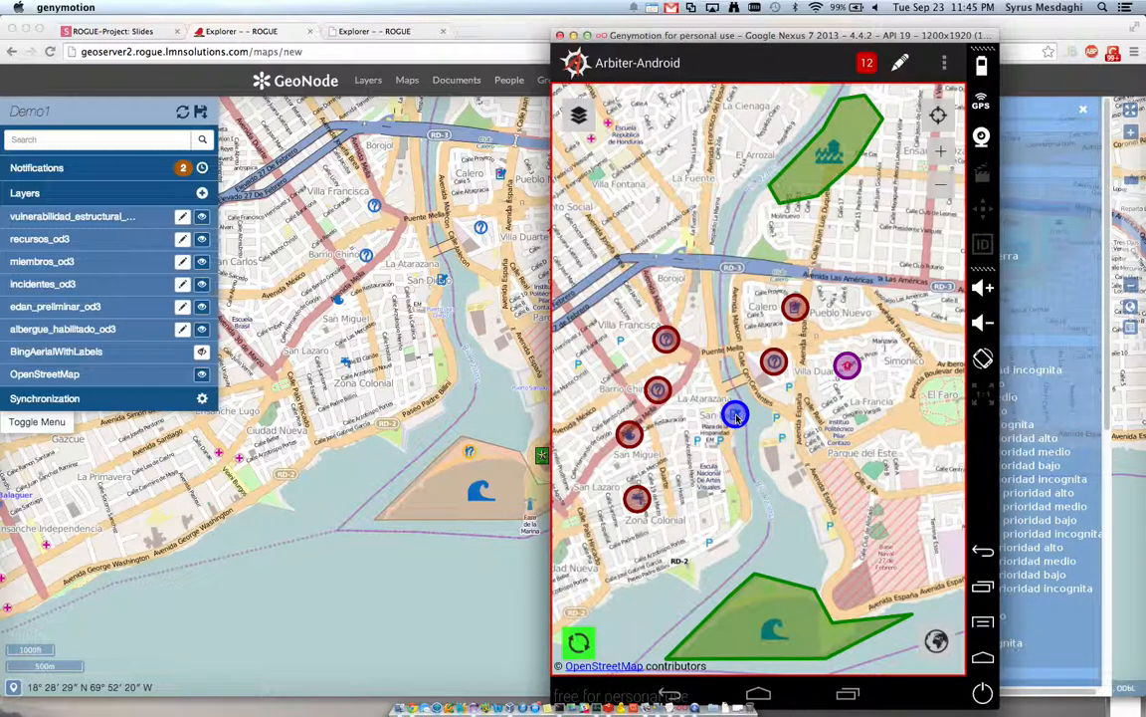
left_click(735, 415)
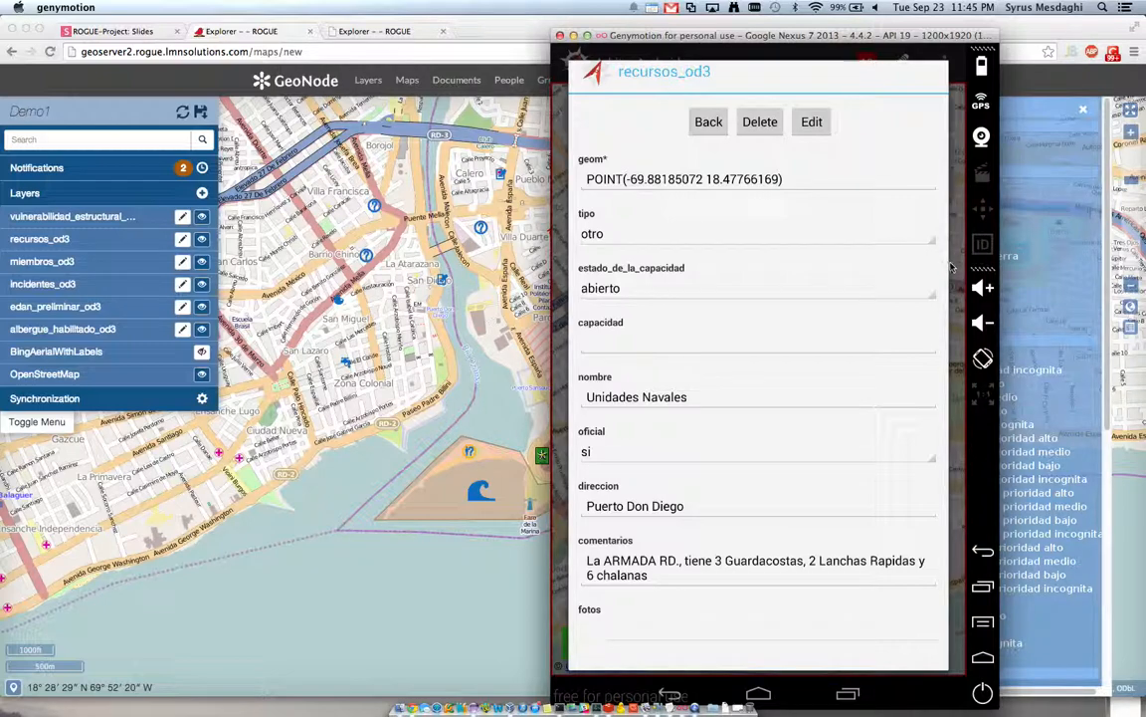
mouse_move(935, 255)
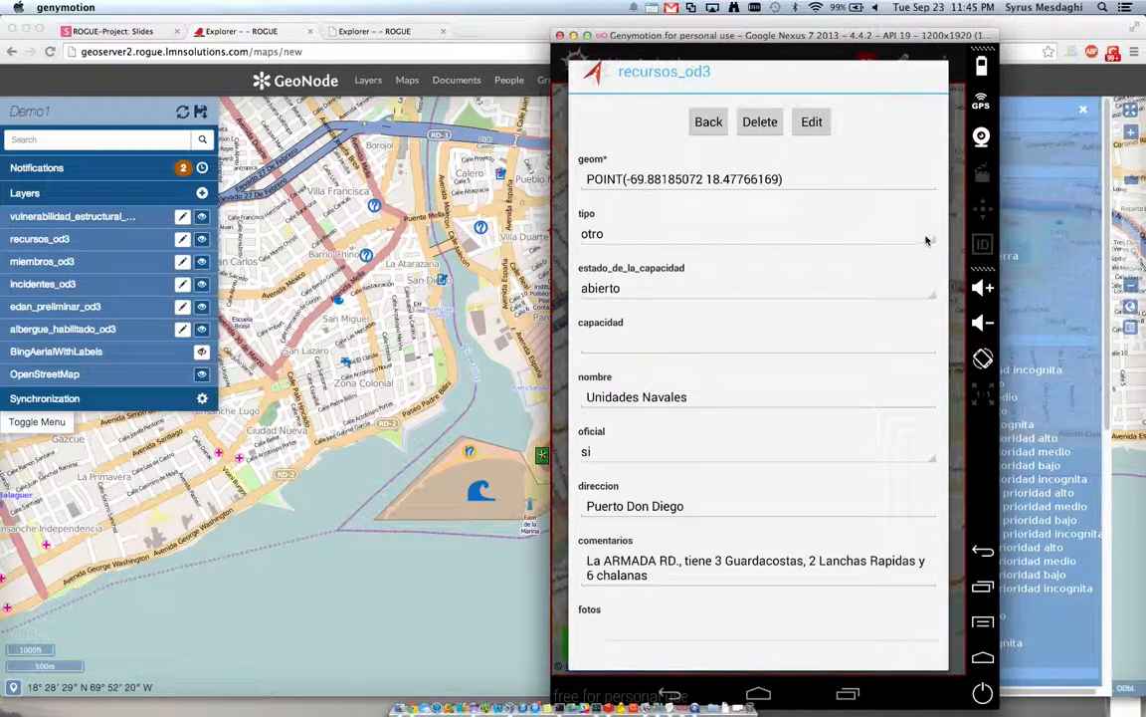
left_click(811, 122)
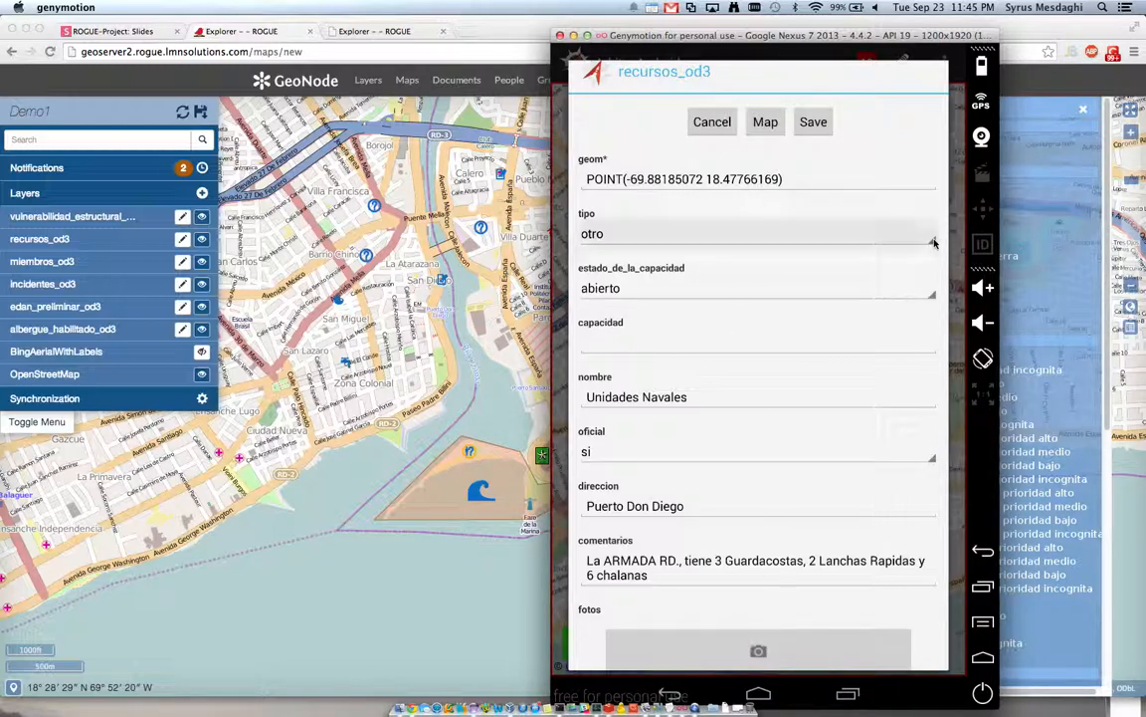
left_click(758, 233)
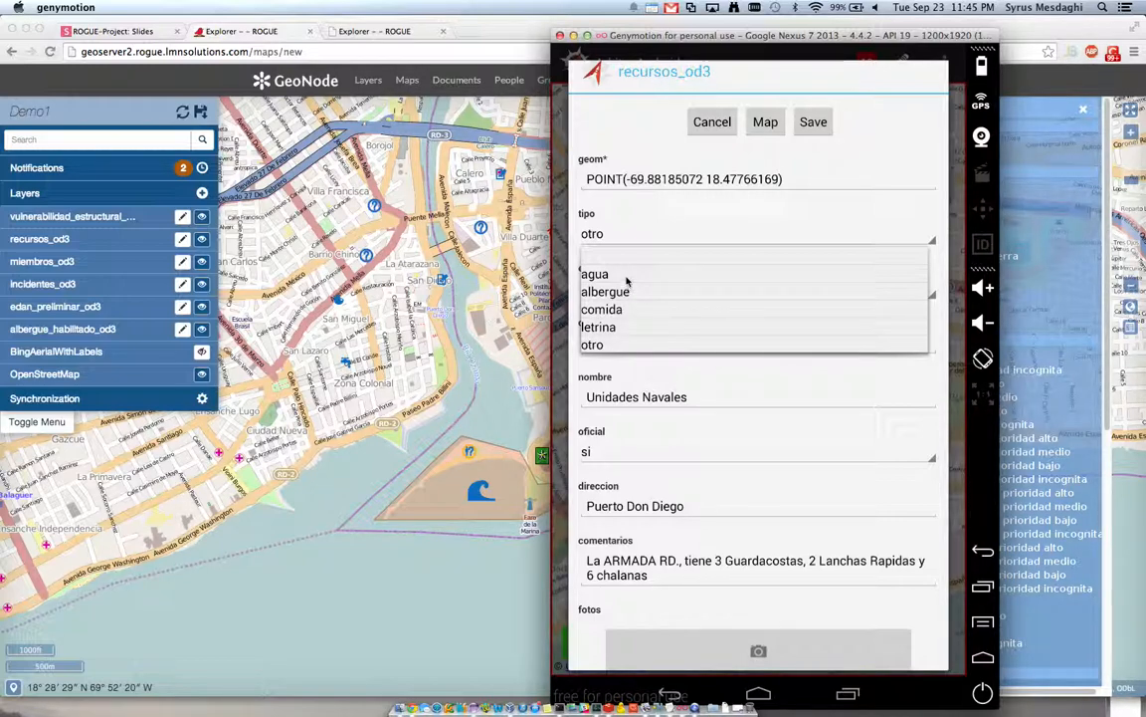
left_click(595, 273)
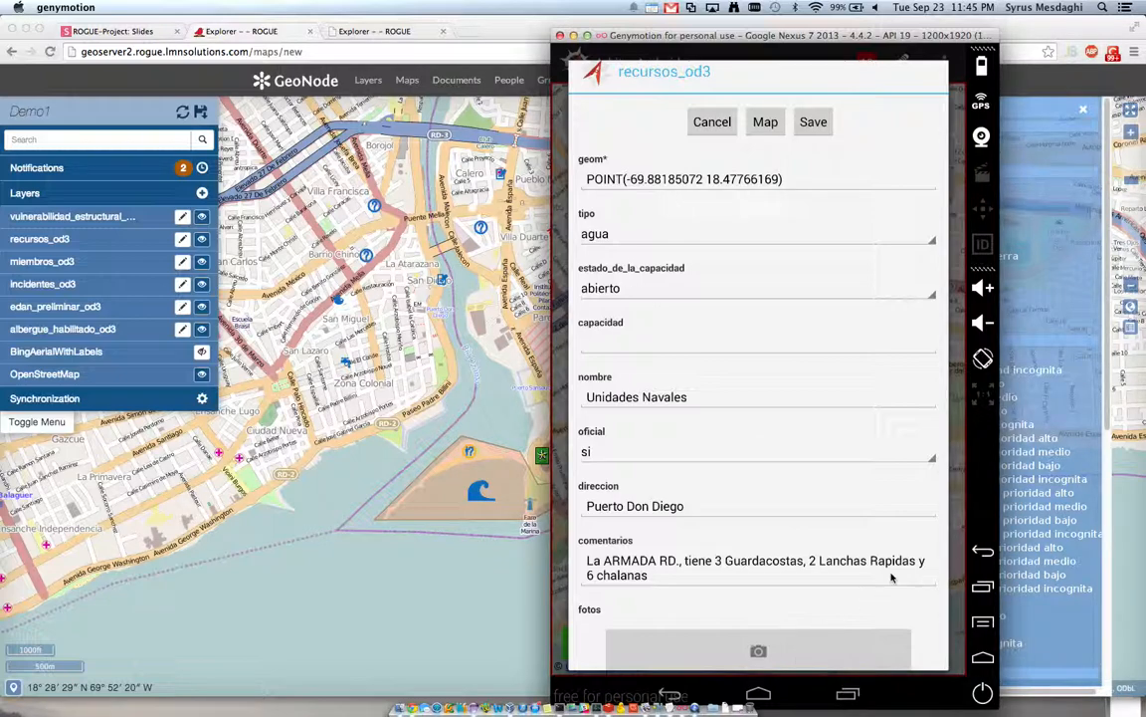
Step: Attach a photo from the device library, save the feature, and return to the map
left_click(758, 650)
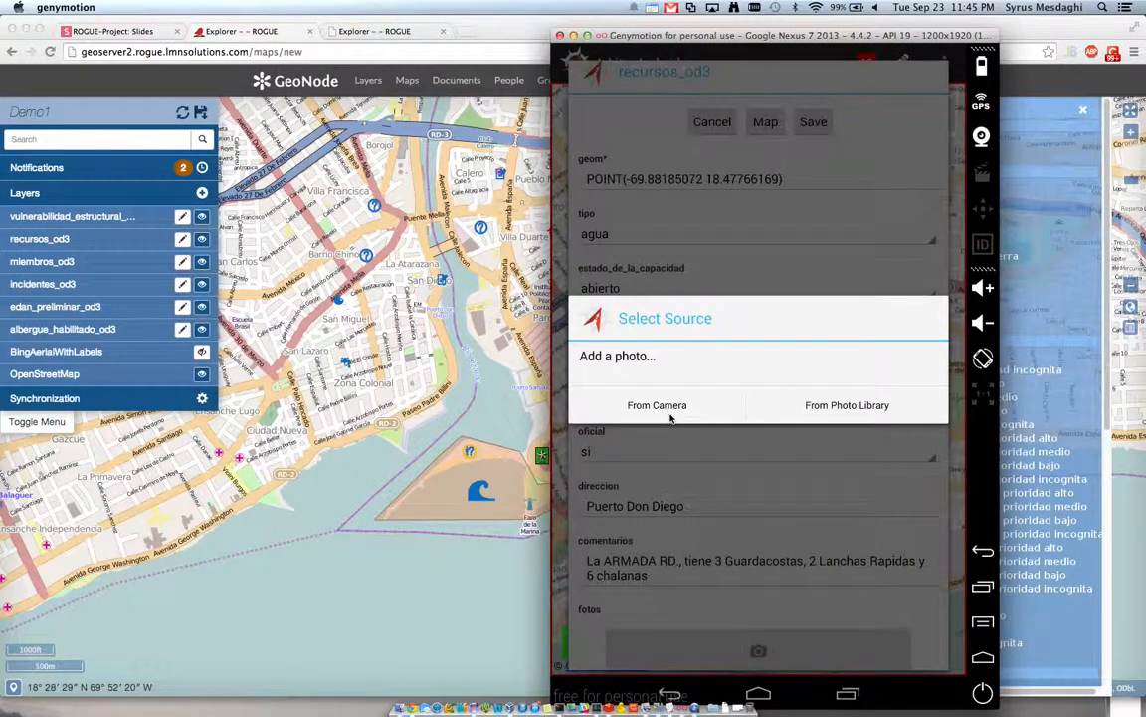
left_click(847, 405)
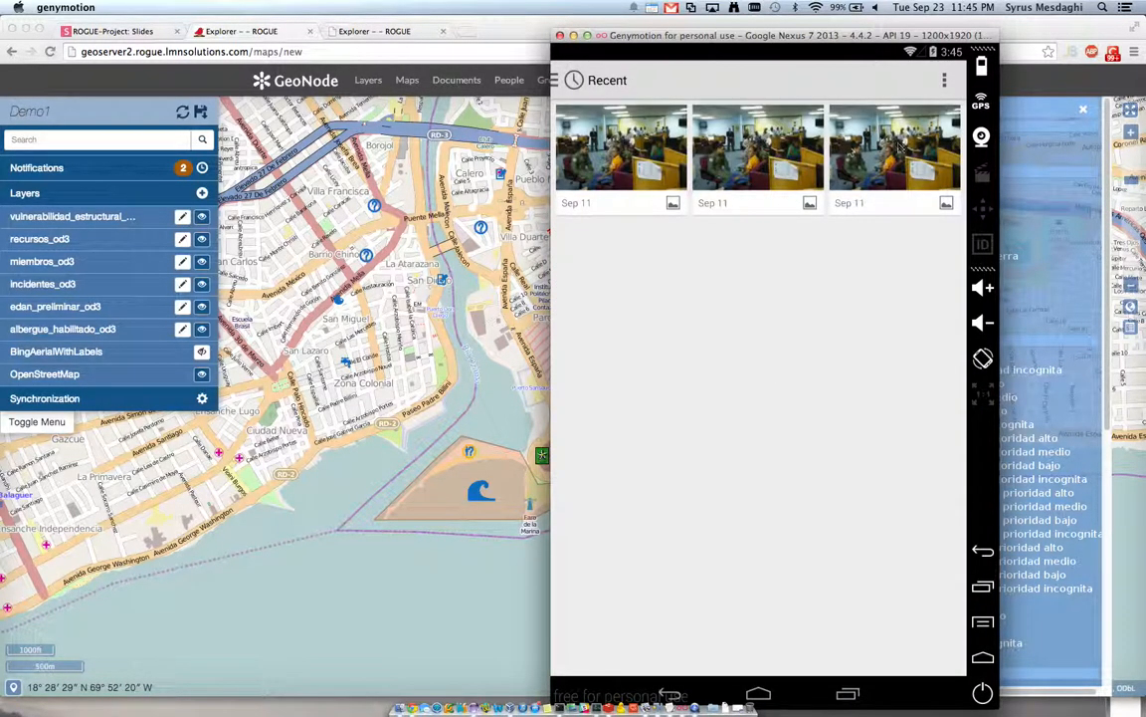
mouse_move(889, 304)
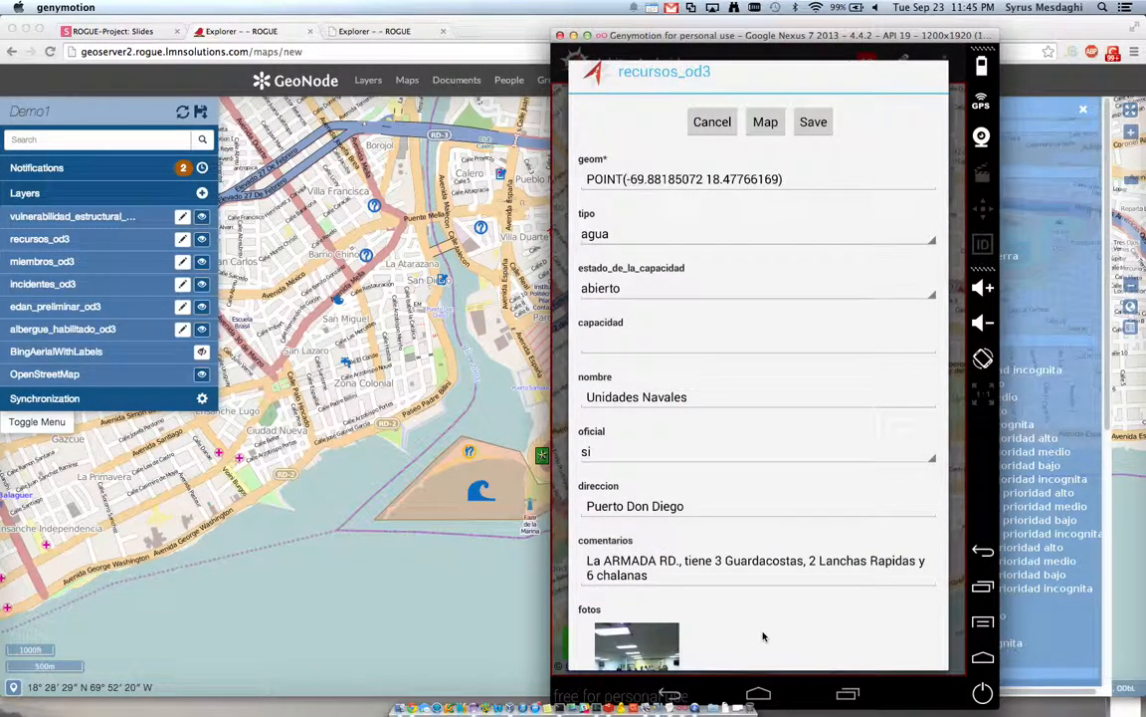
left_click(813, 121)
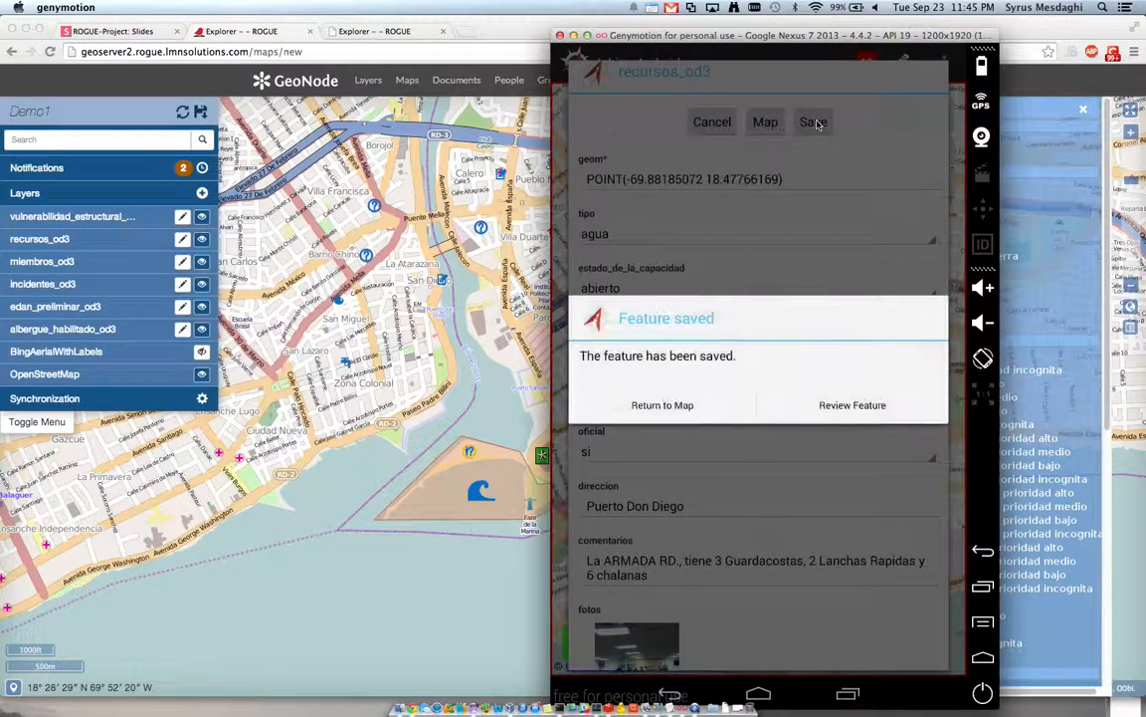
left_click(661, 405)
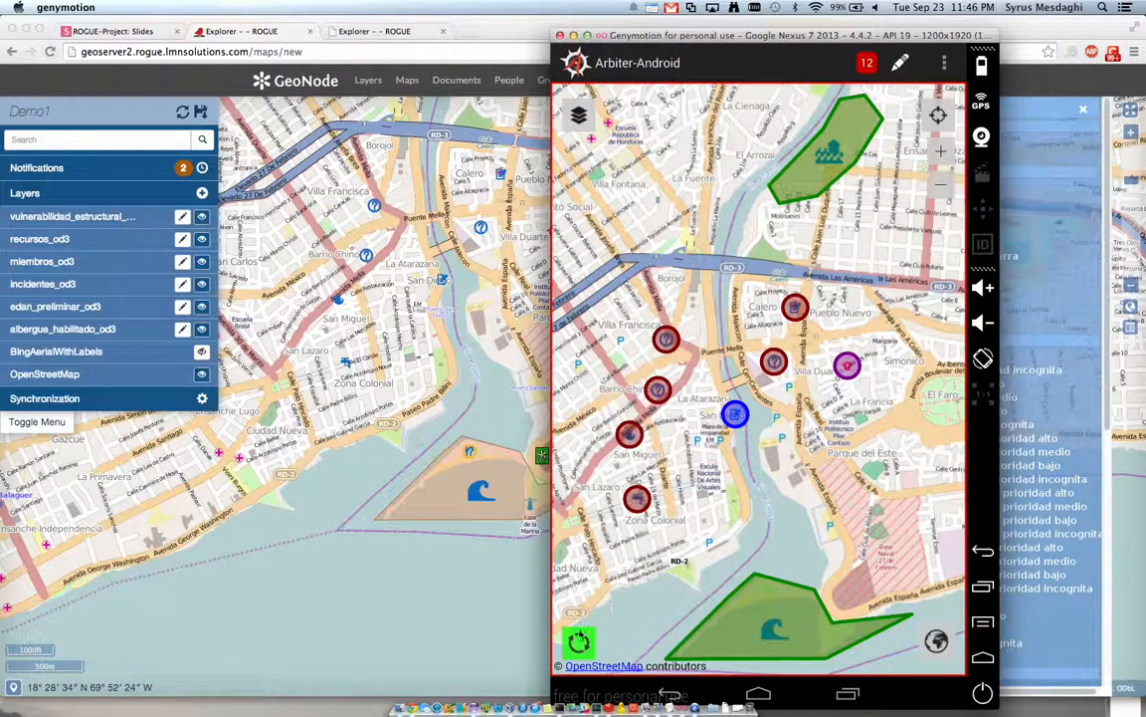
Step: Sync the Arbiter mobile edits with the server using the green sync button
left_click(579, 640)
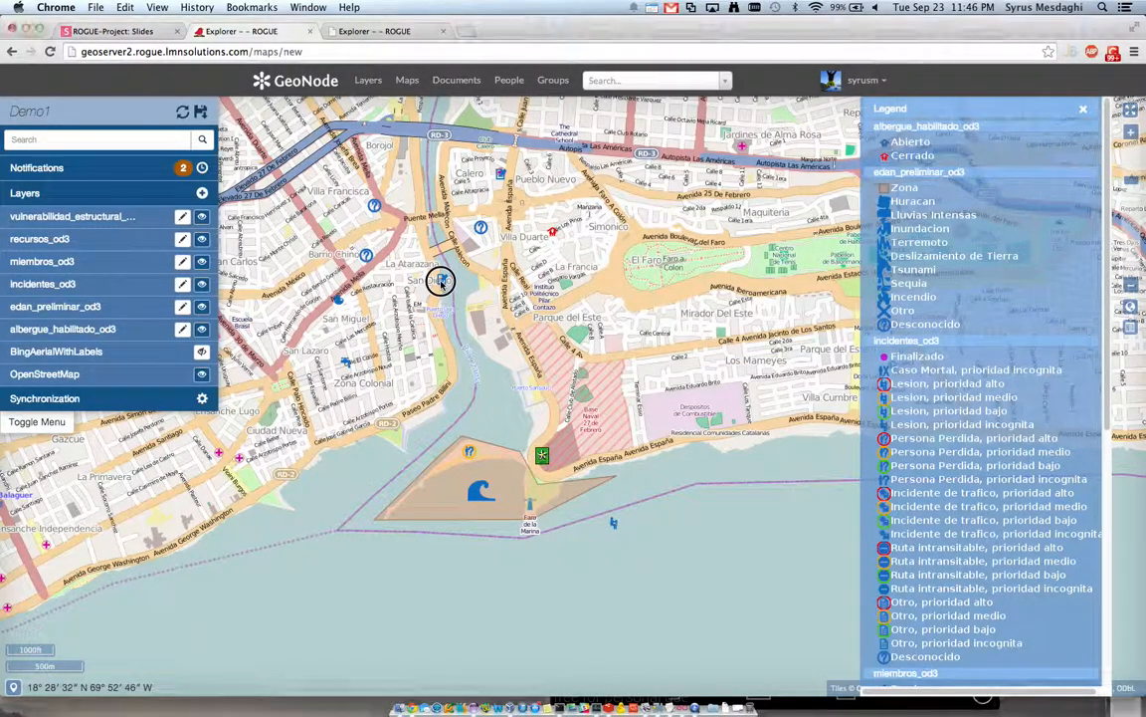
Step: Check the Unidades Navales edit history, comparing the photo and tipo change from otro to agua
left_click(441, 280)
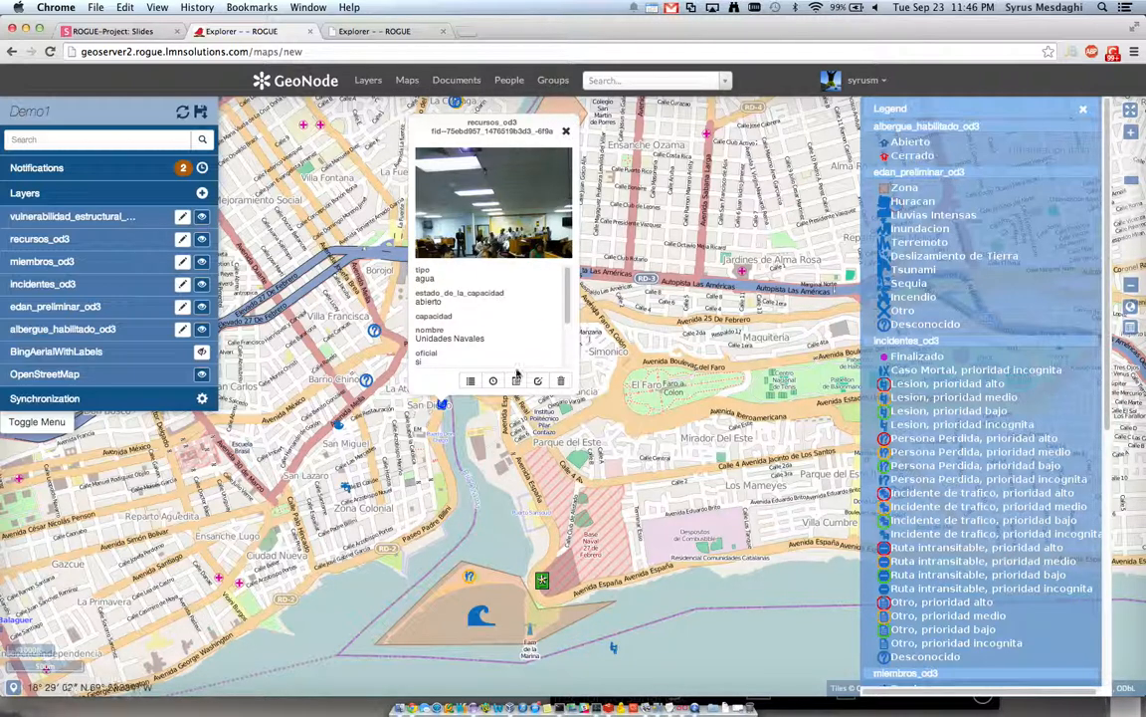
left_click(492, 380)
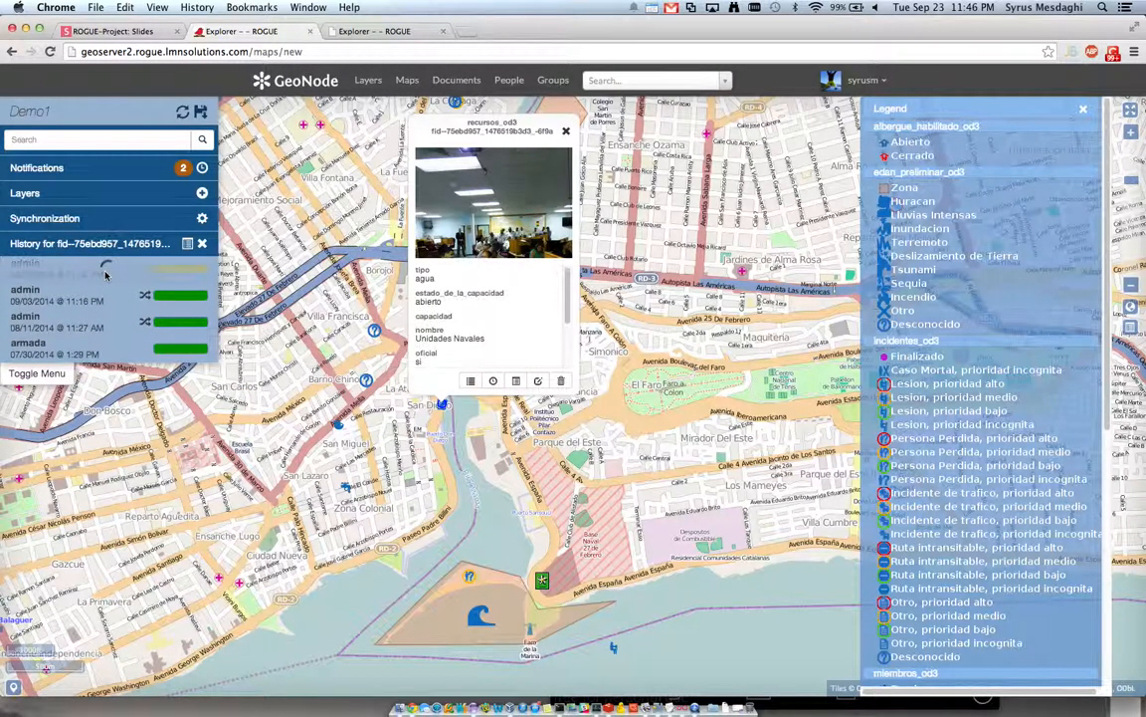
left_click(105, 295)
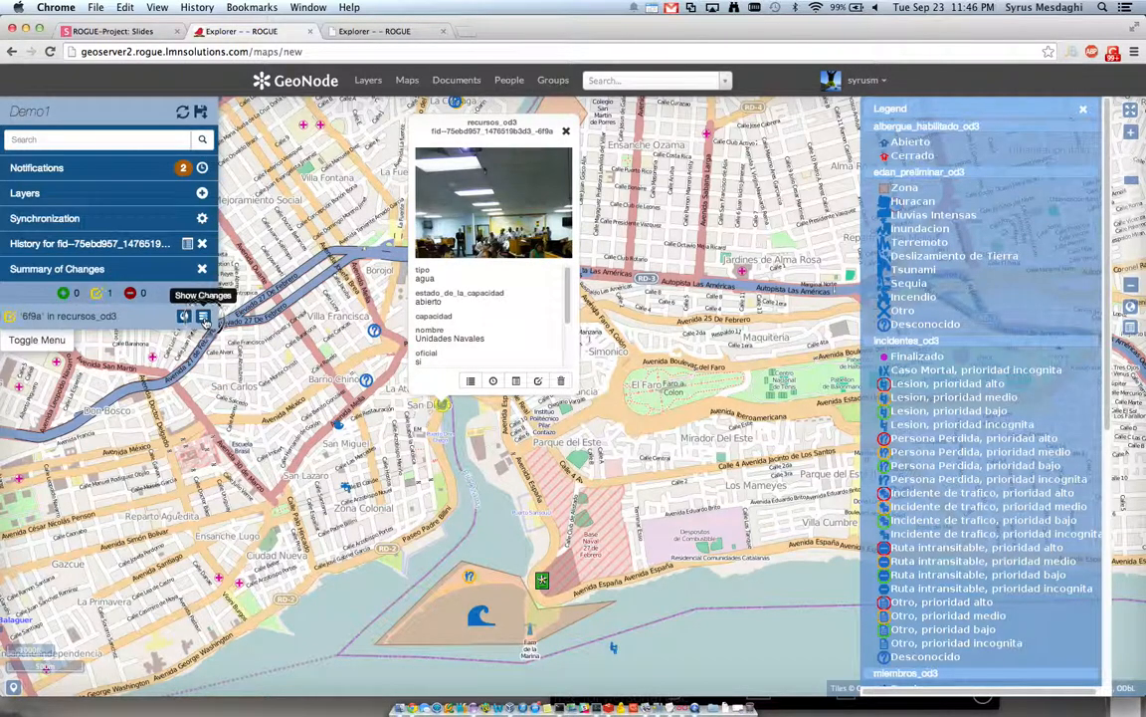
left_click(203, 315)
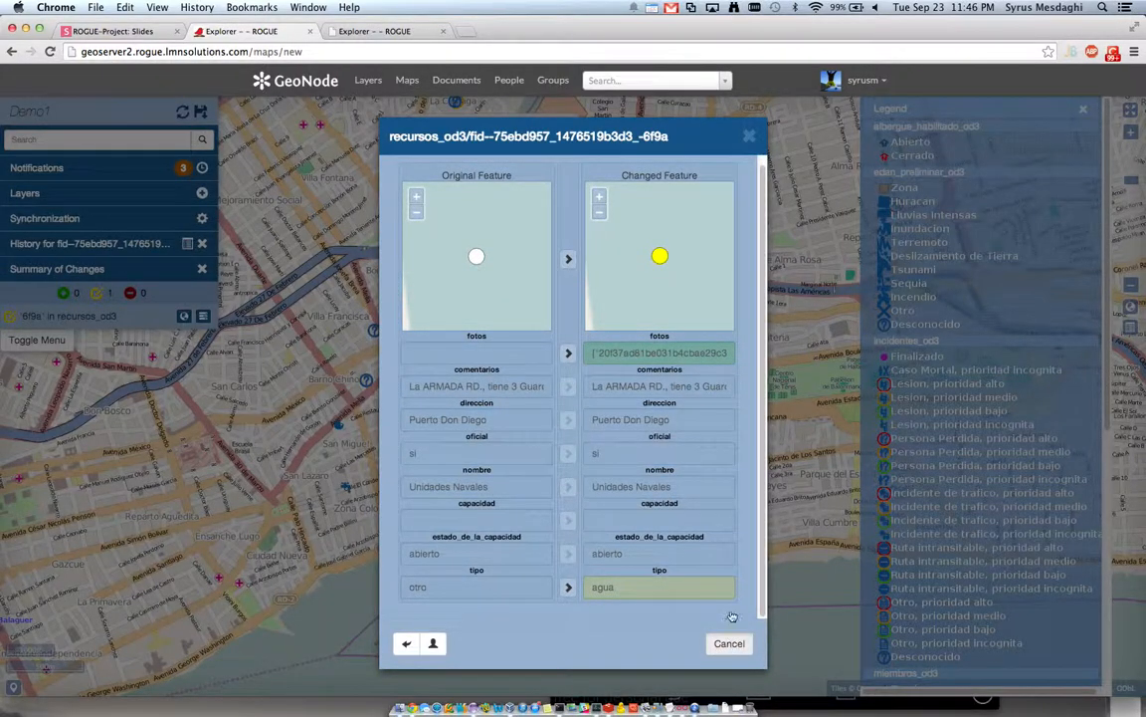
left_click(728, 643)
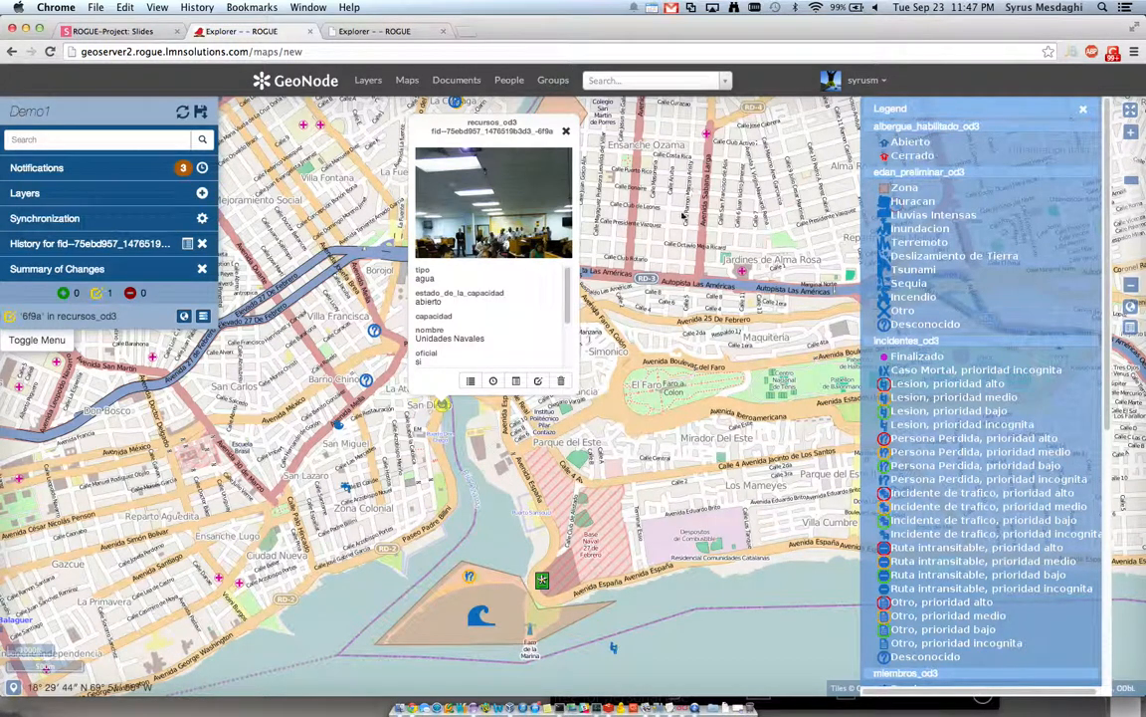
left_click(565, 131)
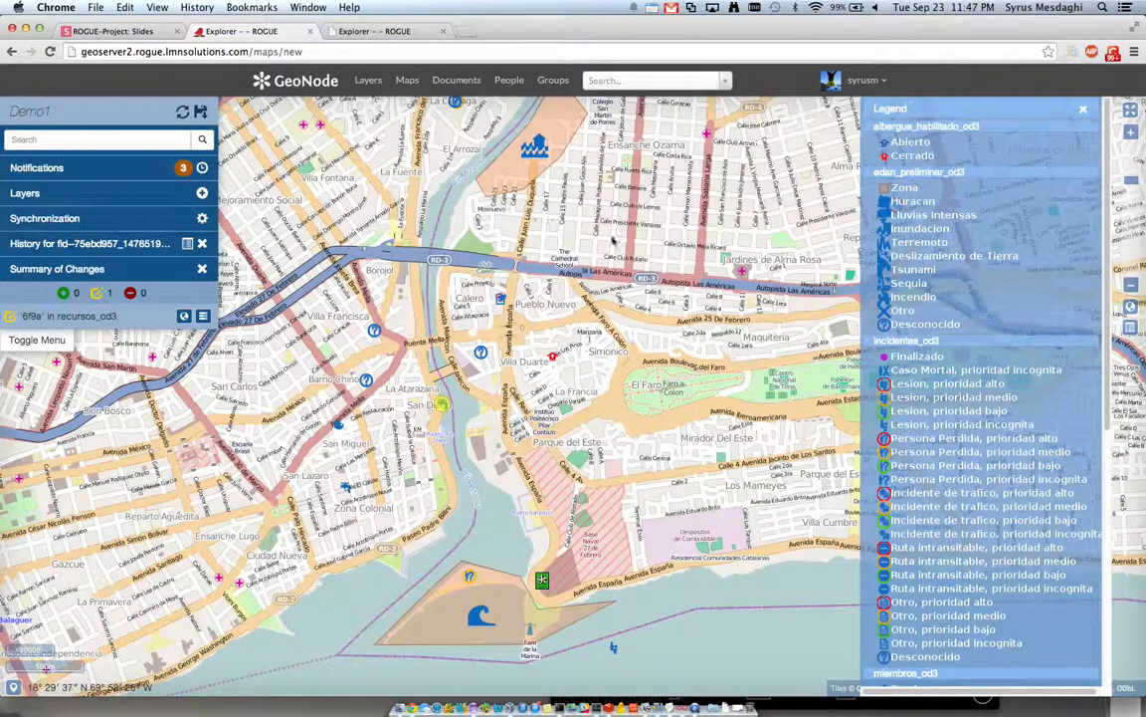
mouse_move(660, 440)
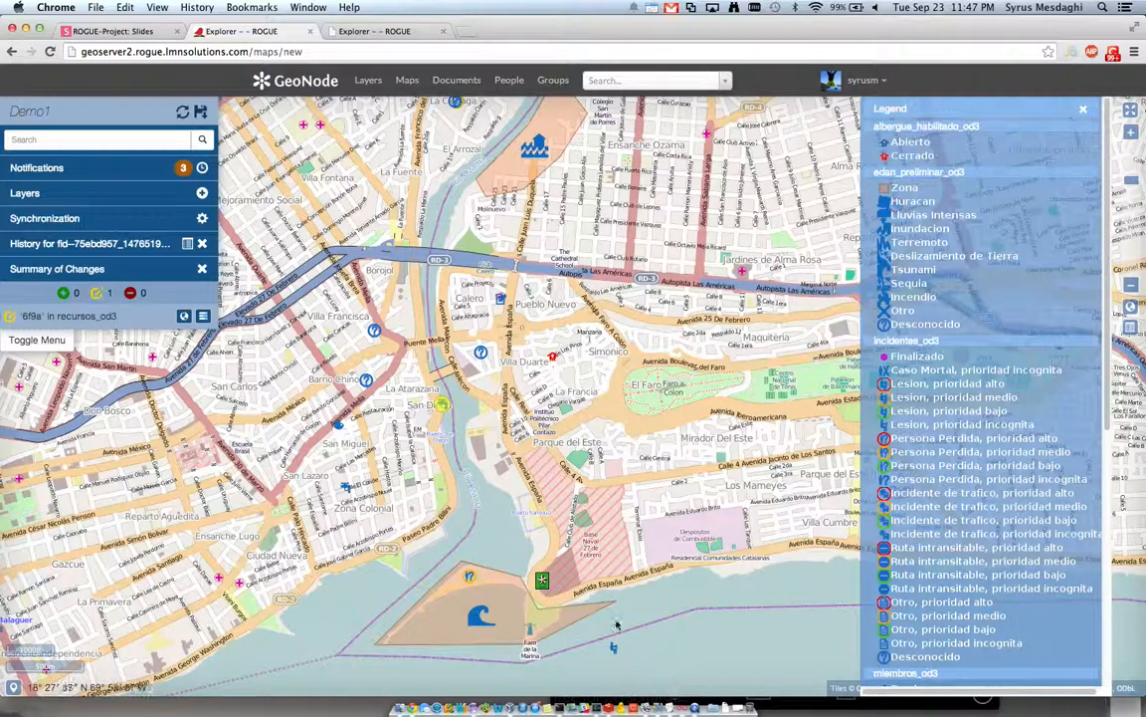
mouse_move(504, 448)
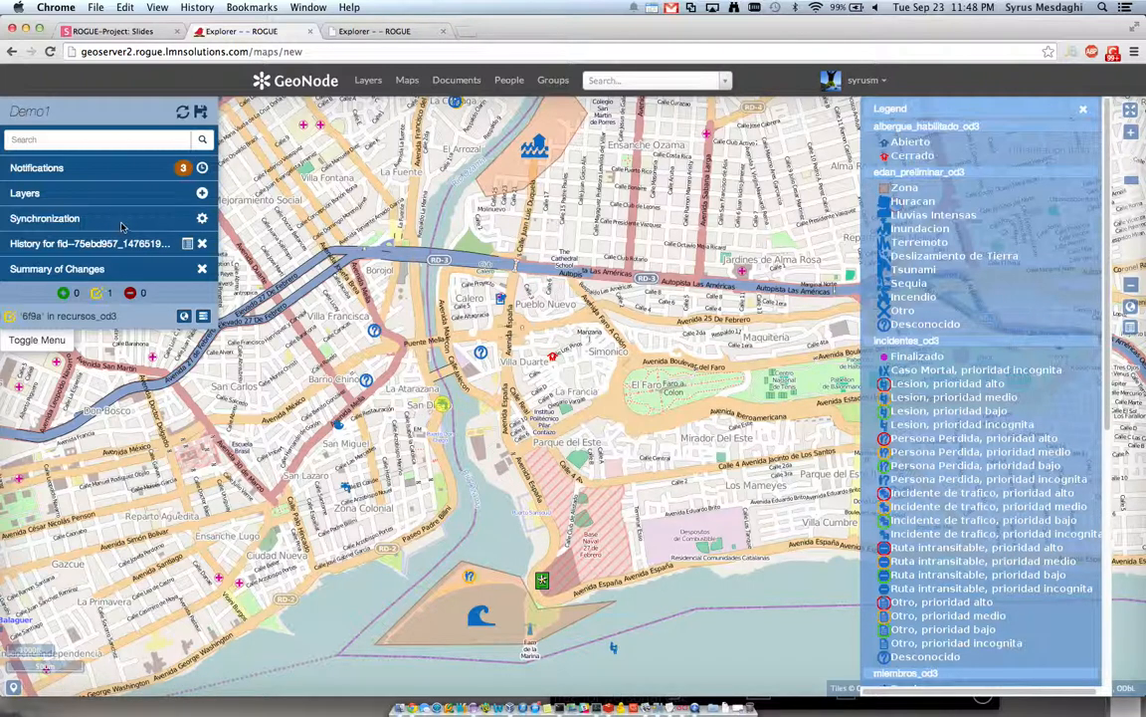
Step: Expand the layer list and toggle the BingAerialWithLabels basemap on and back off
left_click(25, 193)
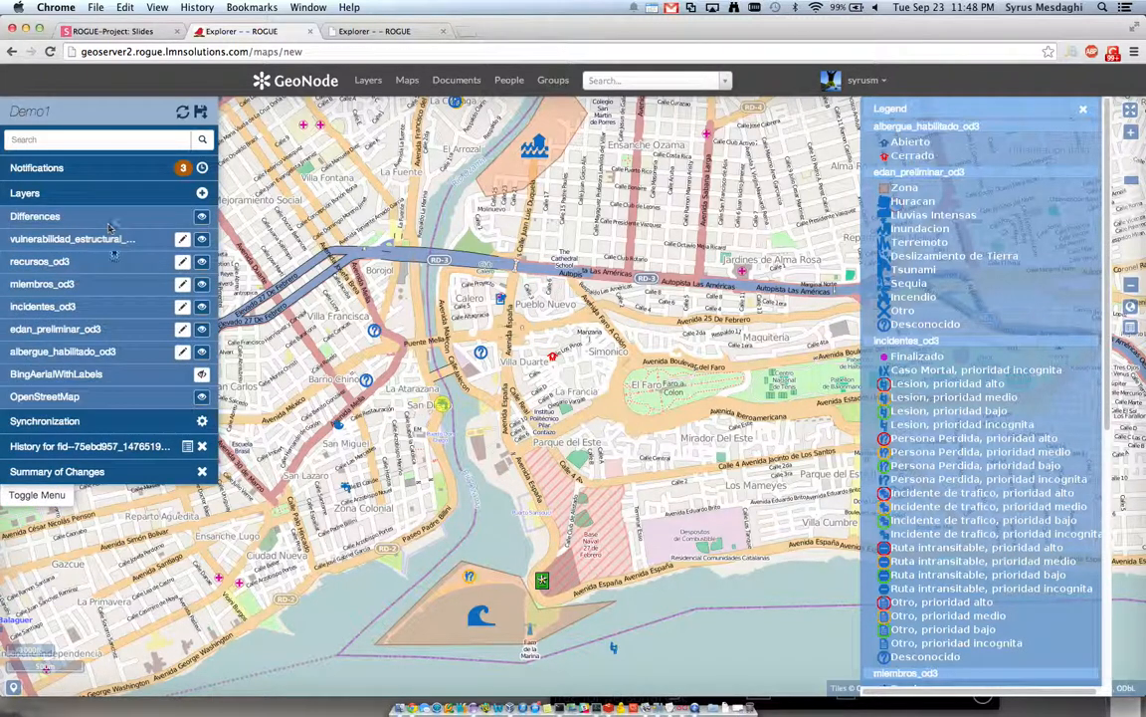
mouse_move(182, 239)
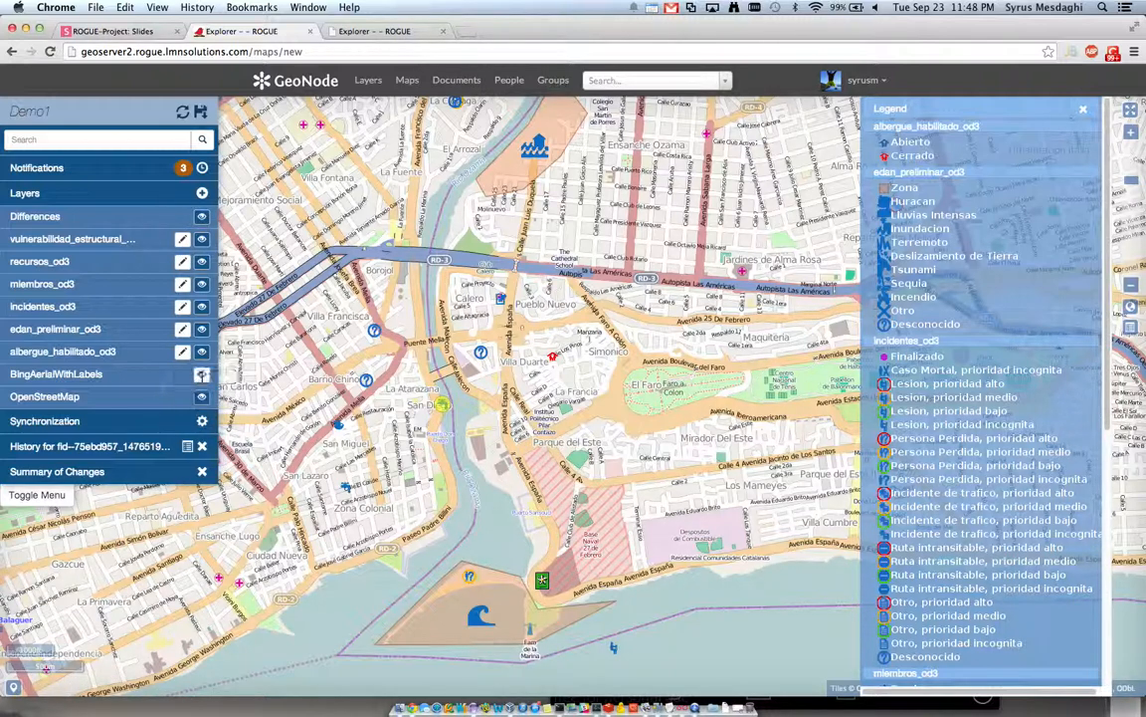
left_click(202, 373)
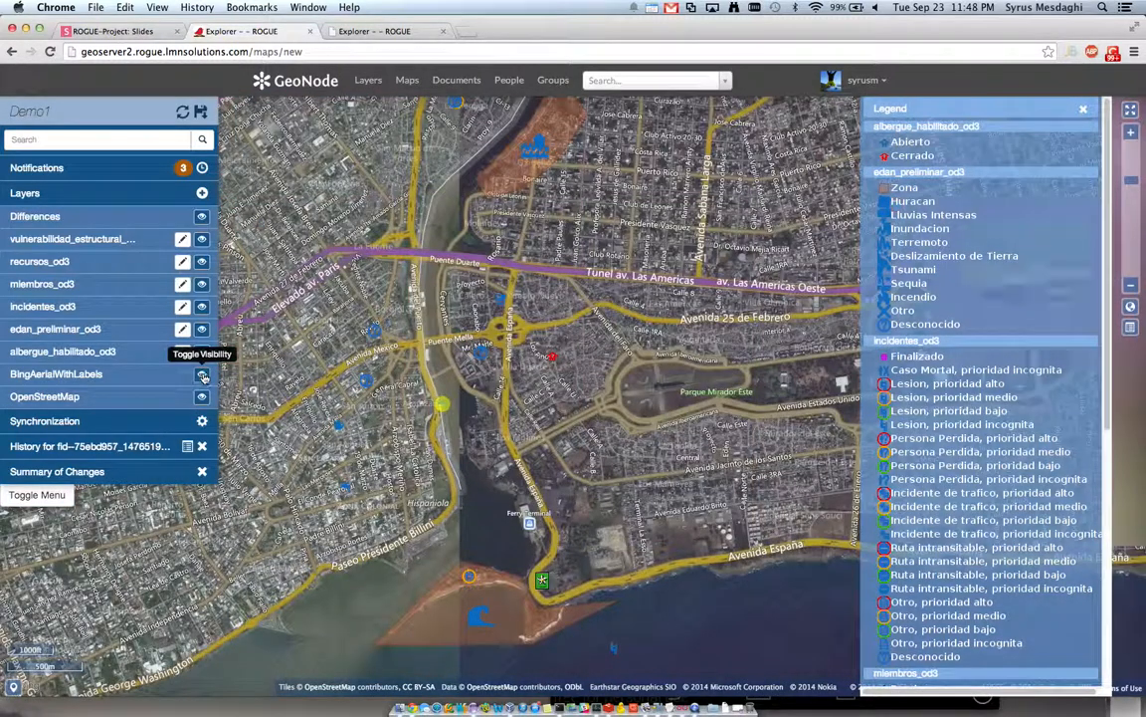
left_click(202, 373)
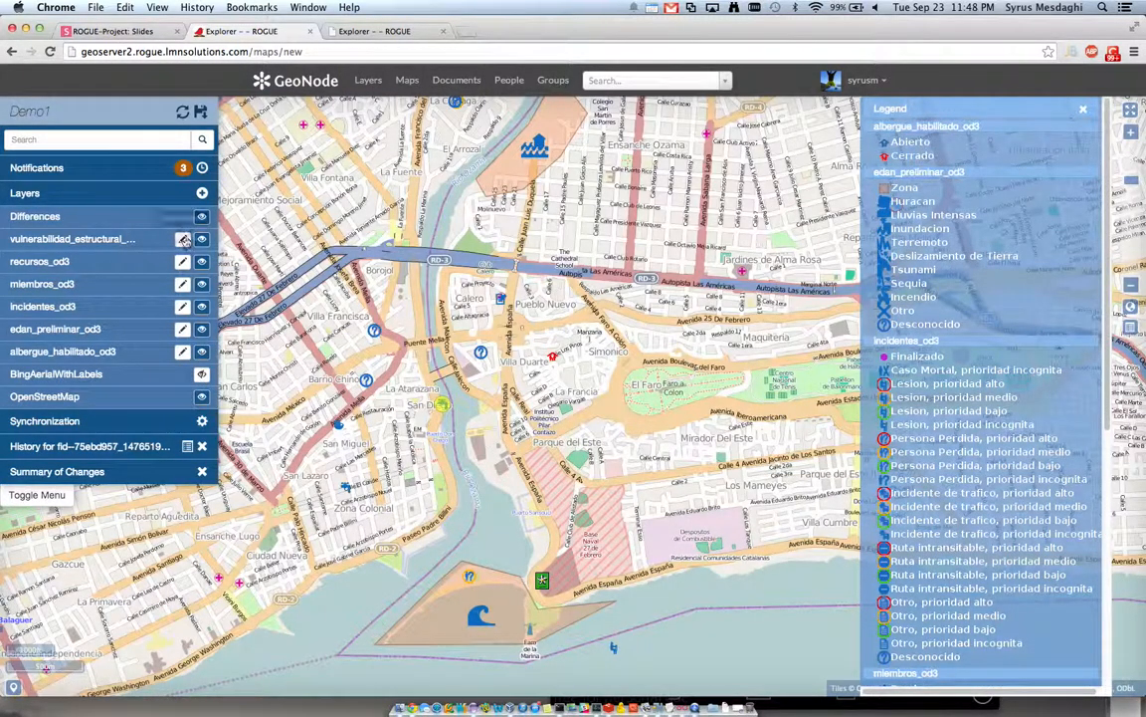
mouse_move(182, 239)
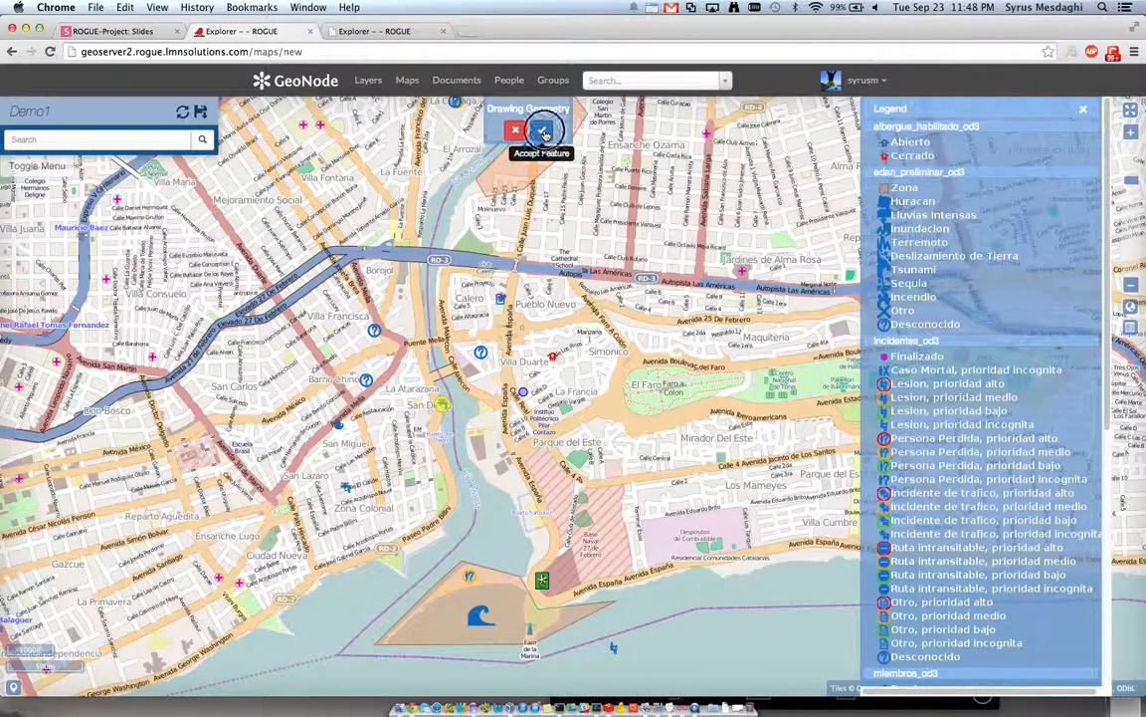
Step: Accept the placed La Francia point, set Grado_Dano to Severo, and save it
left_click(542, 130)
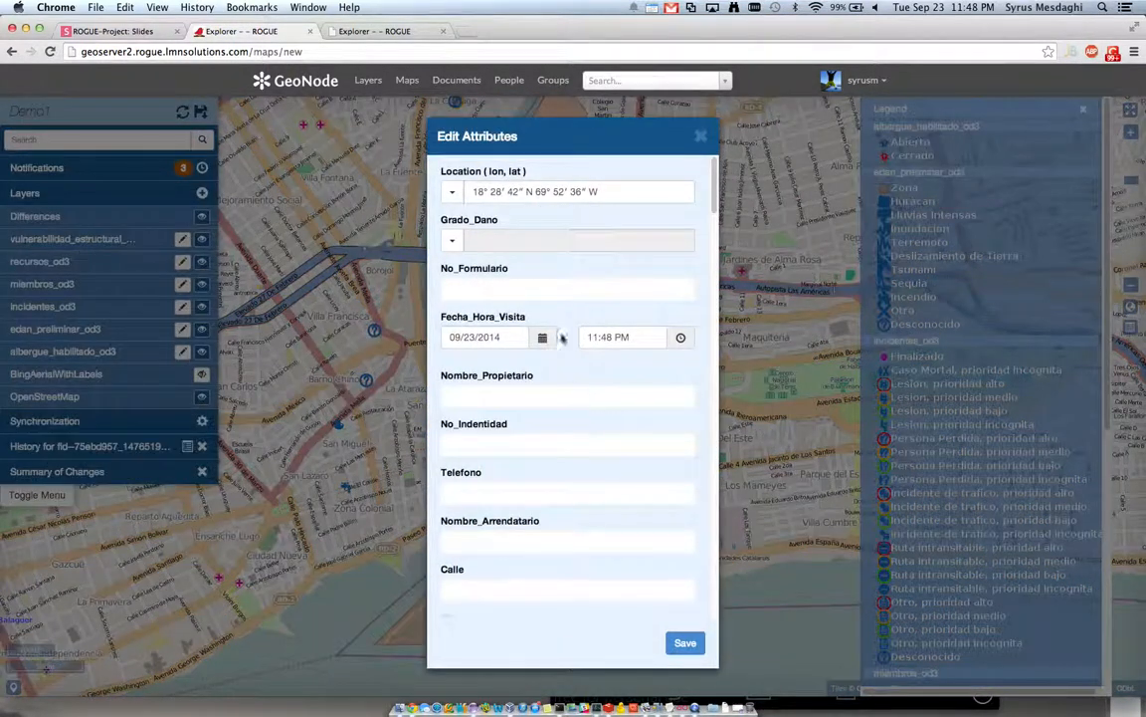
left_click(452, 240)
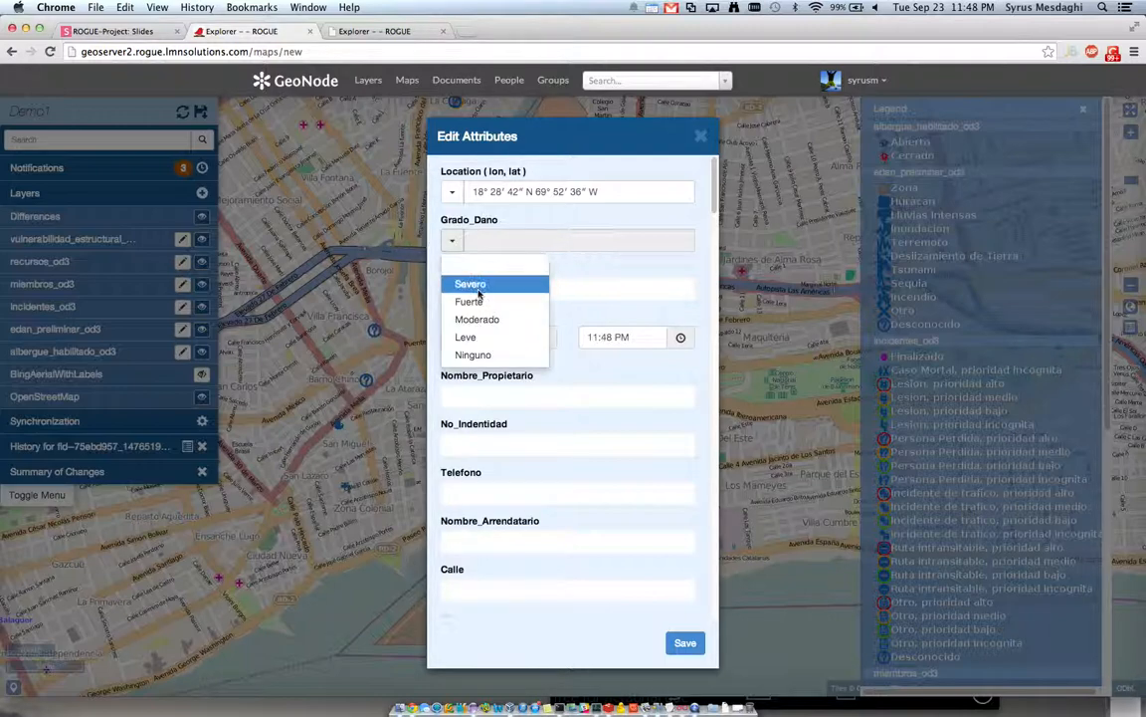
left_click(469, 283)
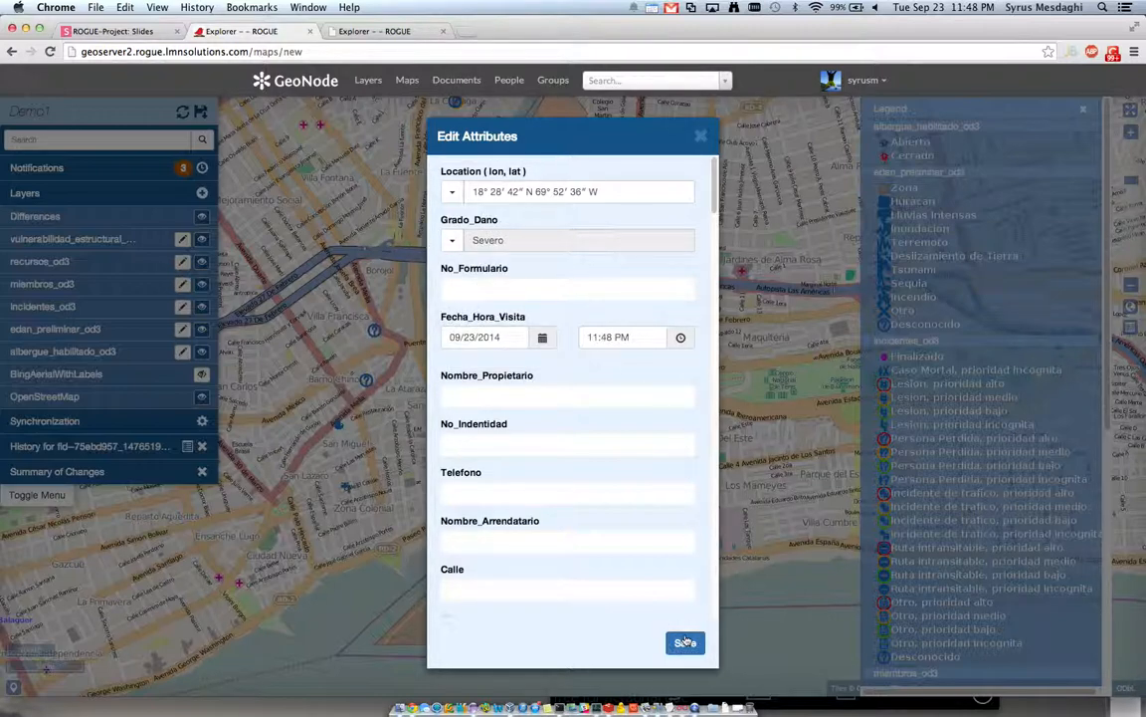
left_click(685, 643)
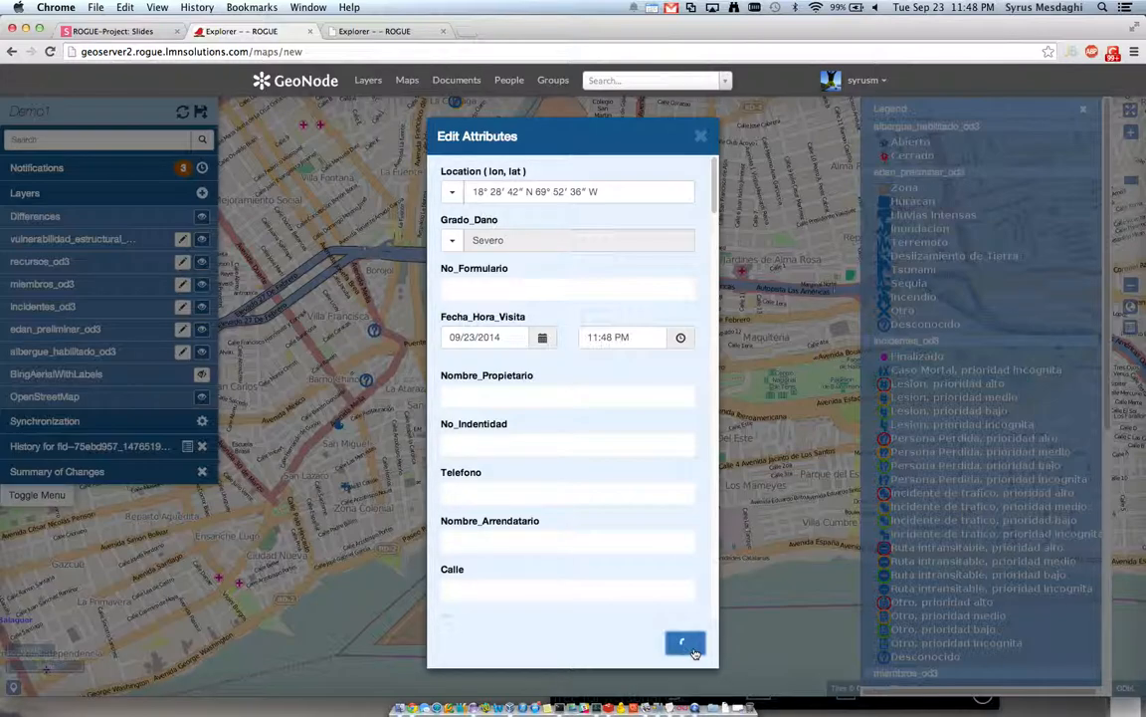
left_click(685, 645)
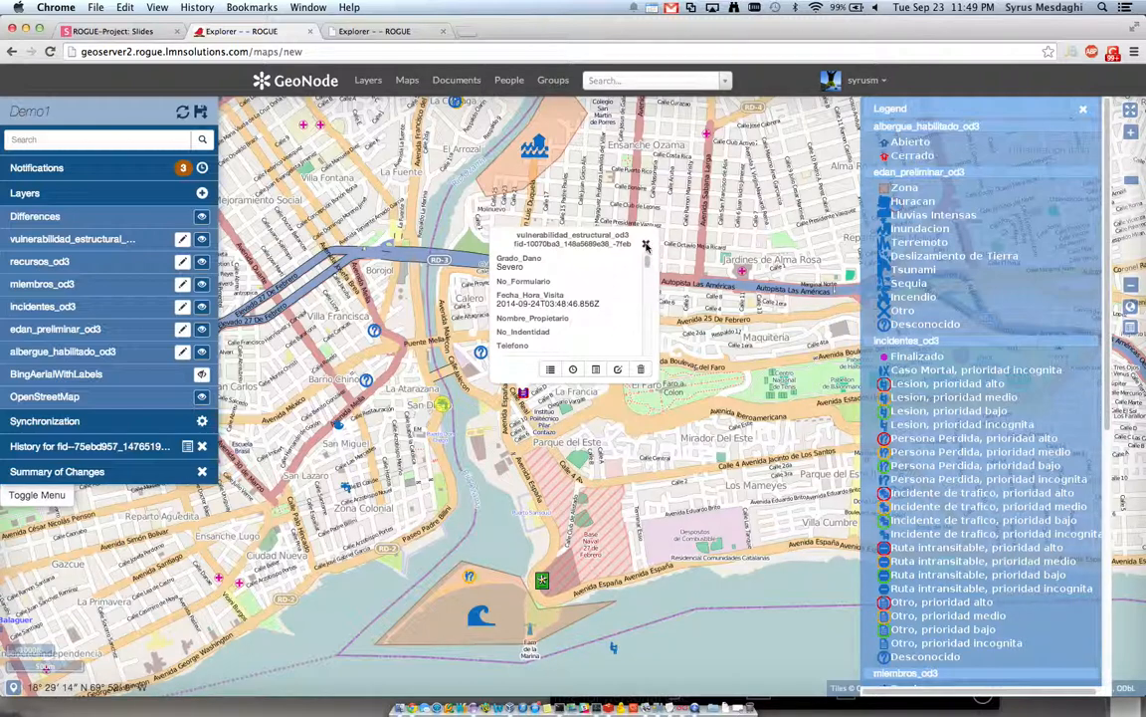
left_click(646, 245)
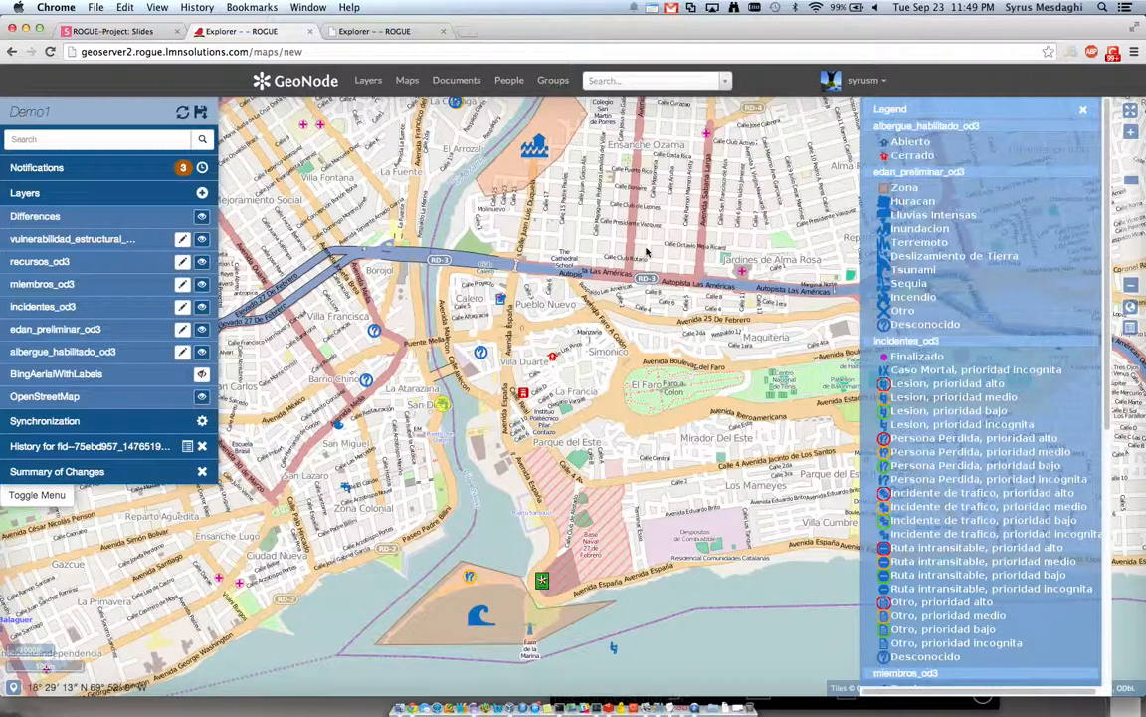
mouse_move(707, 304)
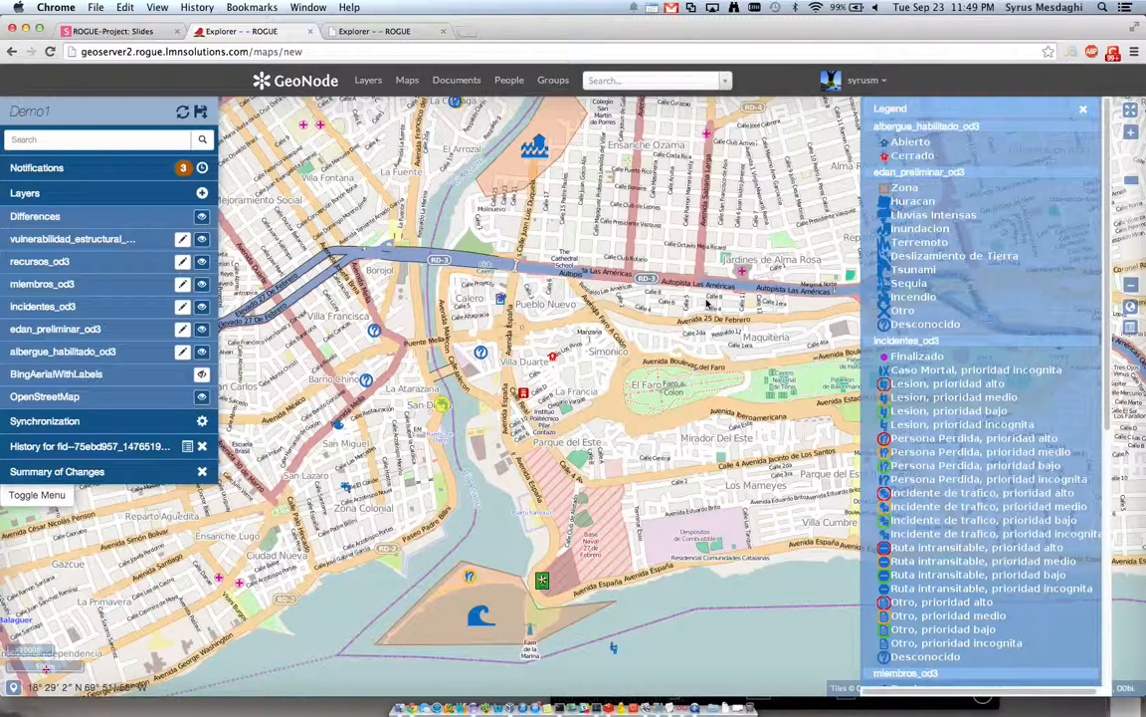